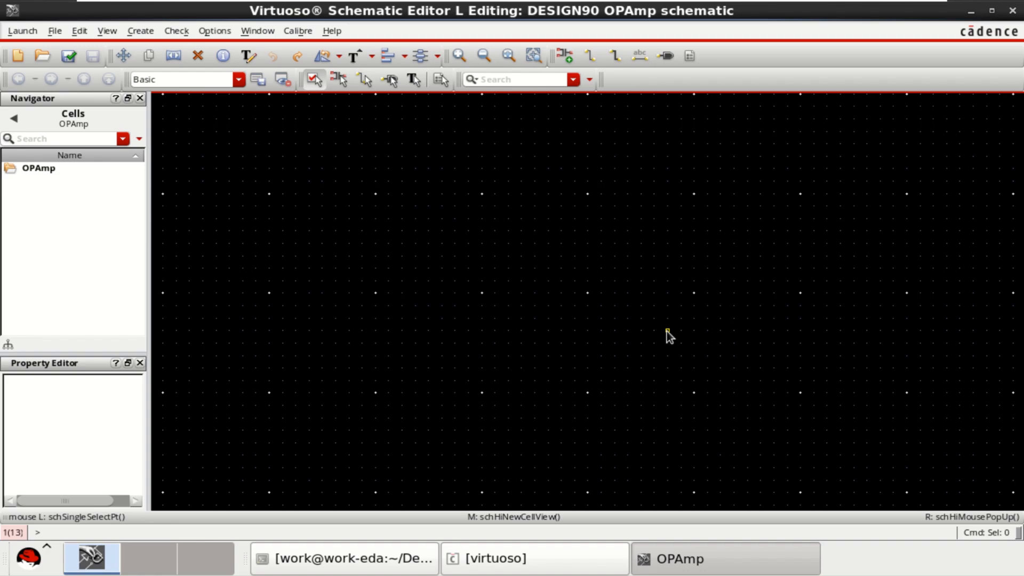
mouse_move(605, 299)
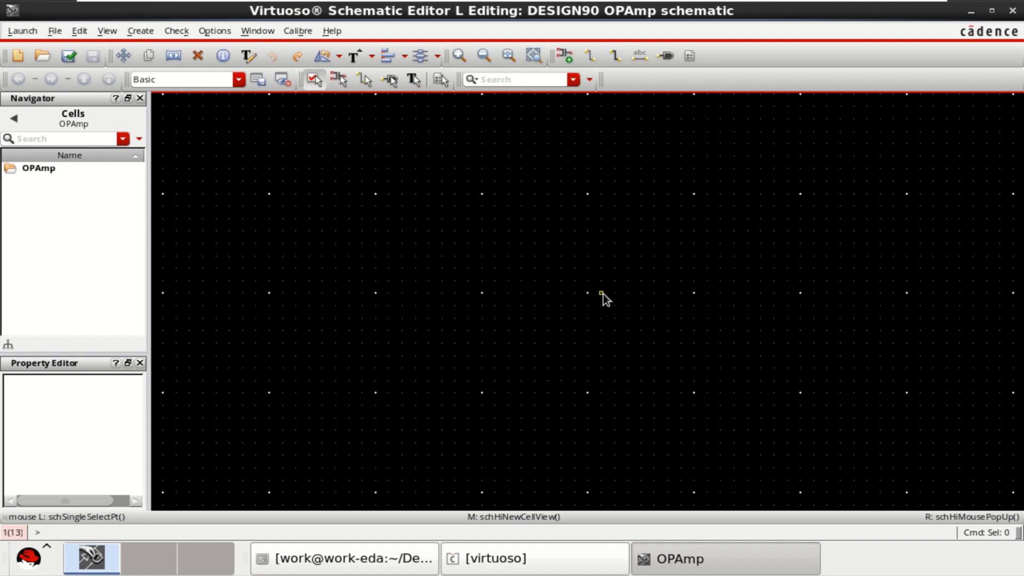
mouse_move(581, 268)
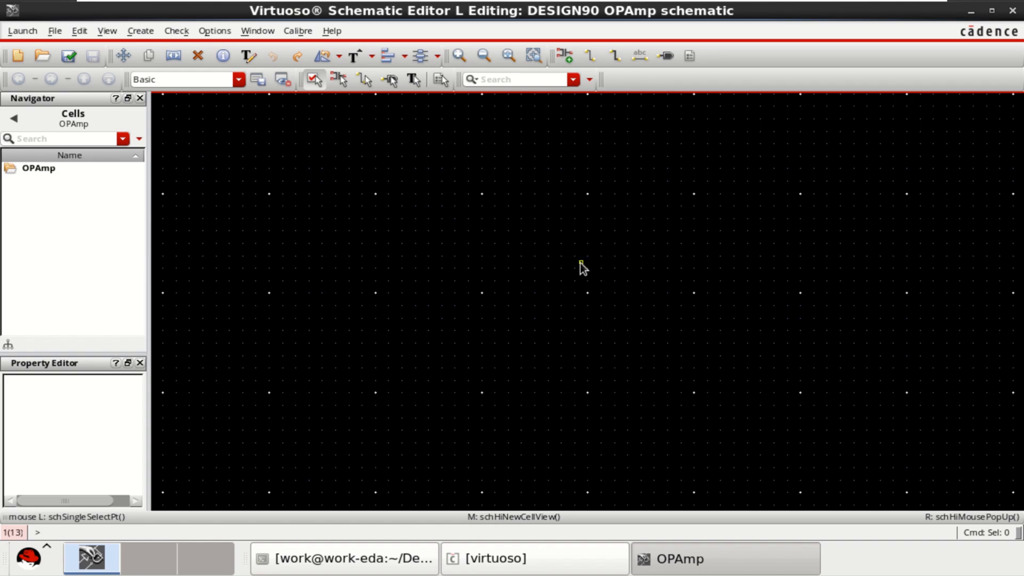
mouse_move(428, 216)
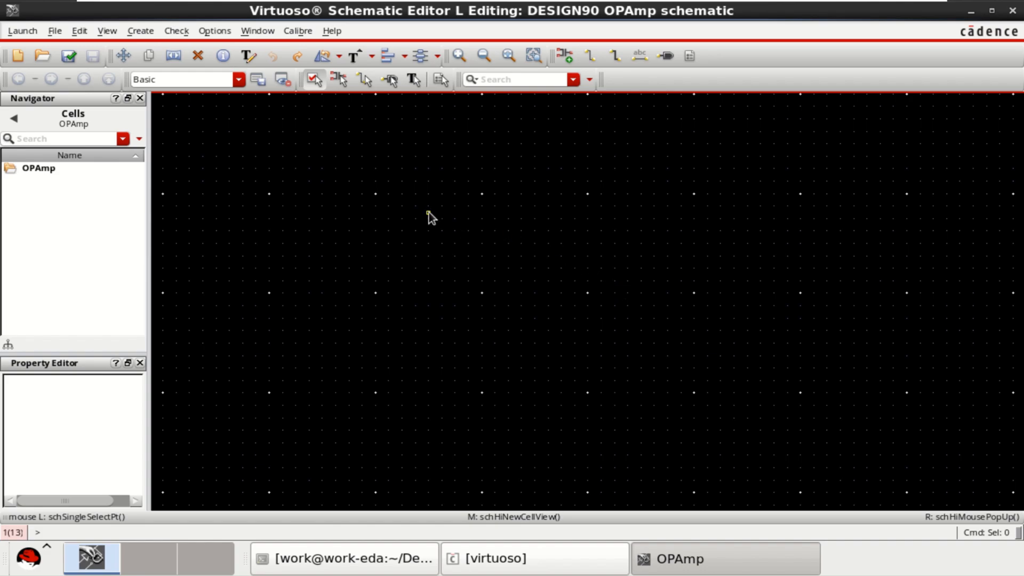
mouse_move(465, 221)
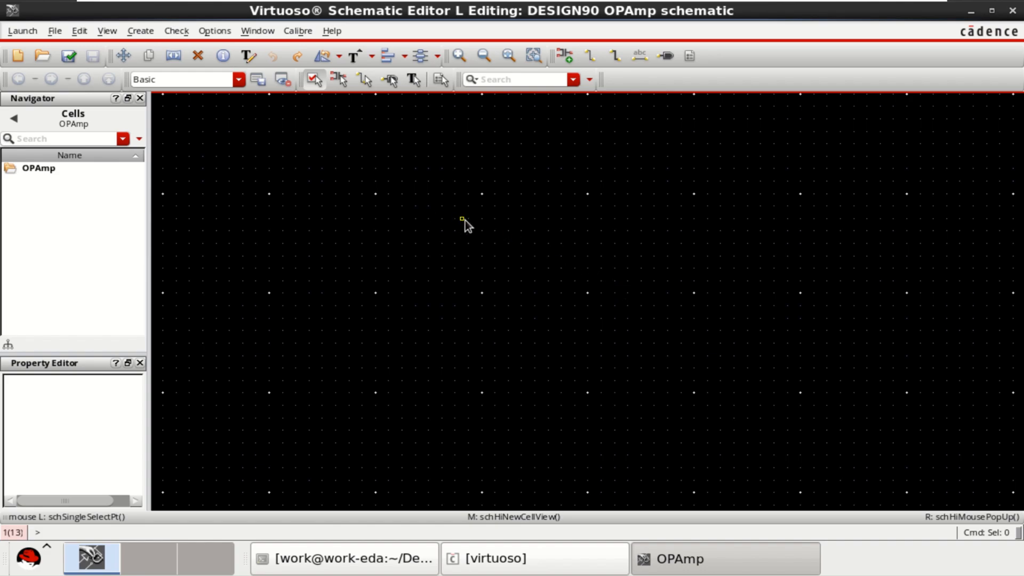
mouse_move(506, 237)
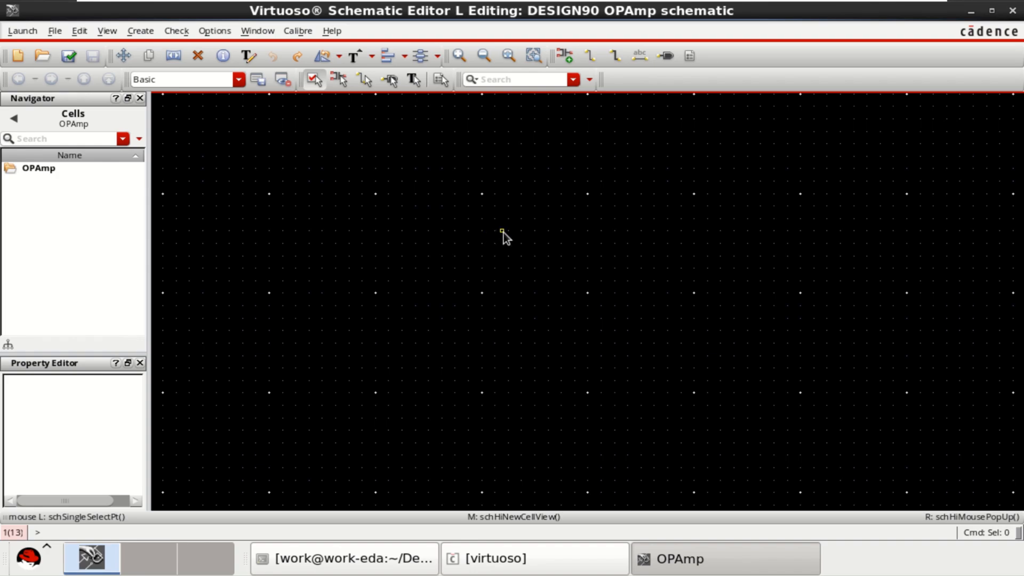
mouse_move(521, 237)
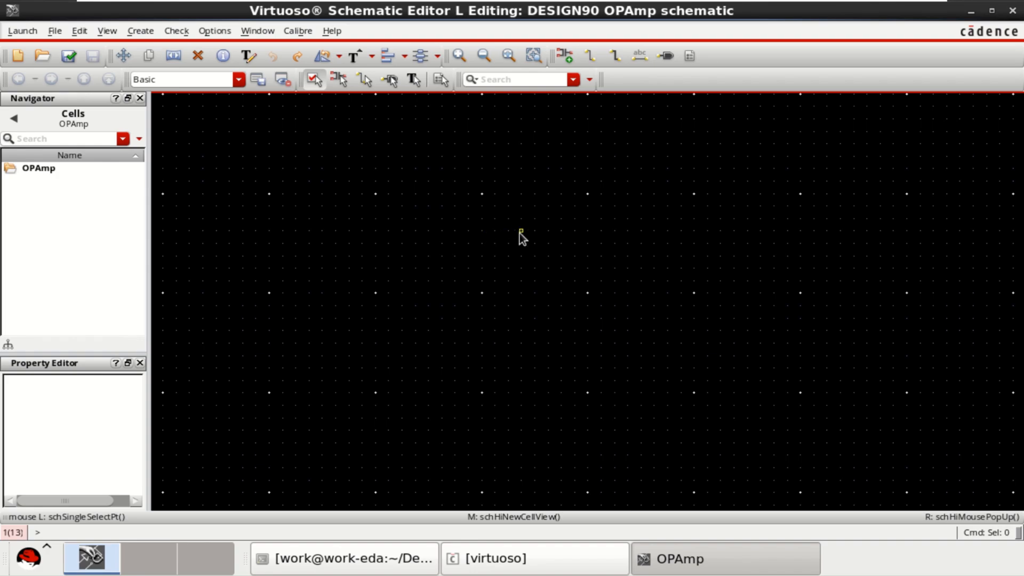
mouse_move(531, 226)
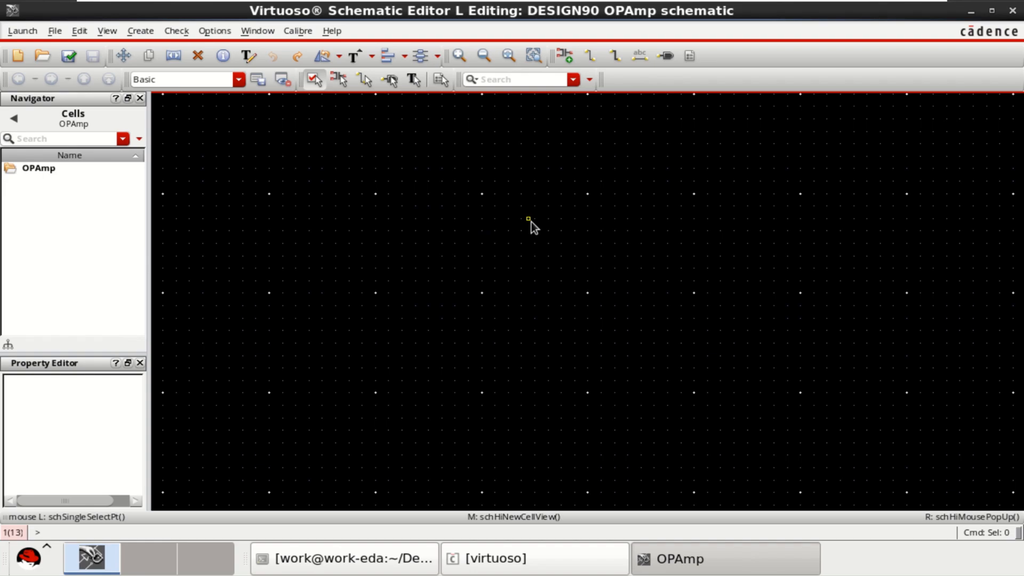
mouse_move(571, 87)
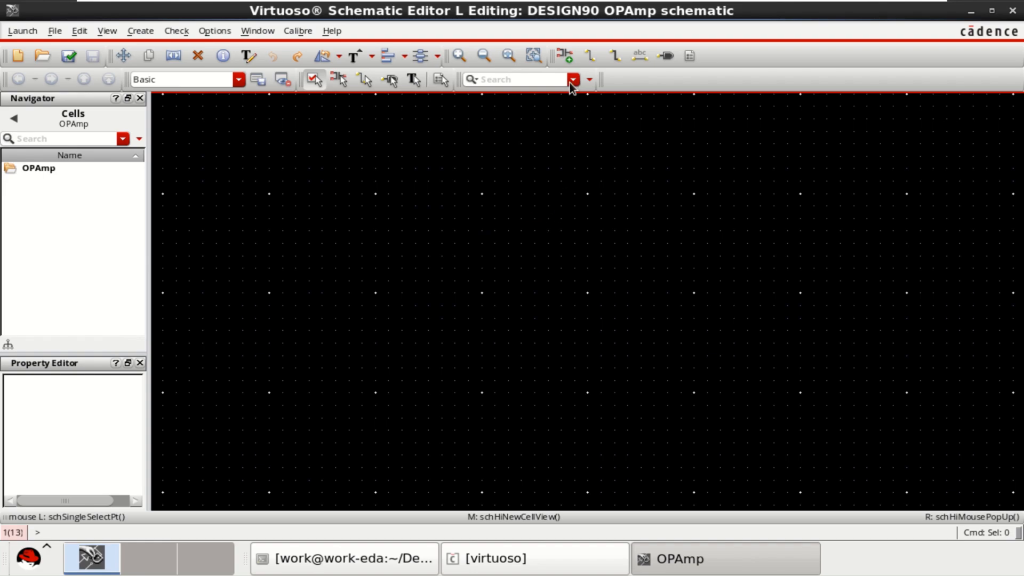
mouse_move(561, 56)
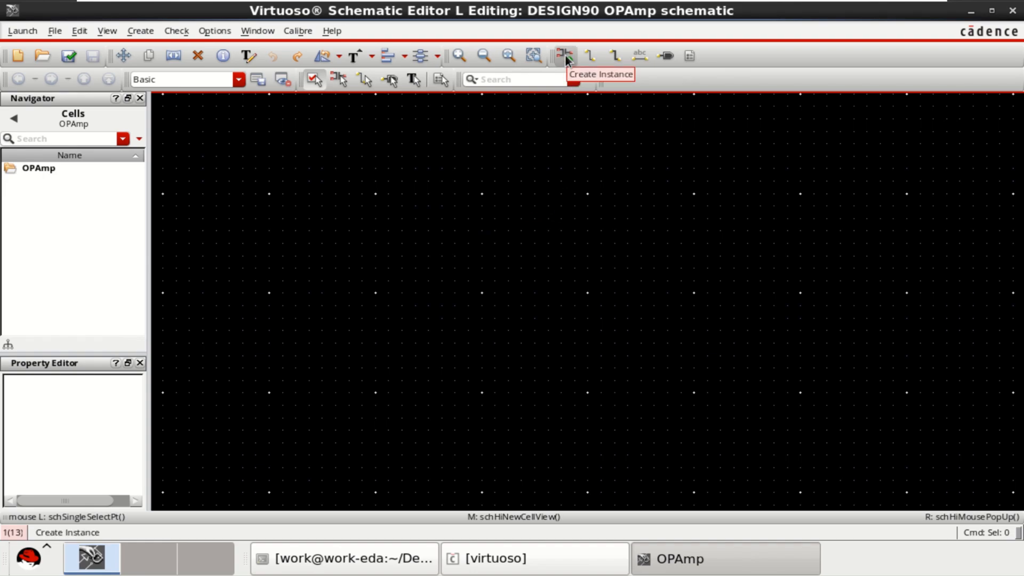
Pick gpdk090 pmos1v in Create Instance and place PM0, PM1 and PM2 across the canvas.
click(563, 56)
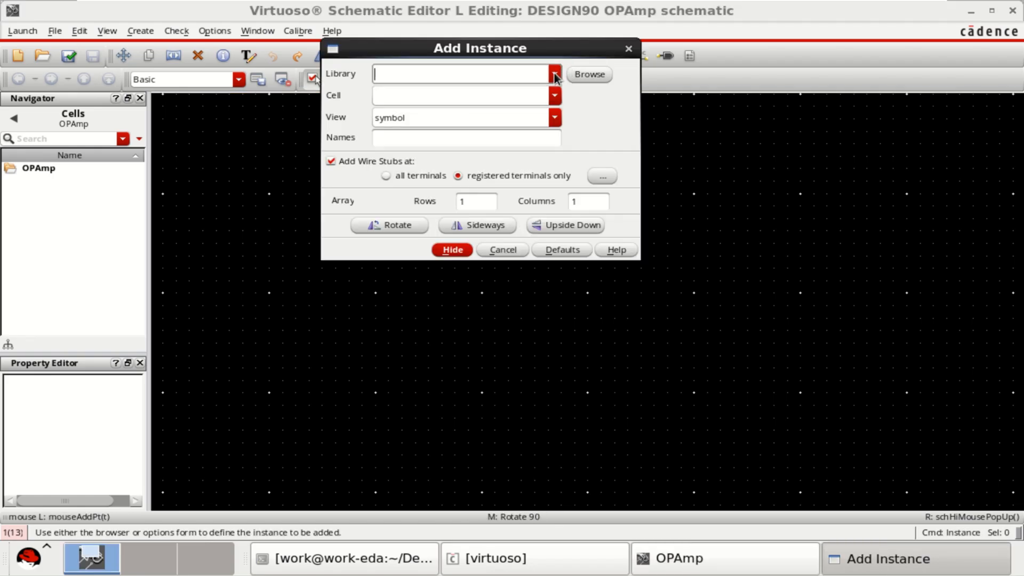
click(554, 73)
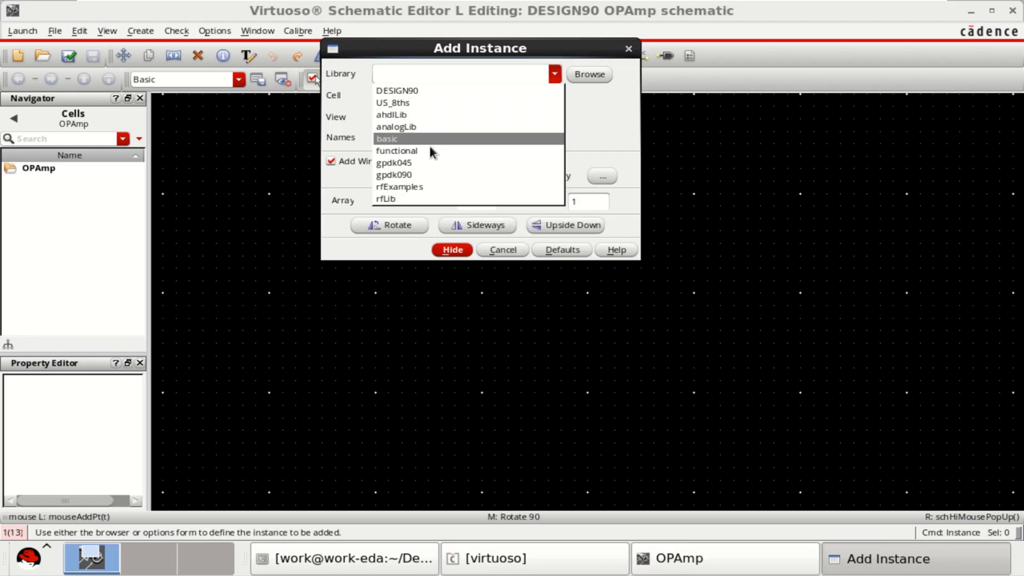
click(395, 174)
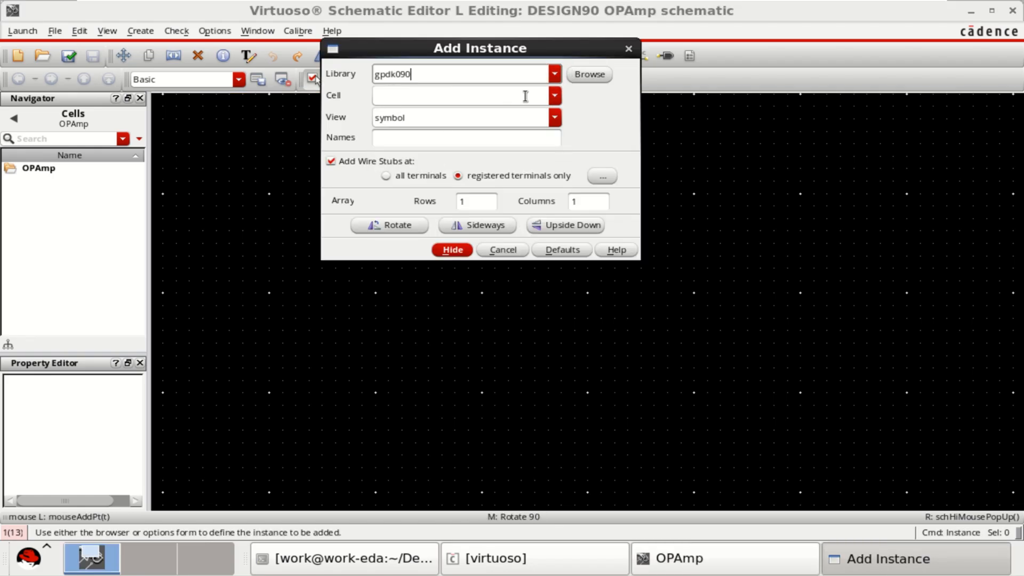
click(555, 96)
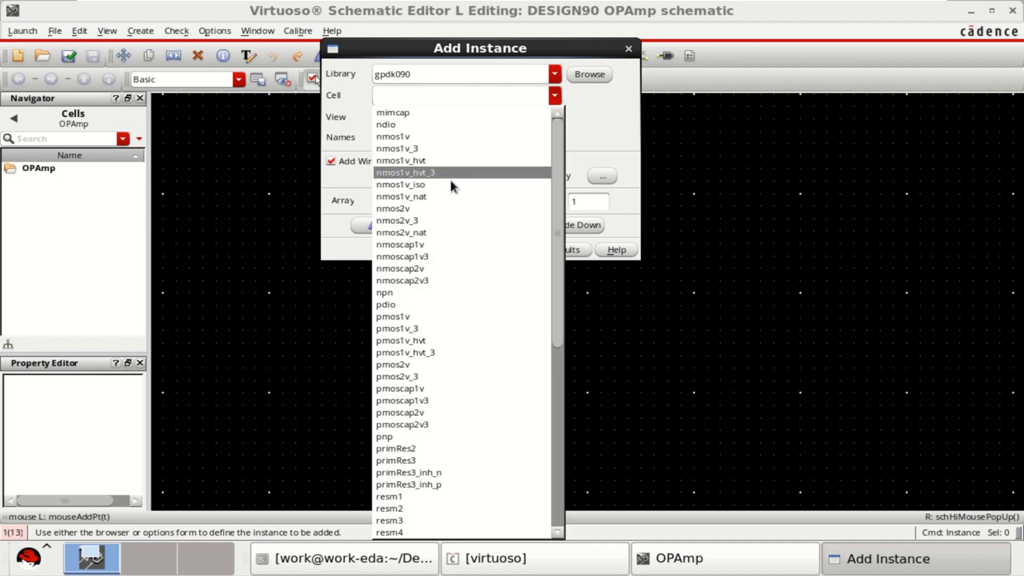
mouse_move(418, 316)
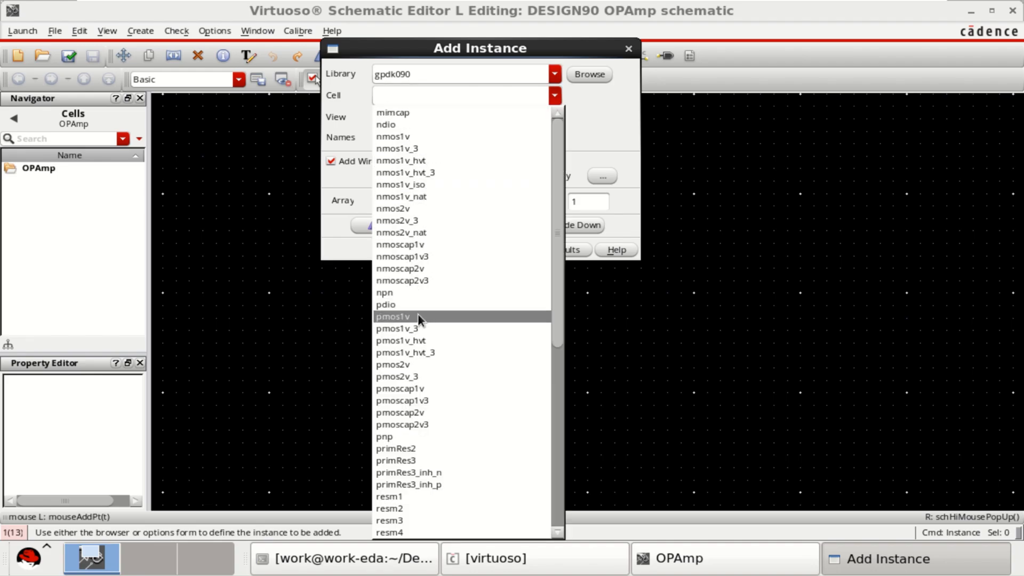
click(393, 317)
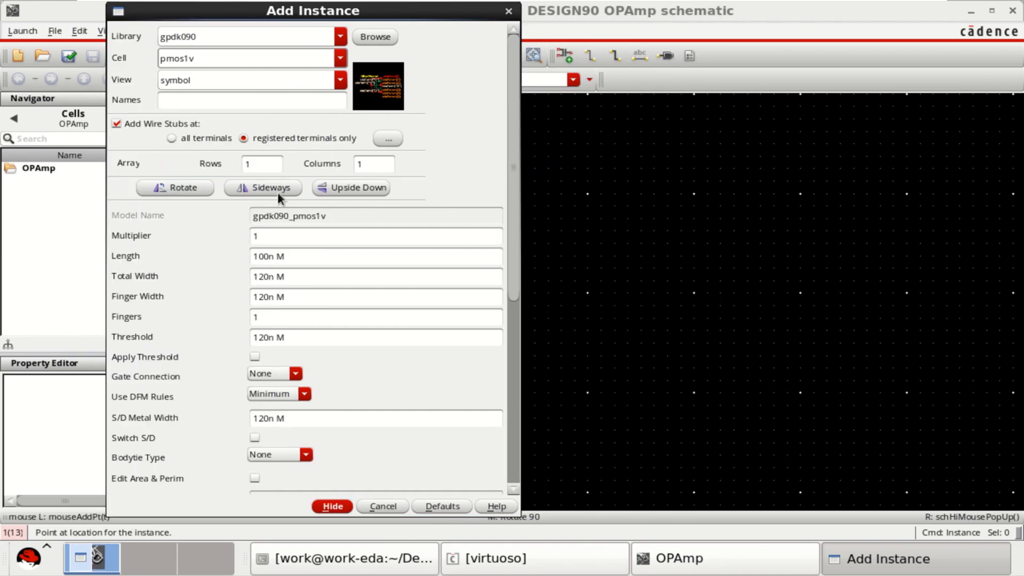
click(262, 187)
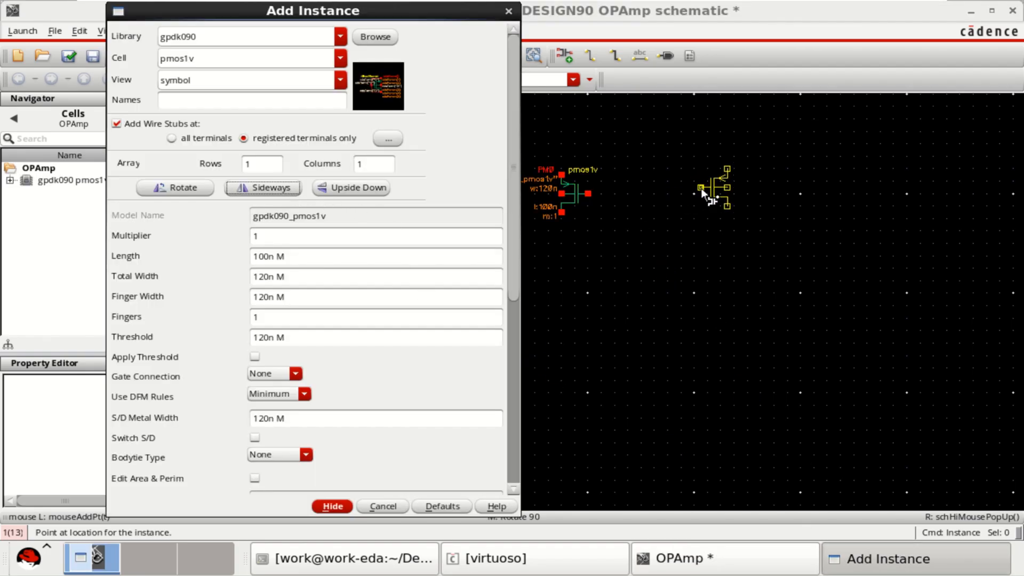
click(331, 506)
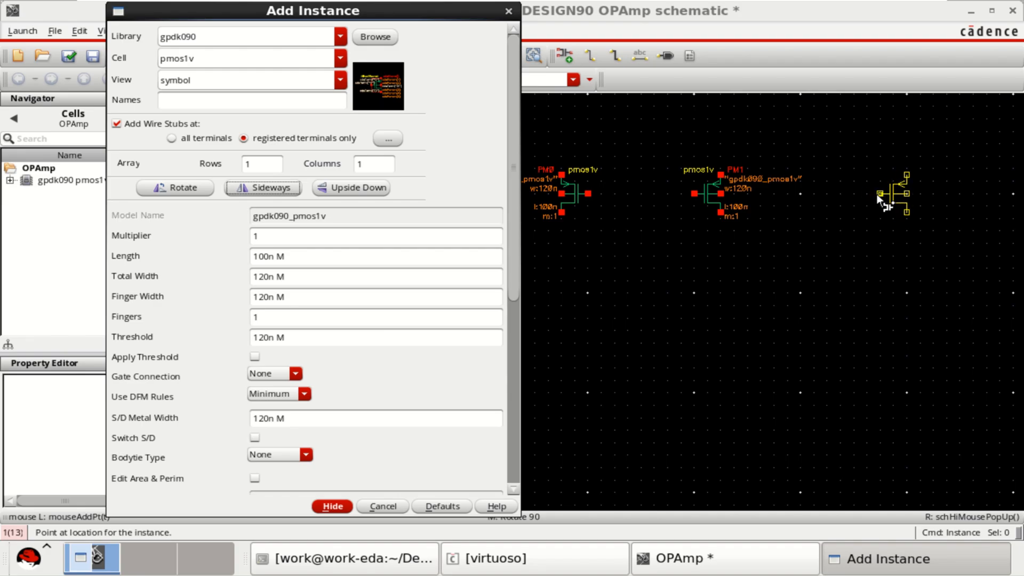
click(881, 195)
text(n)
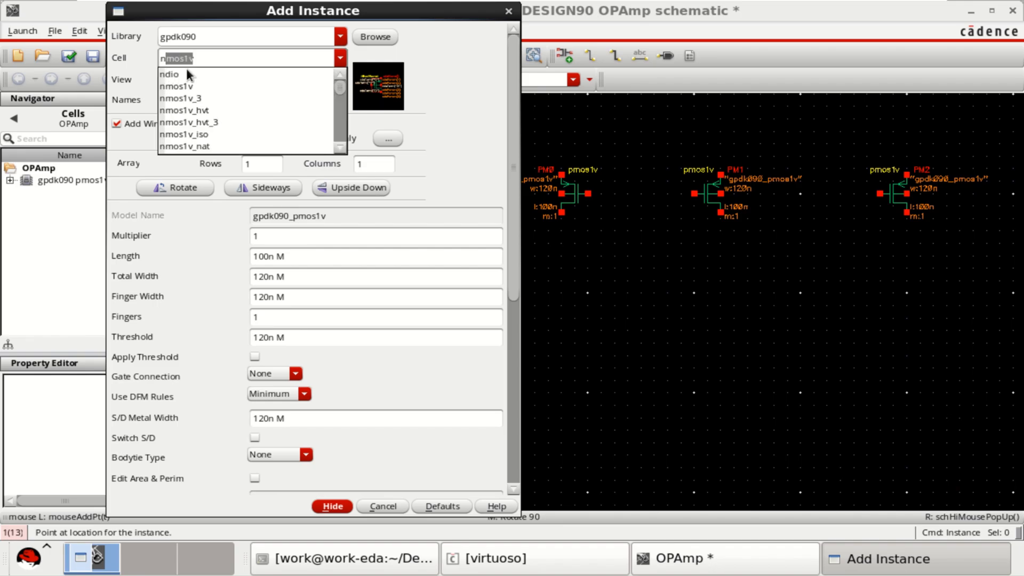
Switch the cell to nmos1v and place NM0–NM3, with NM1 and NM3 mirrored sideways.
click(177, 85)
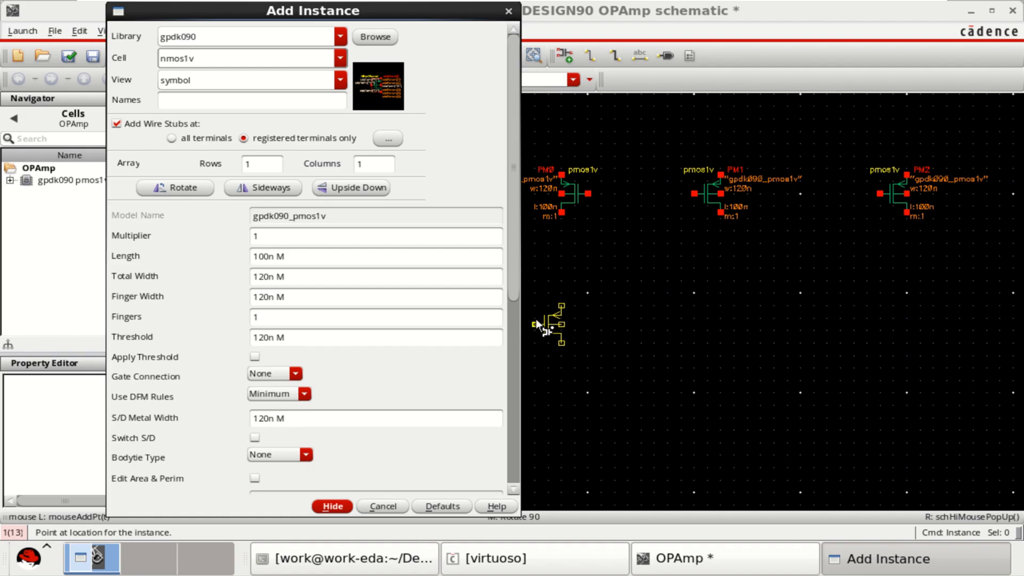
click(332, 506)
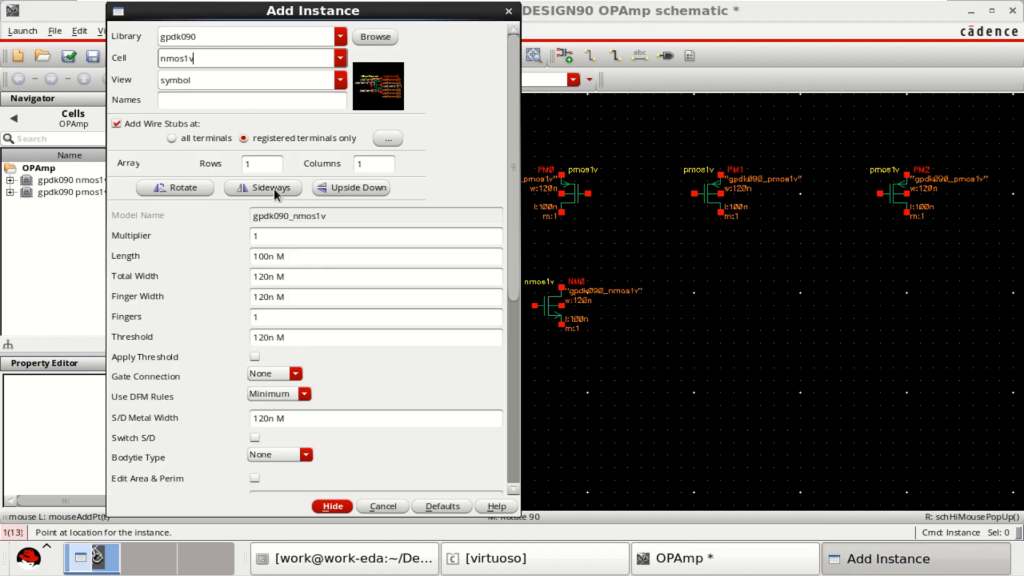
click(263, 187)
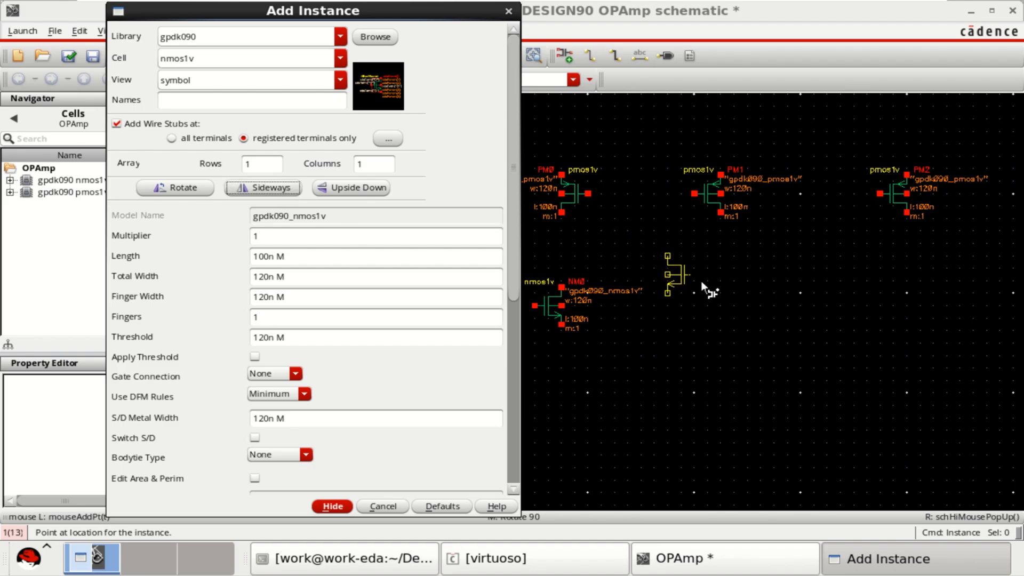
mouse_move(748, 310)
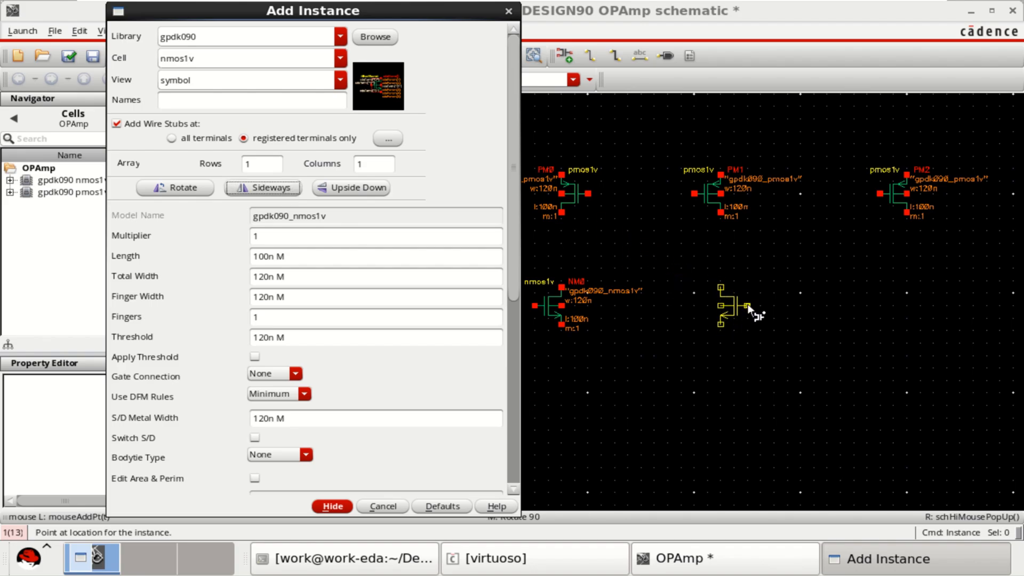
mouse_move(752, 312)
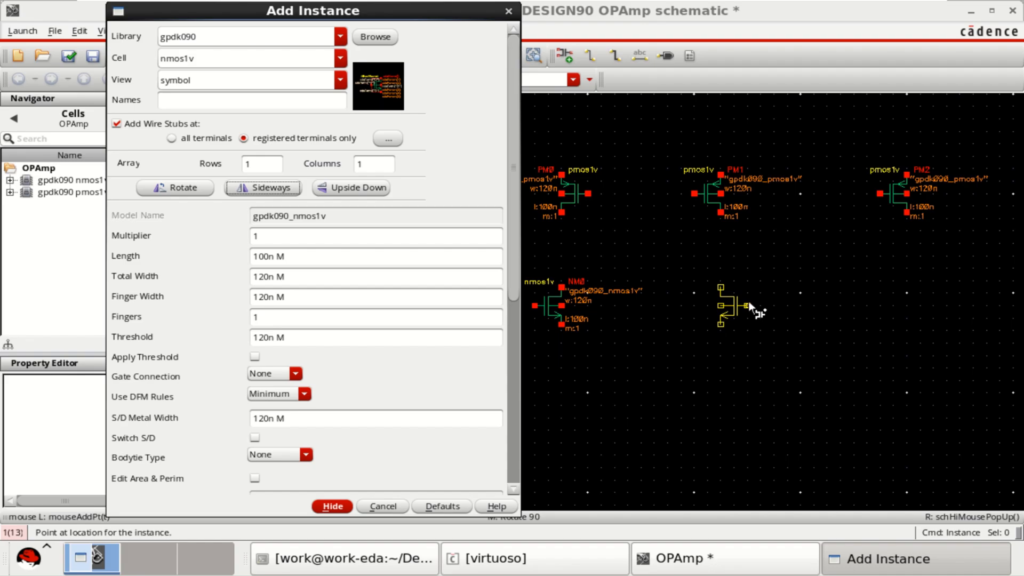
click(725, 308)
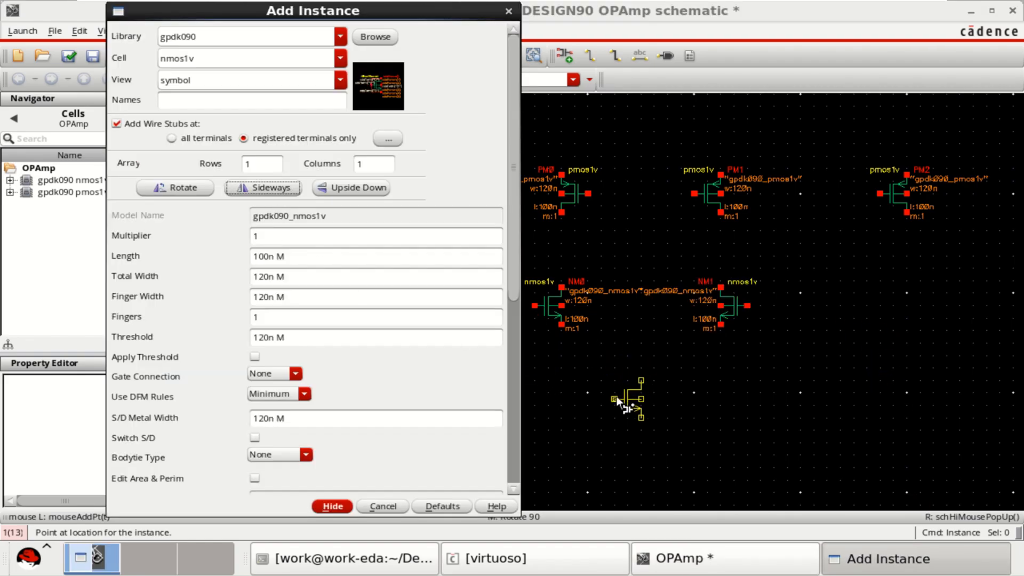
click(332, 505)
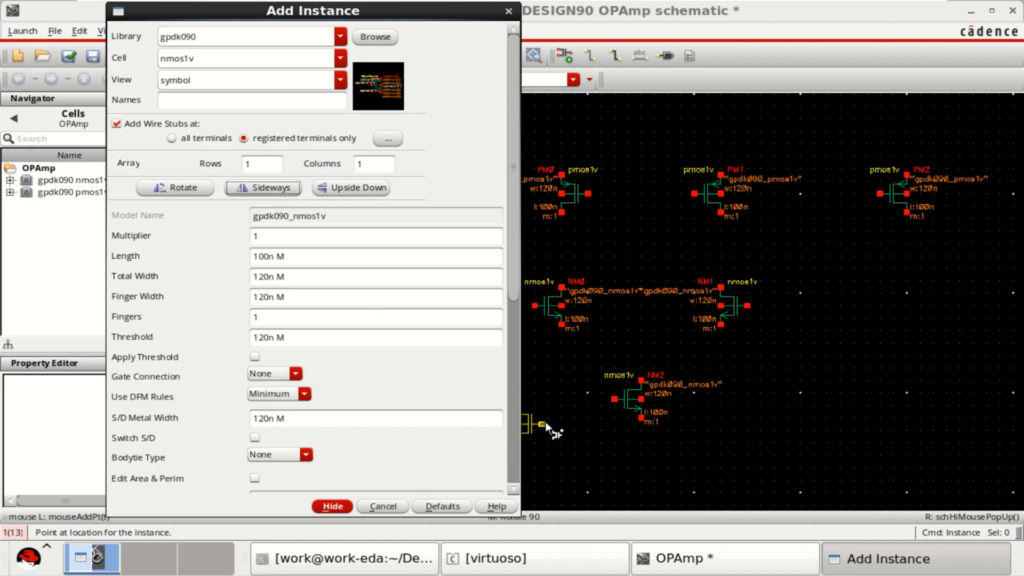
click(331, 507)
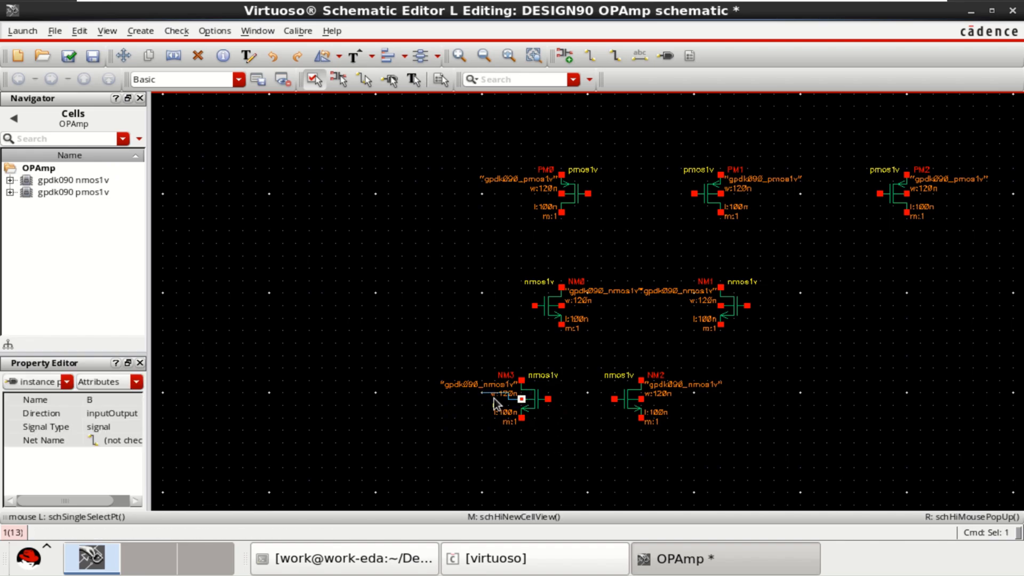
Wire the PM0/PM1 tops together, NM0/NM1 sources to NM2, and NM3's gate to NM2's gate.
click(498, 396)
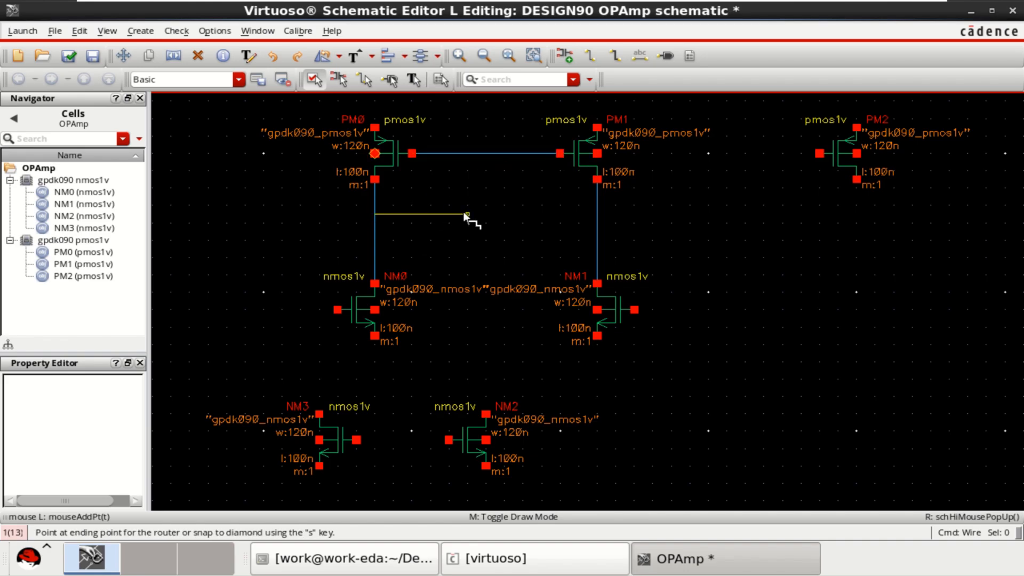
click(467, 153)
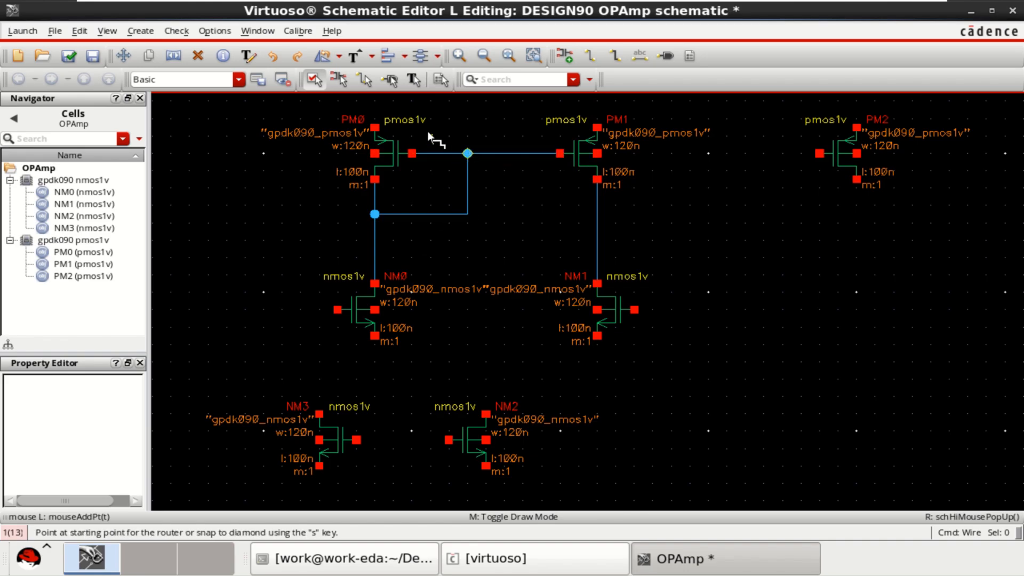
click(375, 128)
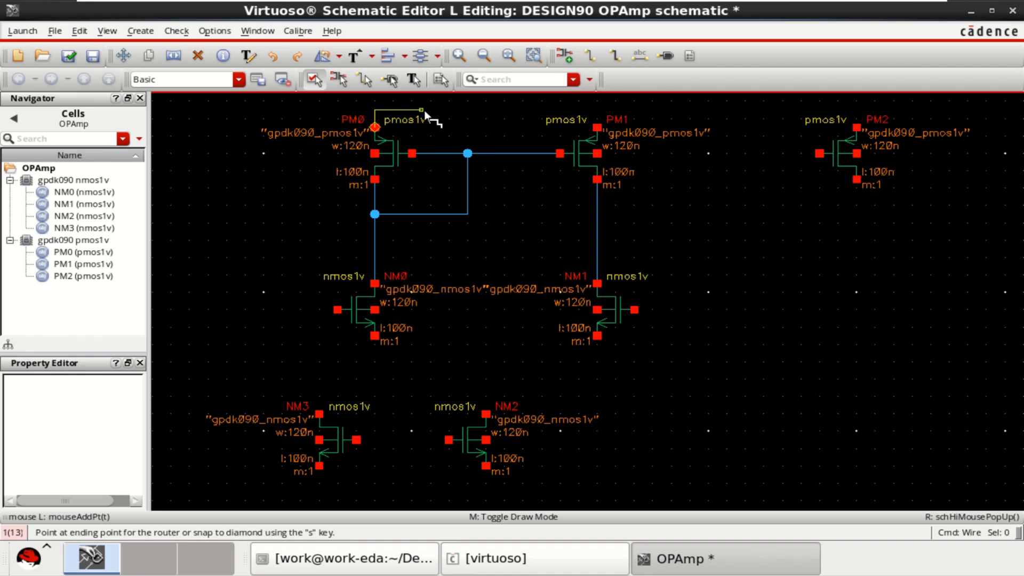
click(598, 125)
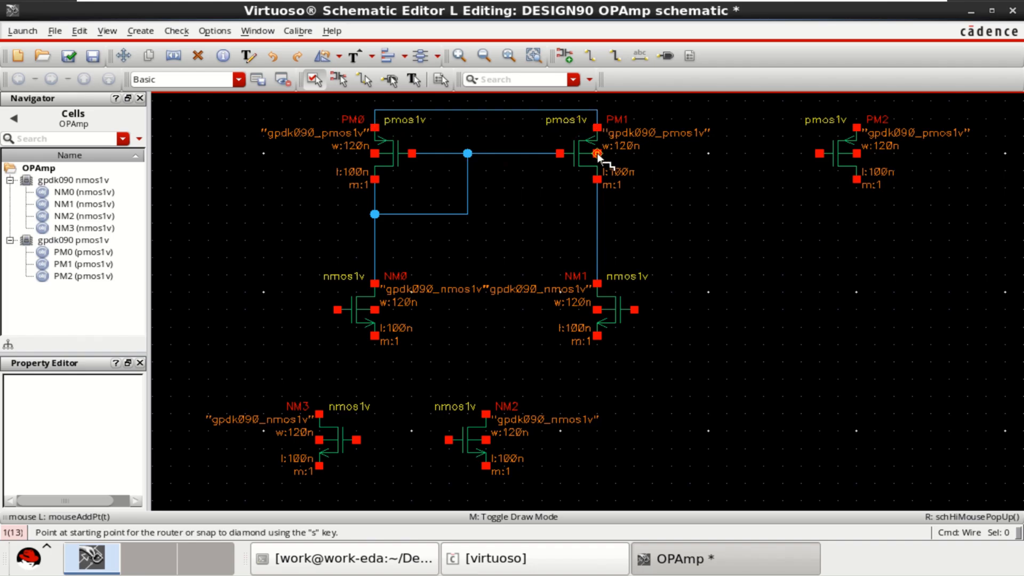
click(596, 155)
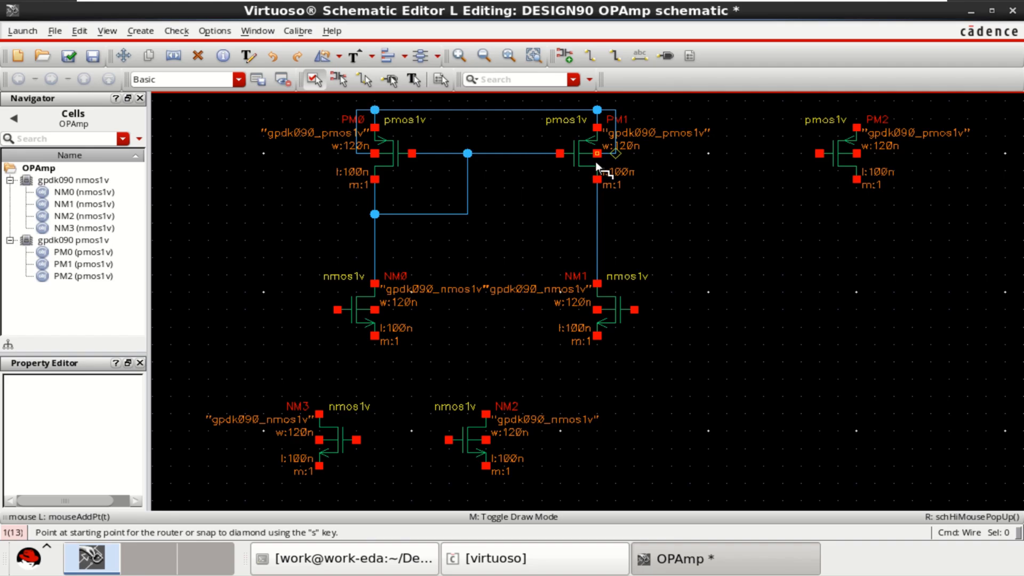
mouse_move(370, 332)
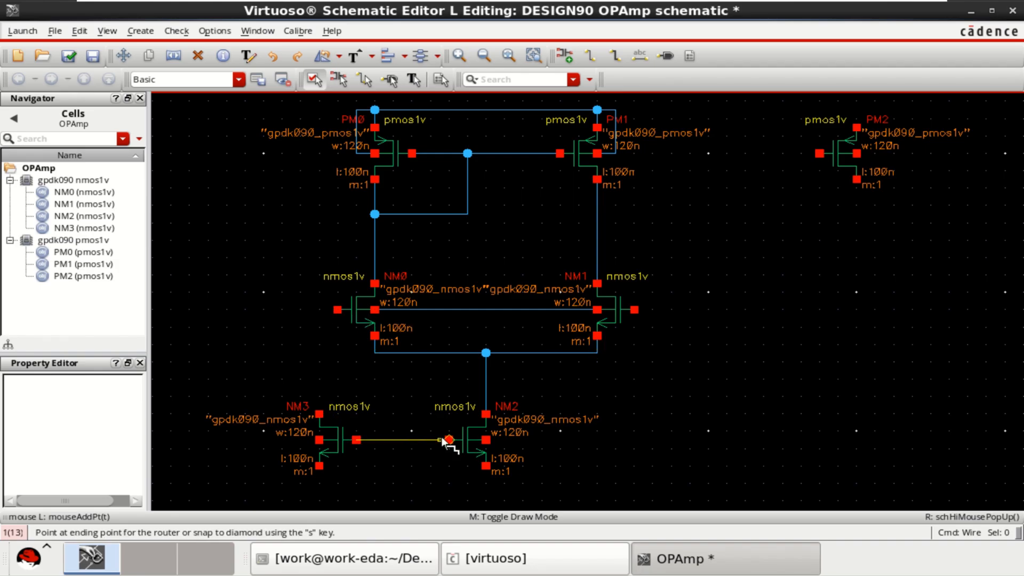
click(447, 440)
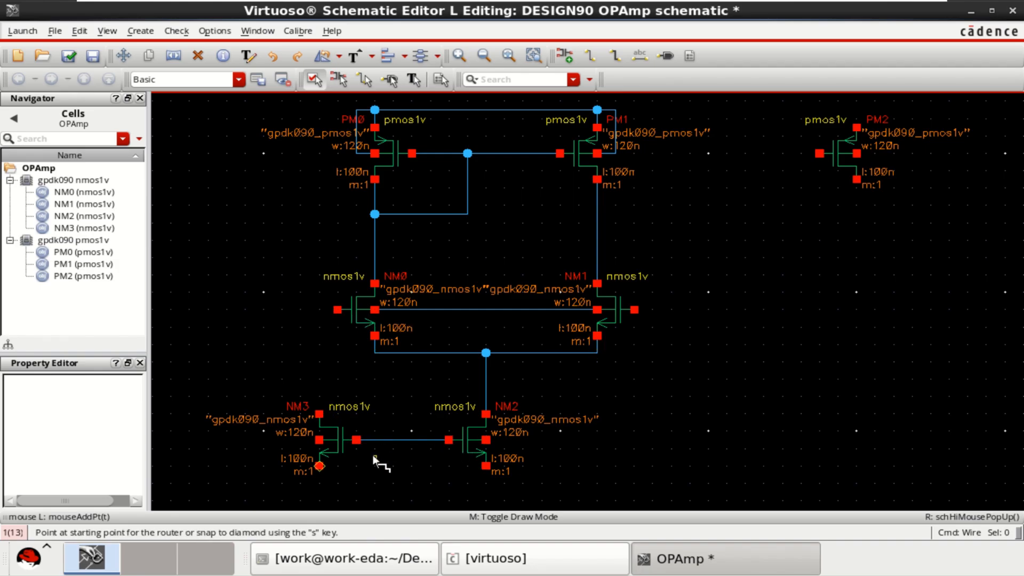
click(308, 438)
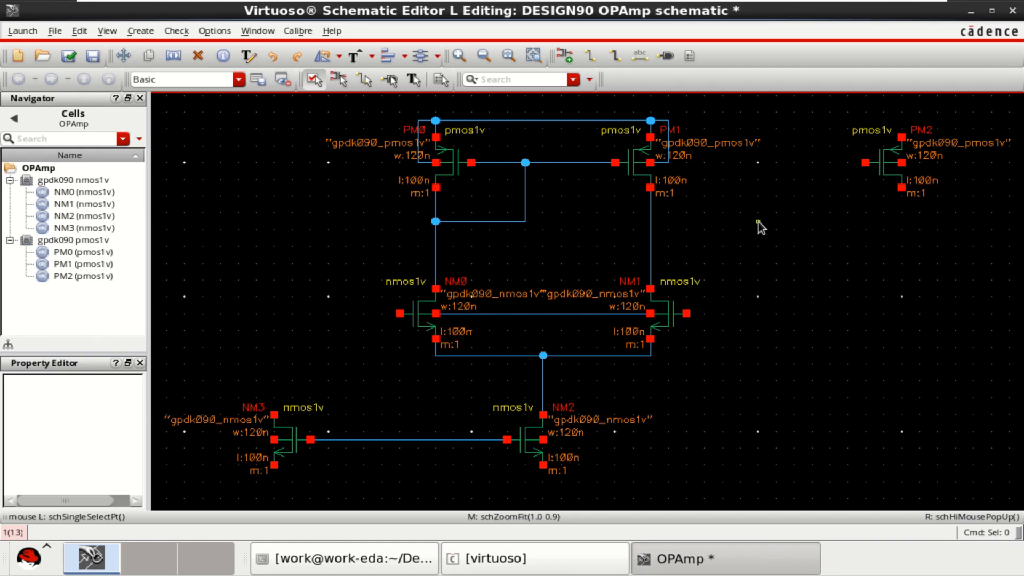
Copy an existing transistor and drop the copy as NM4 at the lower right.
click(643, 153)
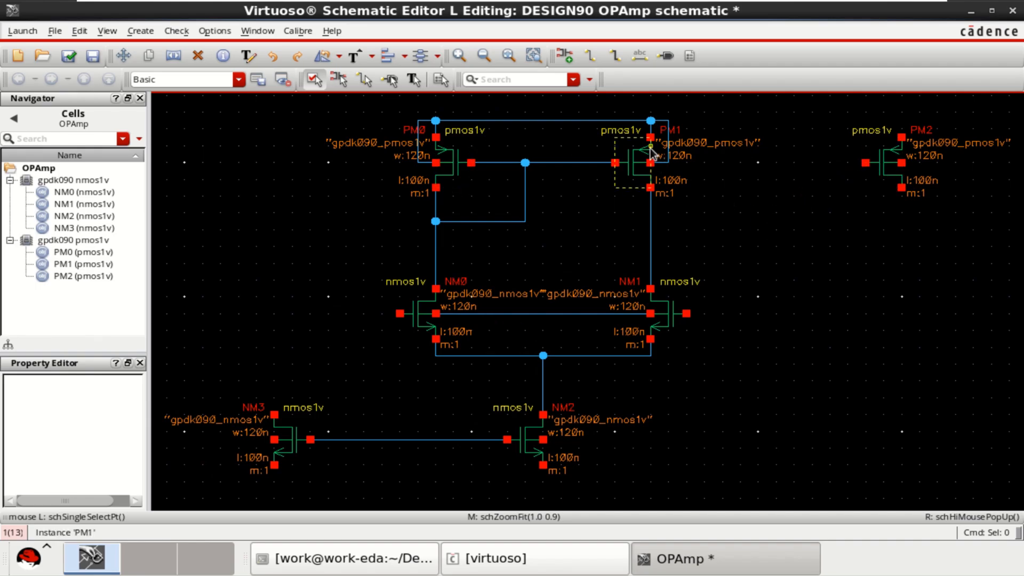
mouse_move(540, 444)
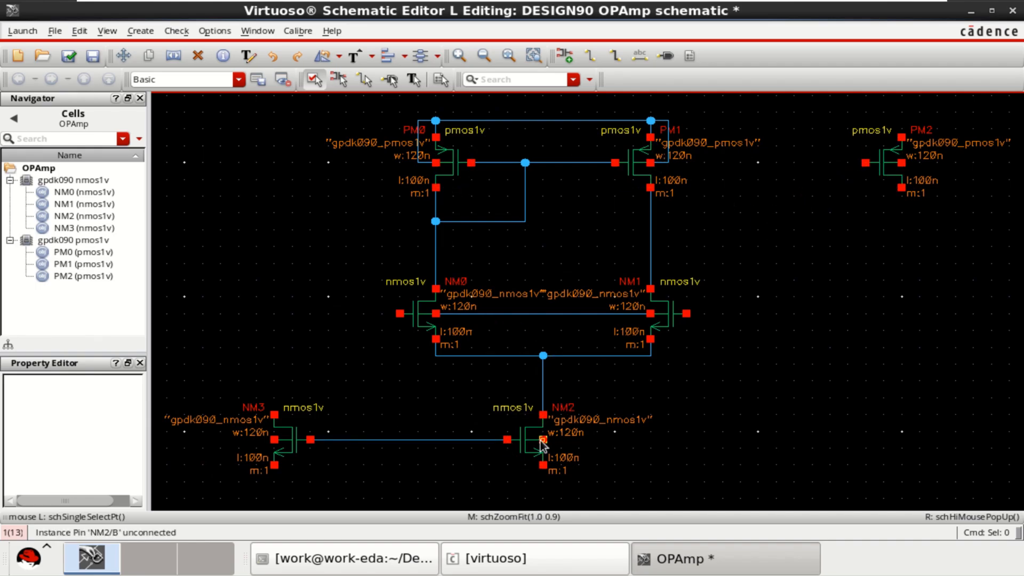
click(526, 439)
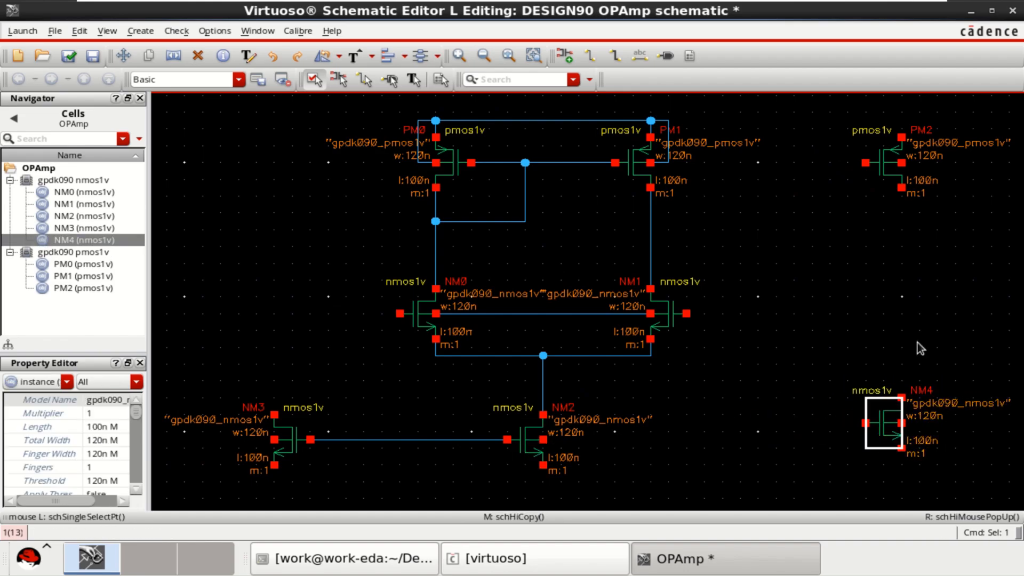
click(206, 118)
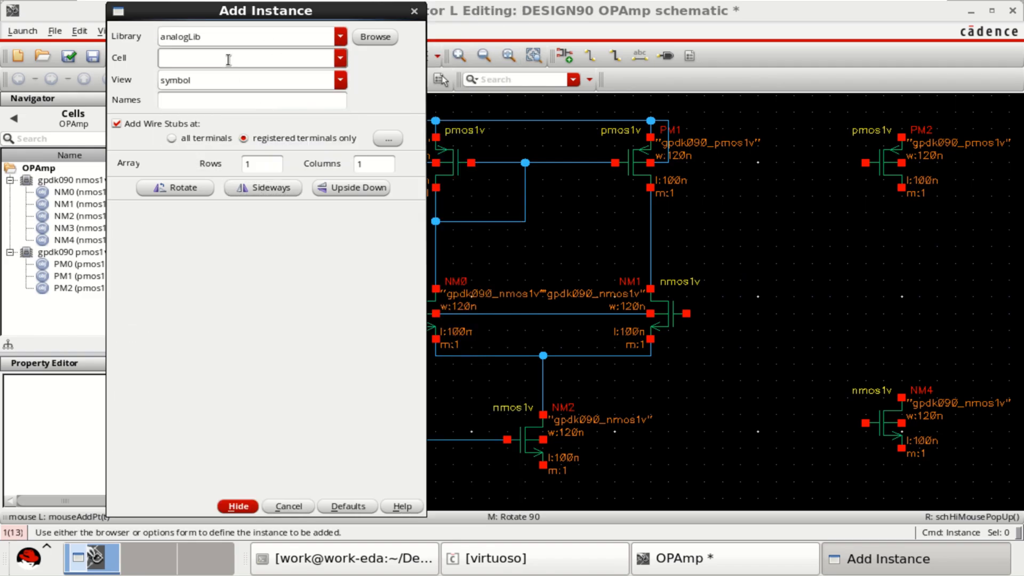
Place the analogLib idc current source I0 and resistor R0 above it.
text(idc)
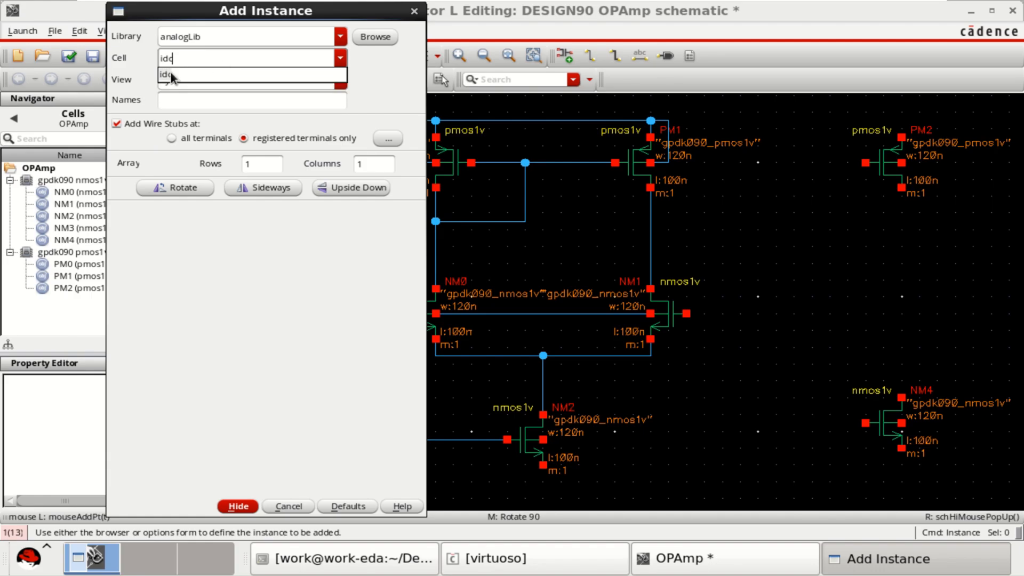
click(238, 506)
text(res)
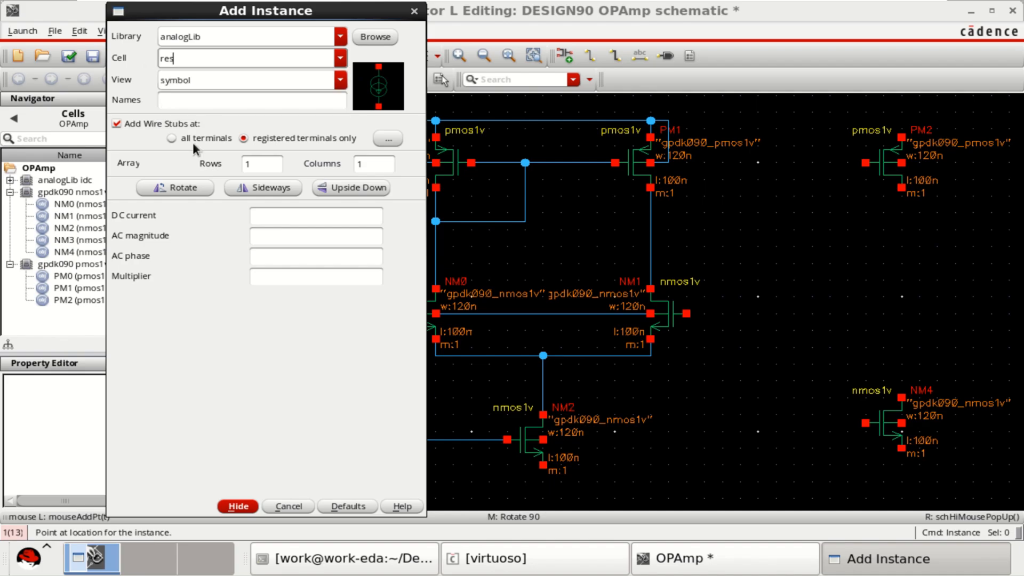
click(237, 506)
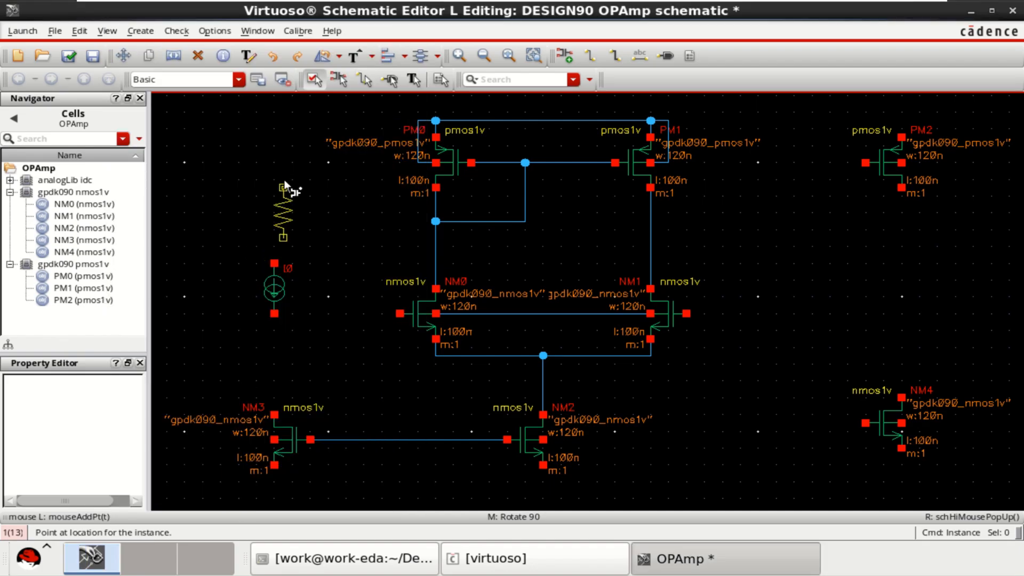
click(281, 209)
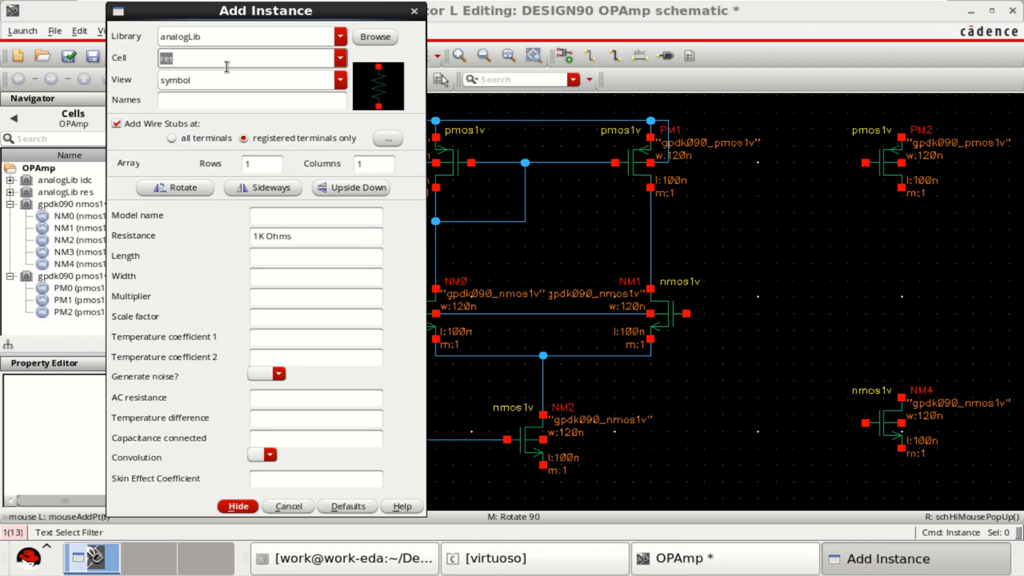
Add the vdc voltage sources V0–V2 and gnd symbols beside the circuit.
text(vdc)
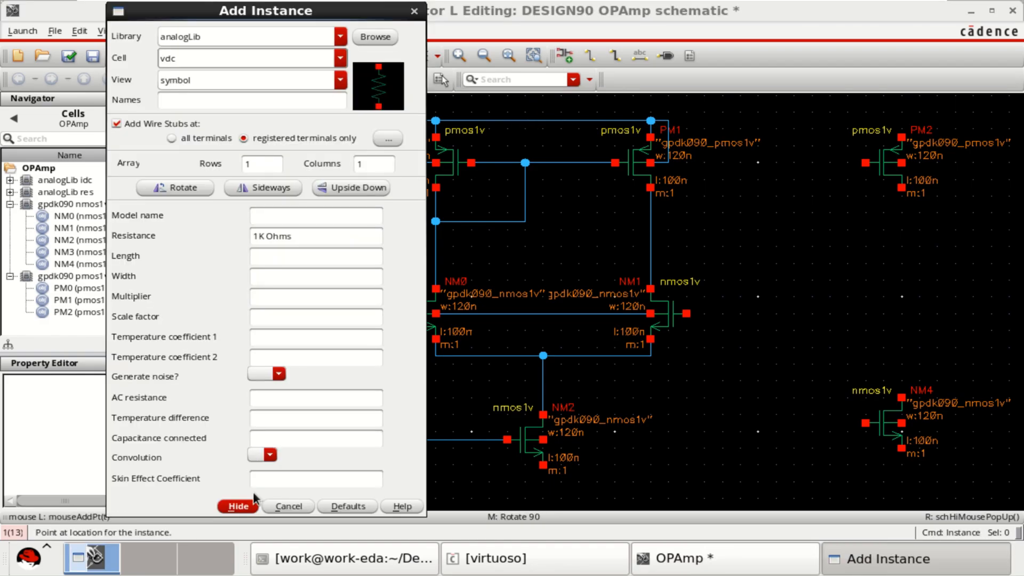
click(238, 505)
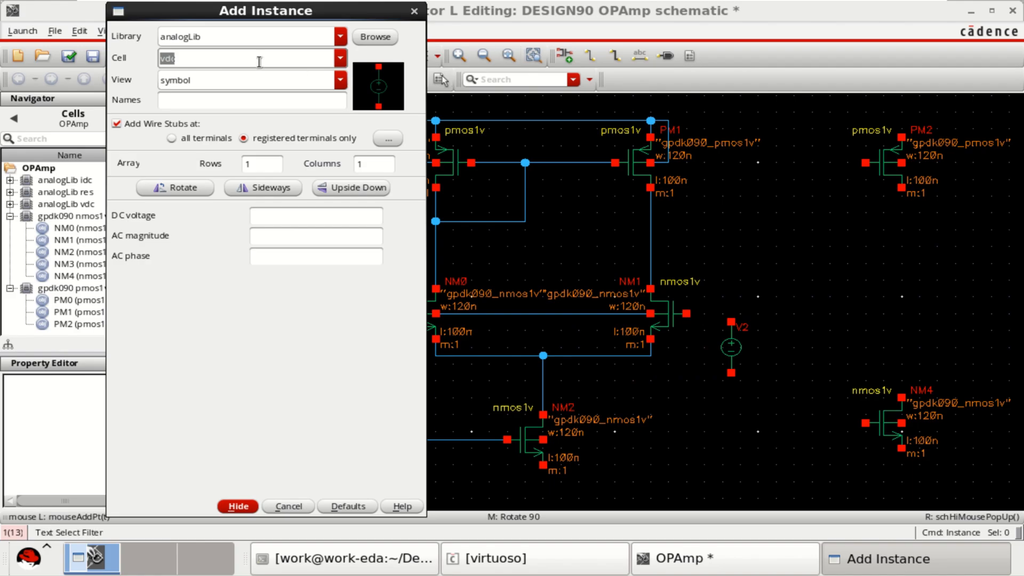
text(gnd)
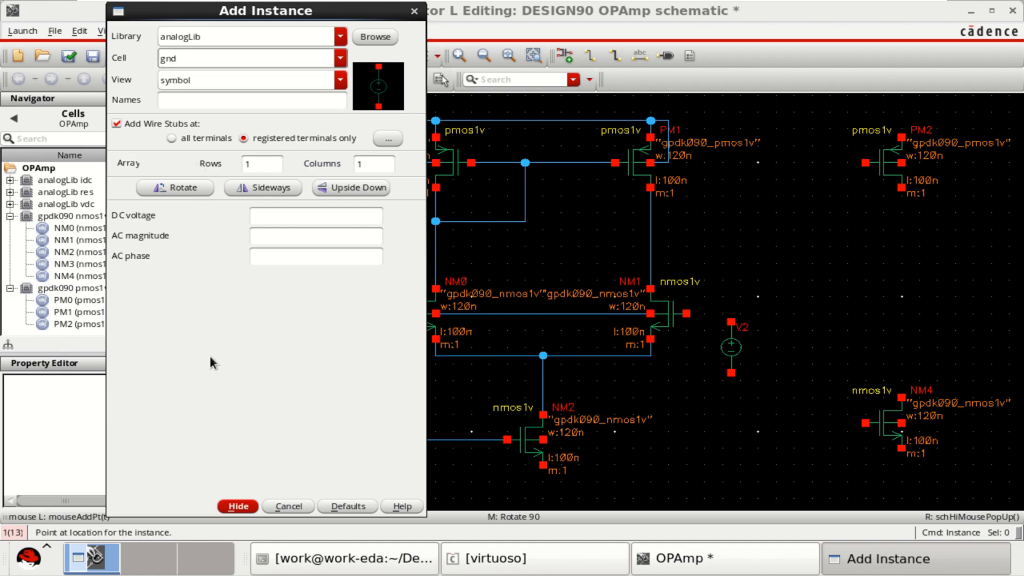
click(237, 505)
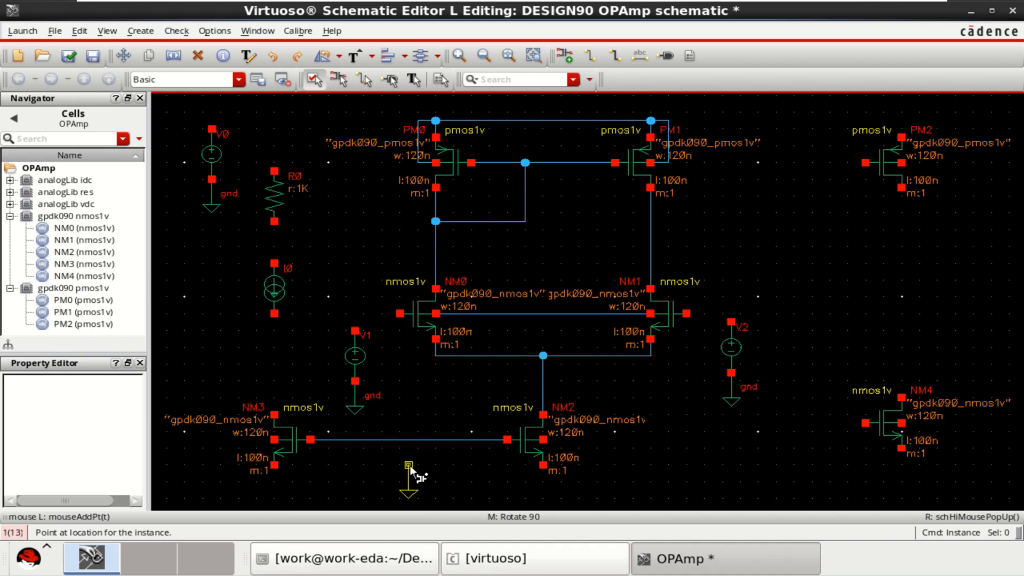
mouse_move(480, 496)
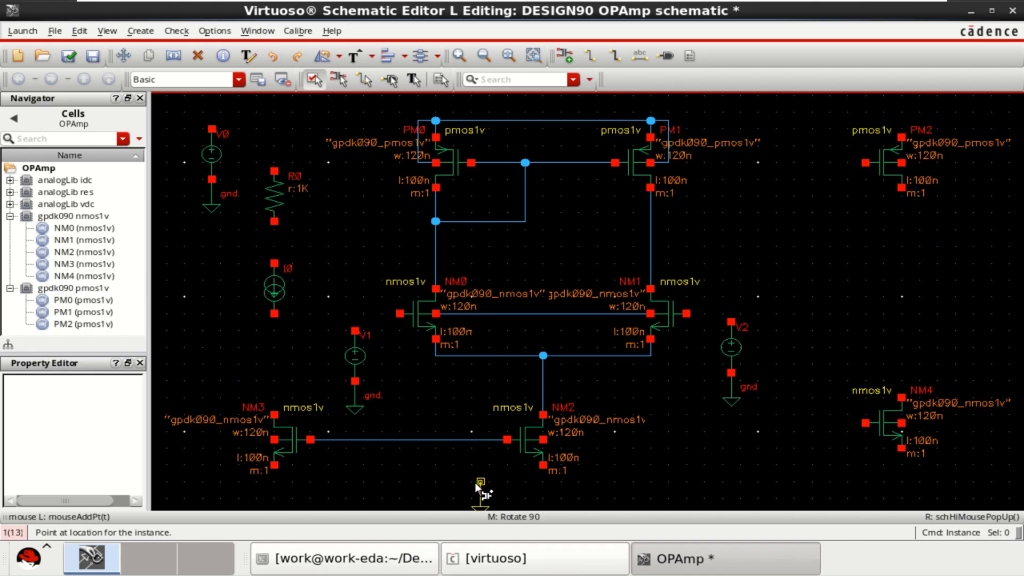
Drop a ground below NM2 and move V1 with its ground nearer NM0's gate.
click(480, 487)
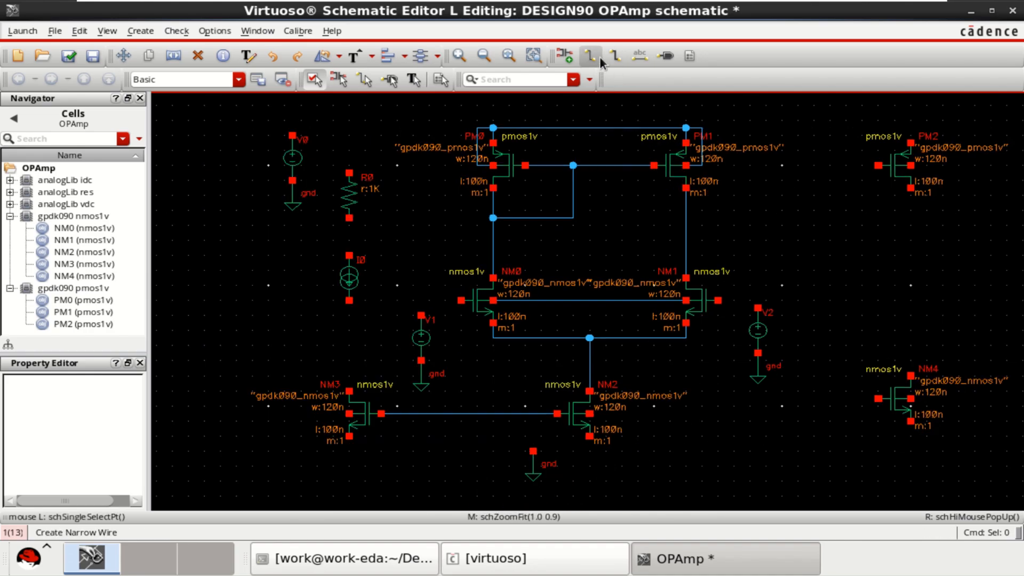
click(588, 55)
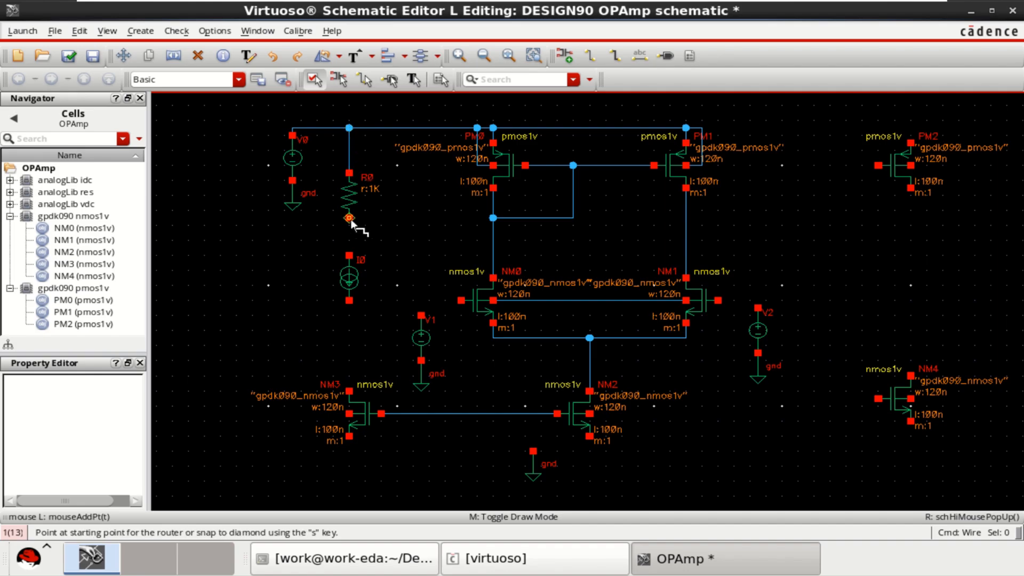
mouse_move(350, 297)
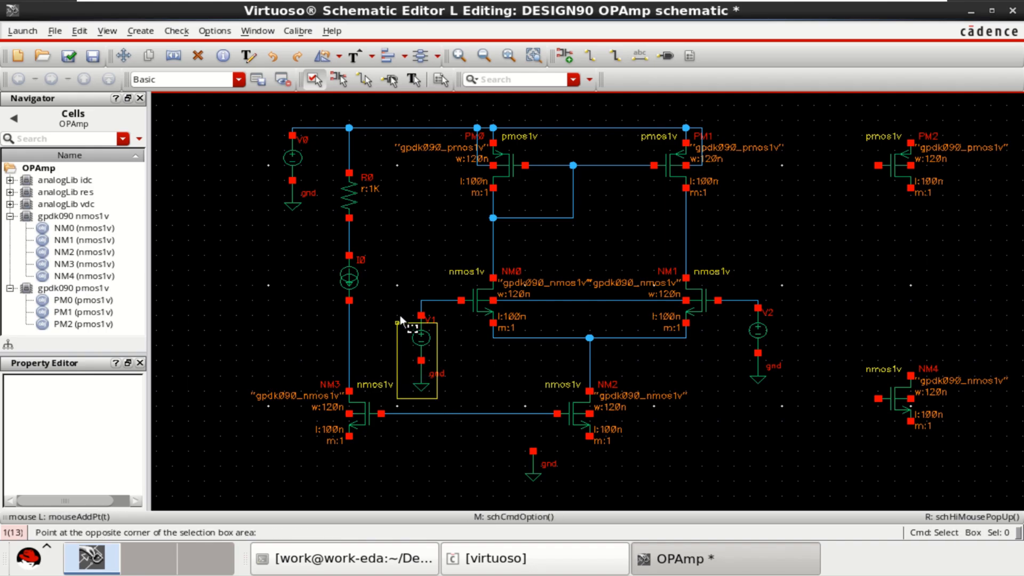
click(418, 338)
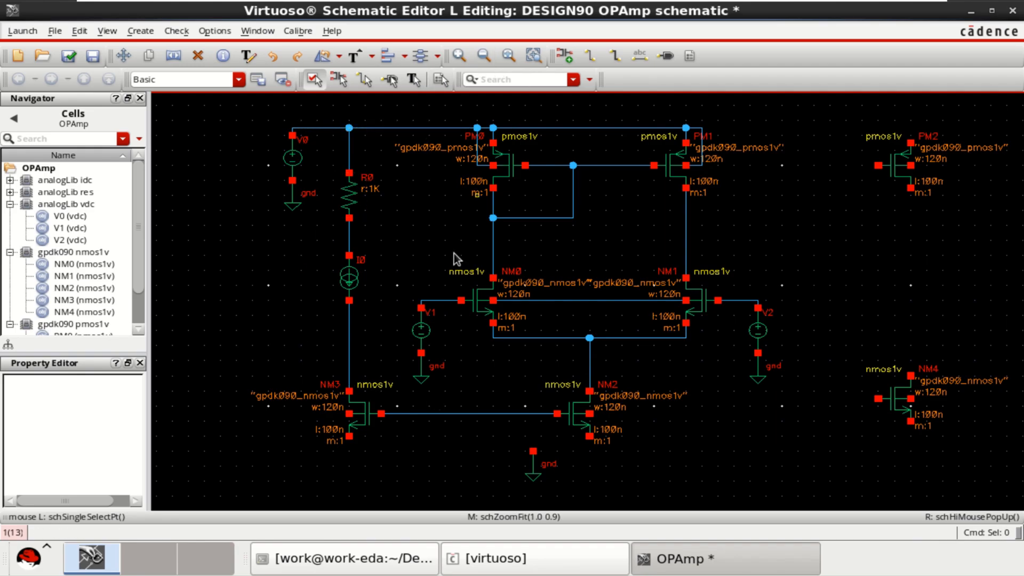
click(420, 329)
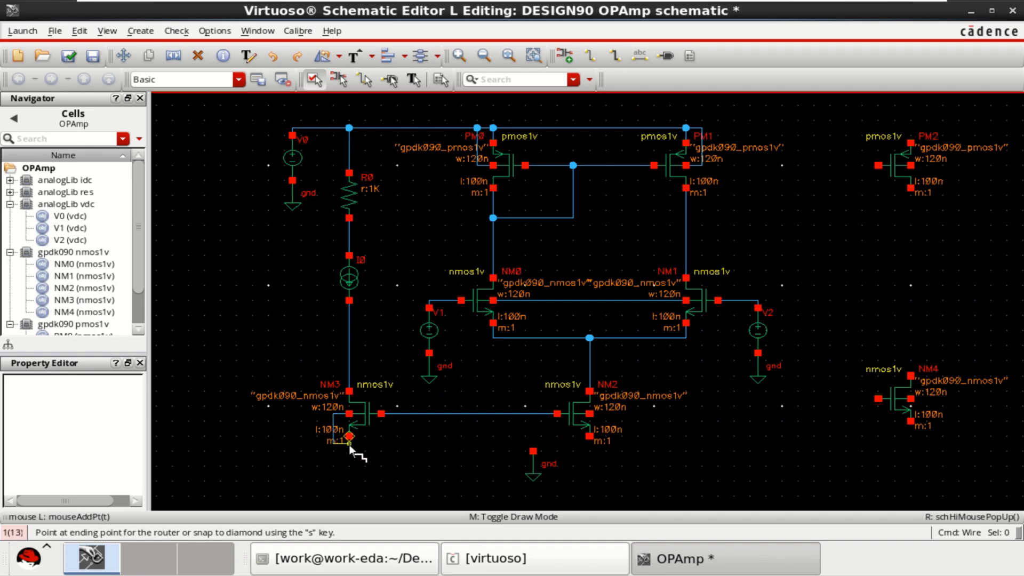
Wire NM3's source to NM2's source and run another wire from NM2's source.
click(350, 436)
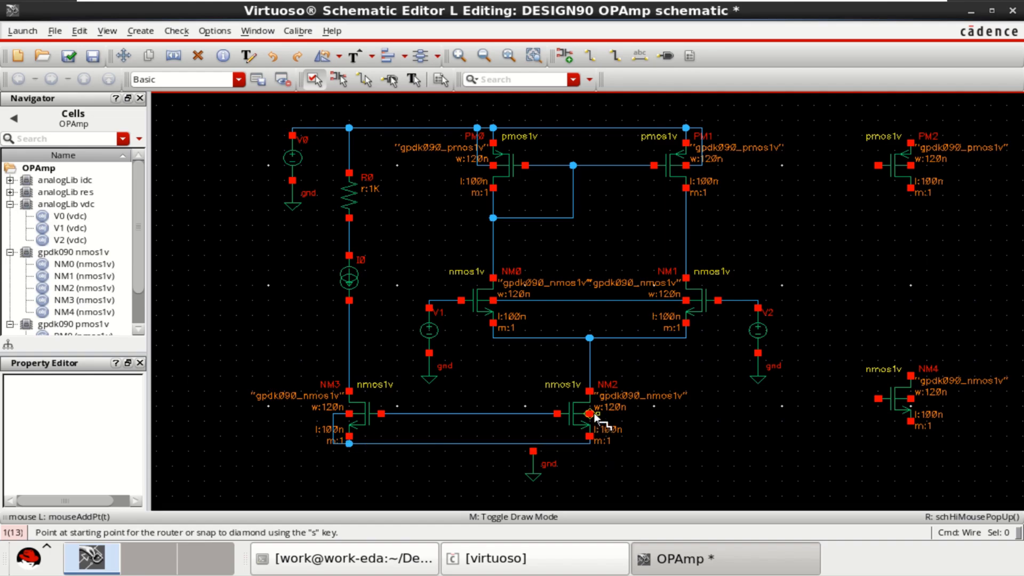
click(591, 413)
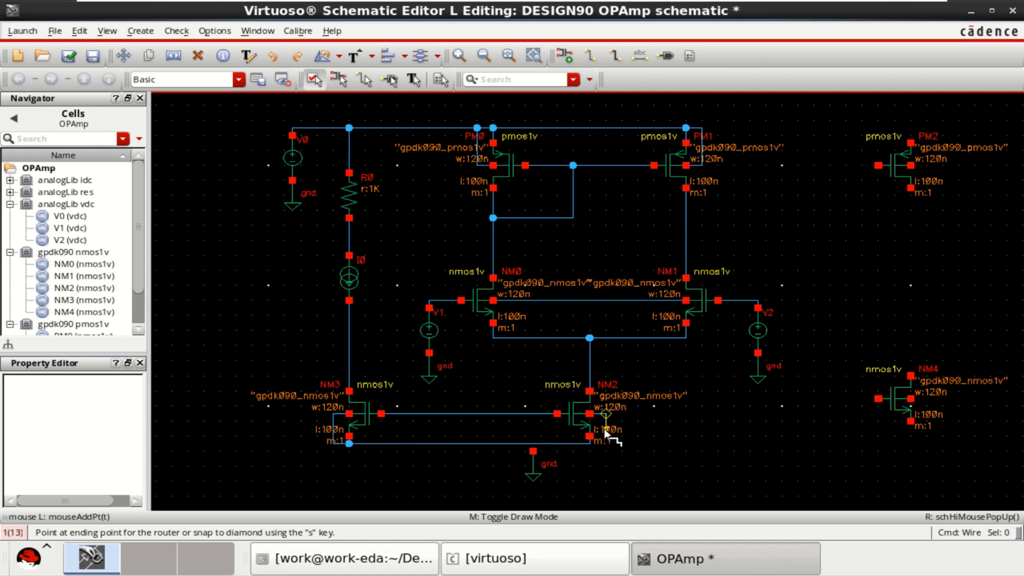
click(588, 445)
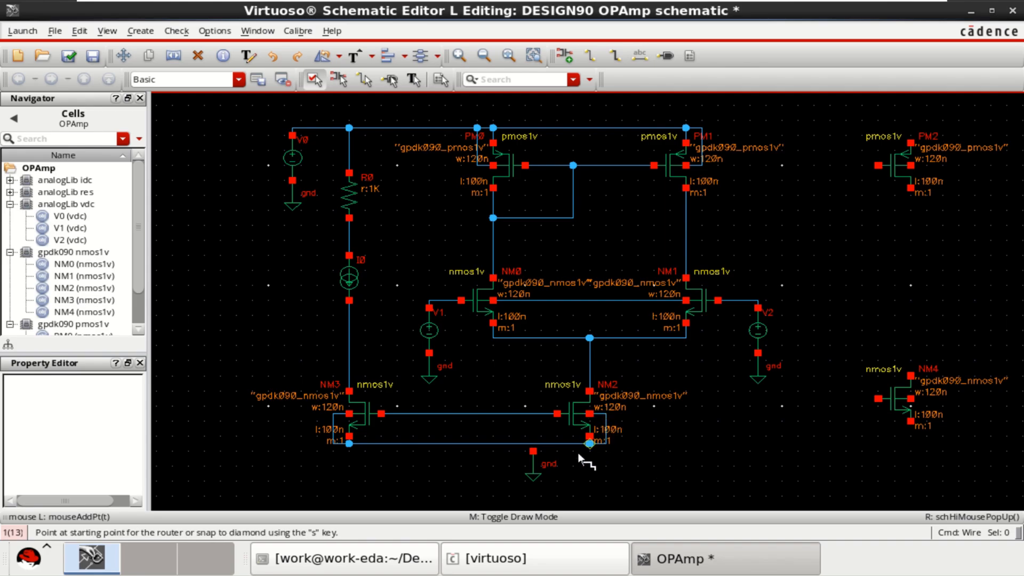
mouse_move(598, 503)
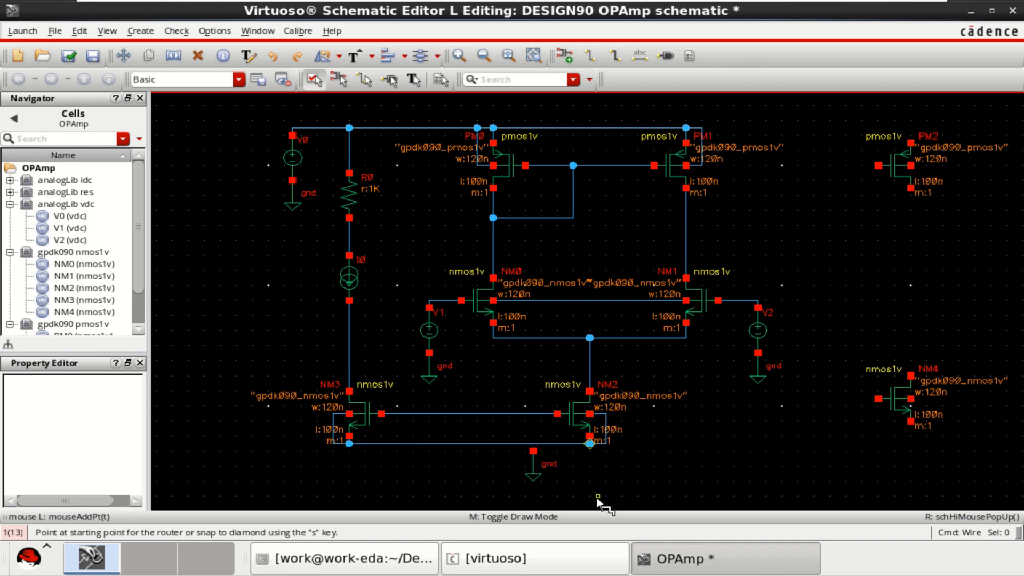
click(534, 458)
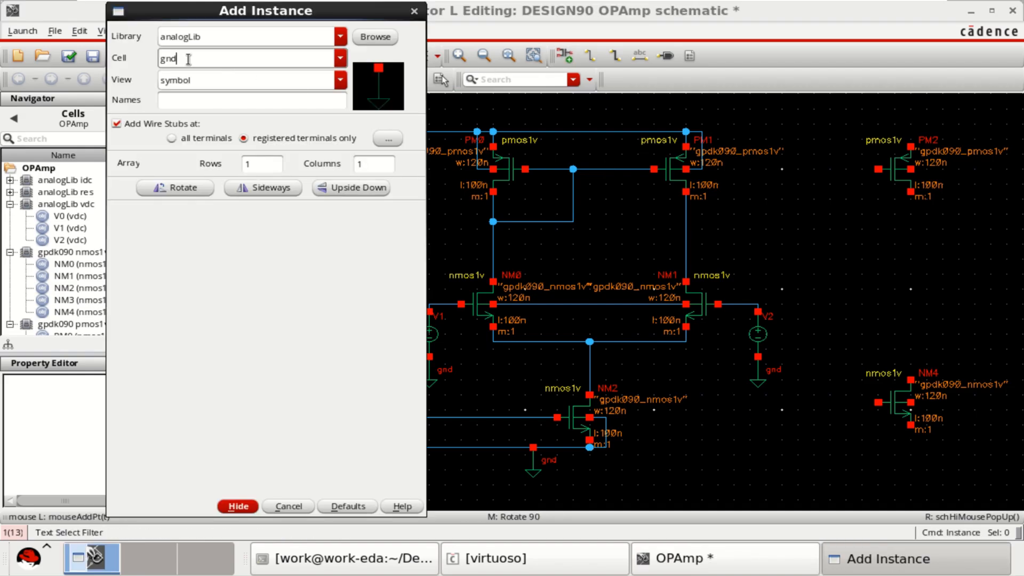
Place the analogLib cap C0 as a 1 pF compensation capacitor between the stages.
text(cap)
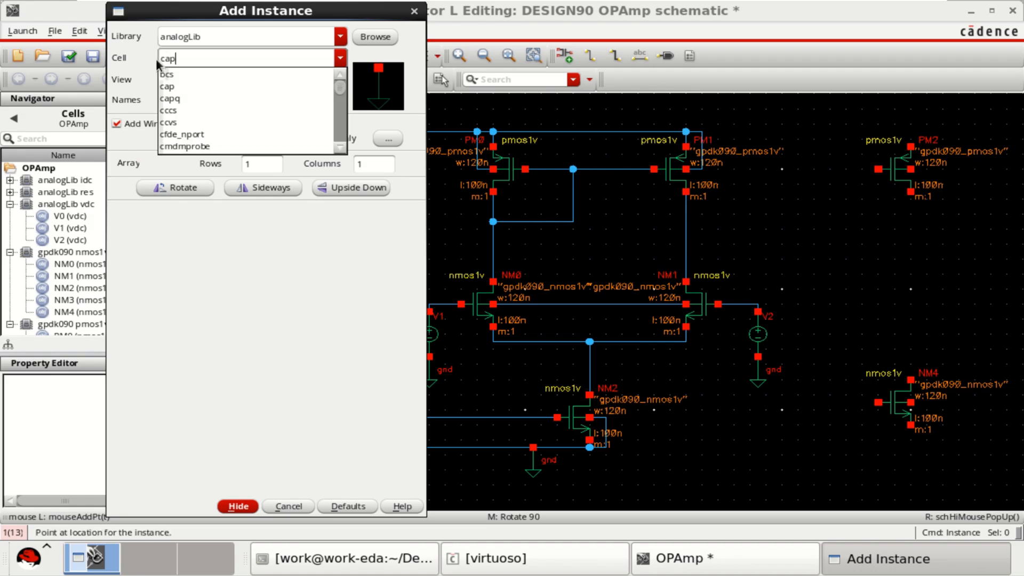
click(168, 85)
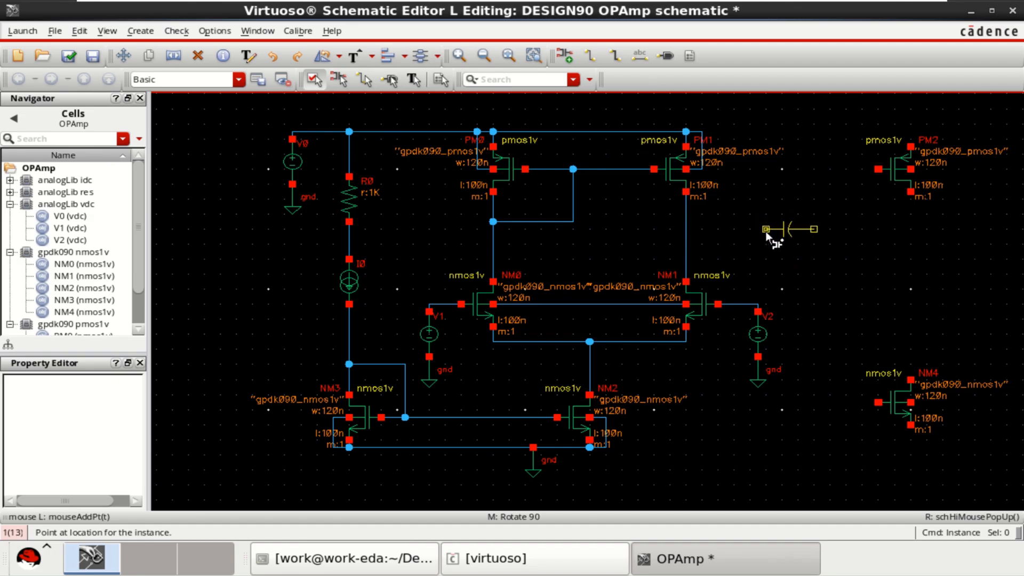
click(784, 229)
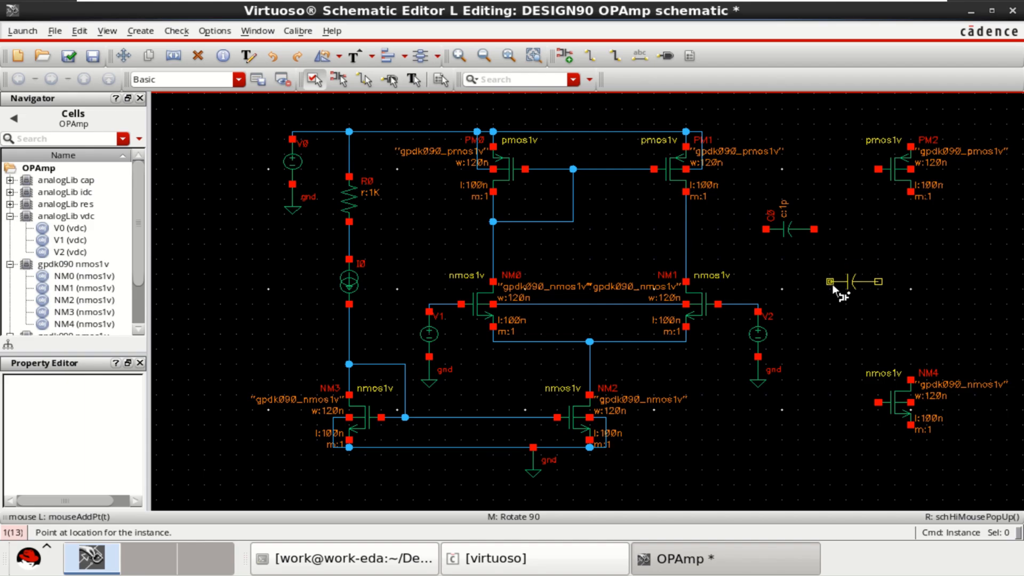
click(784, 229)
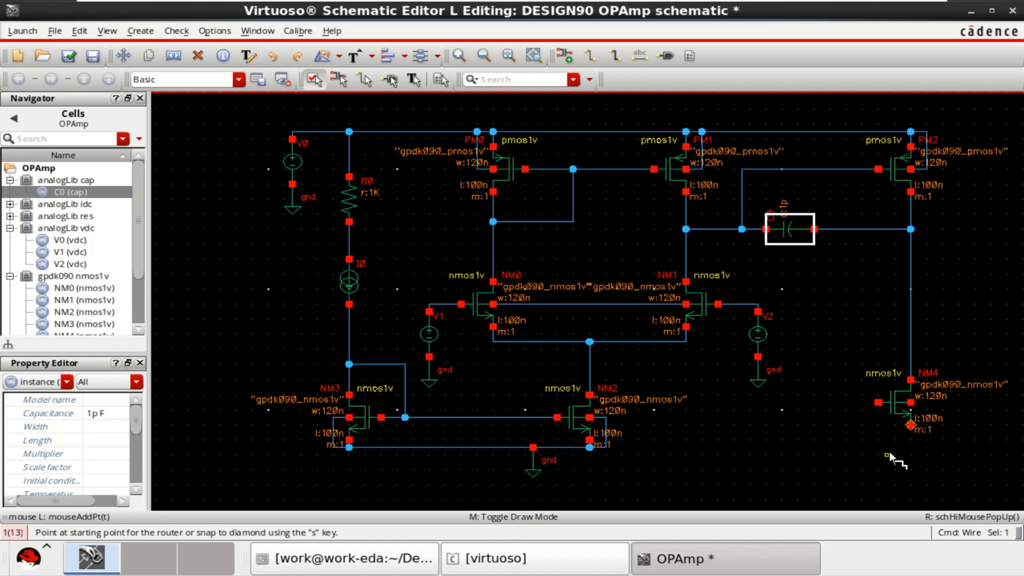
mouse_move(606, 448)
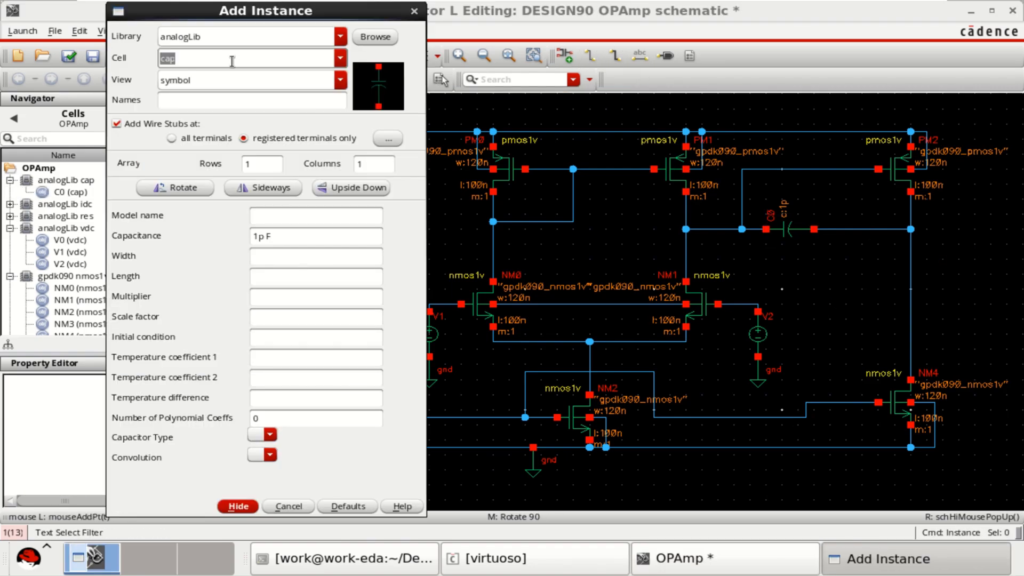
Place 1 pF capacitor C1 beside the output and connect it to ground.
click(237, 506)
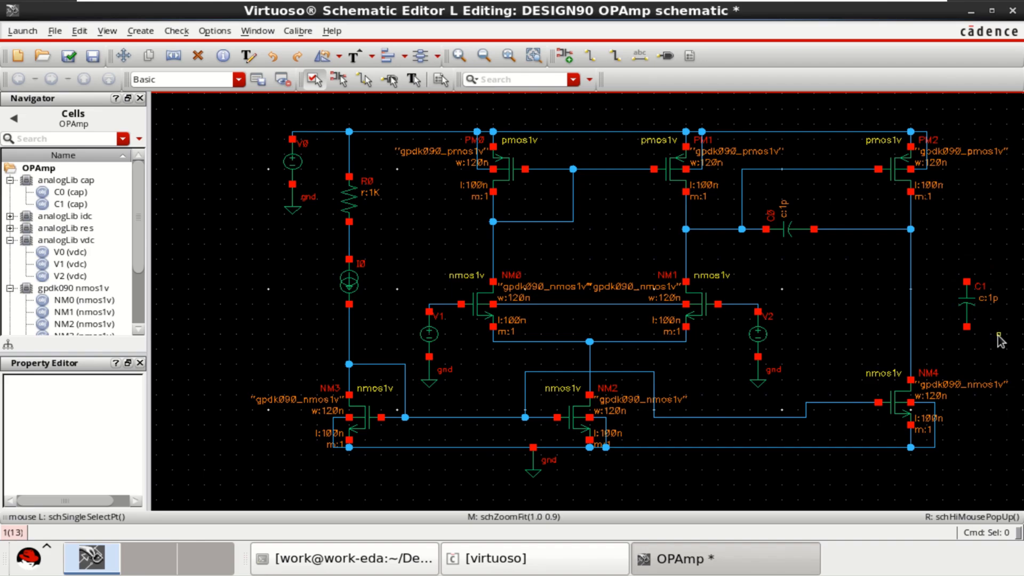
click(535, 460)
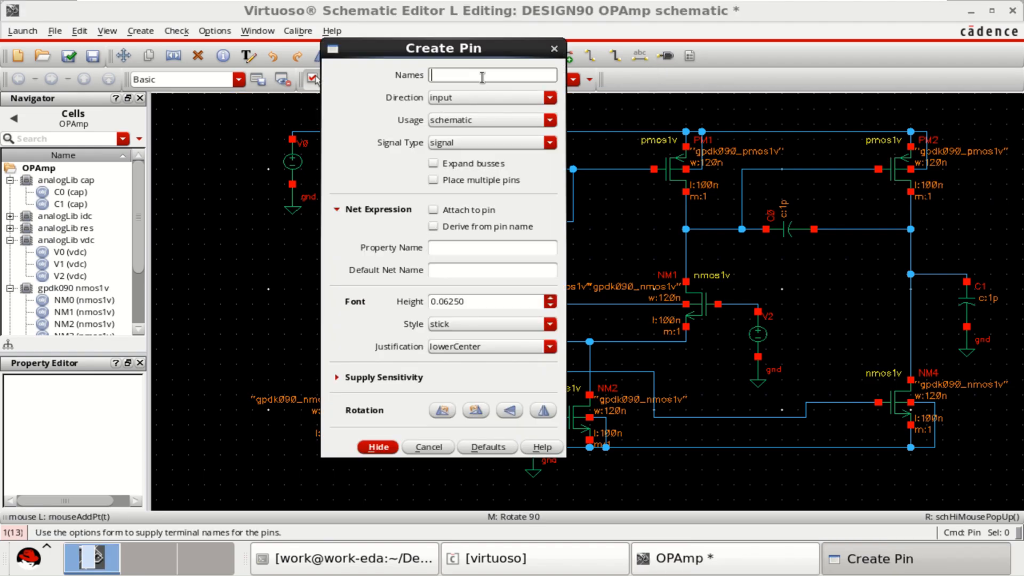
Create an output pin named Vout and drop it on the output node.
text(Vout)
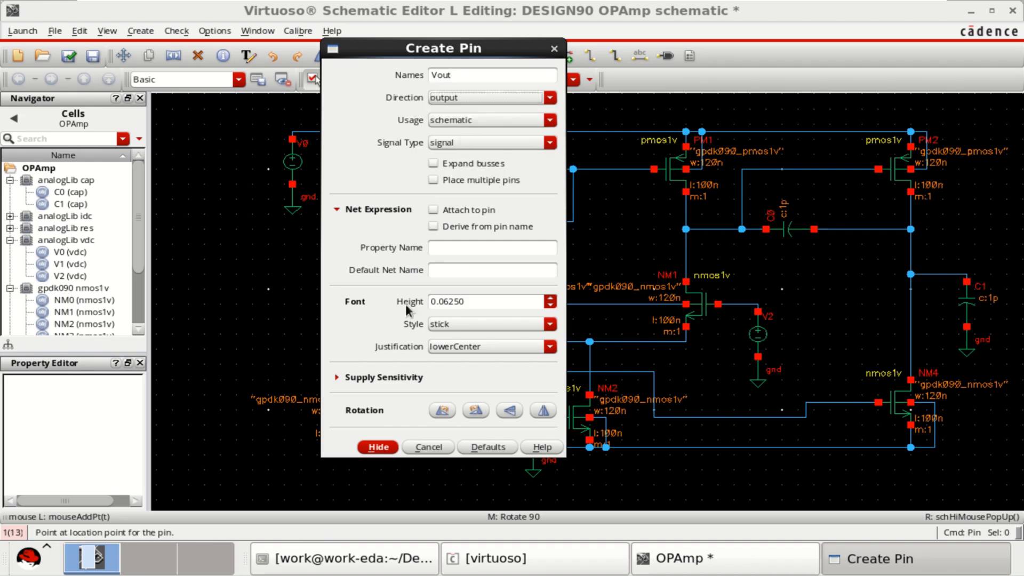
click(377, 447)
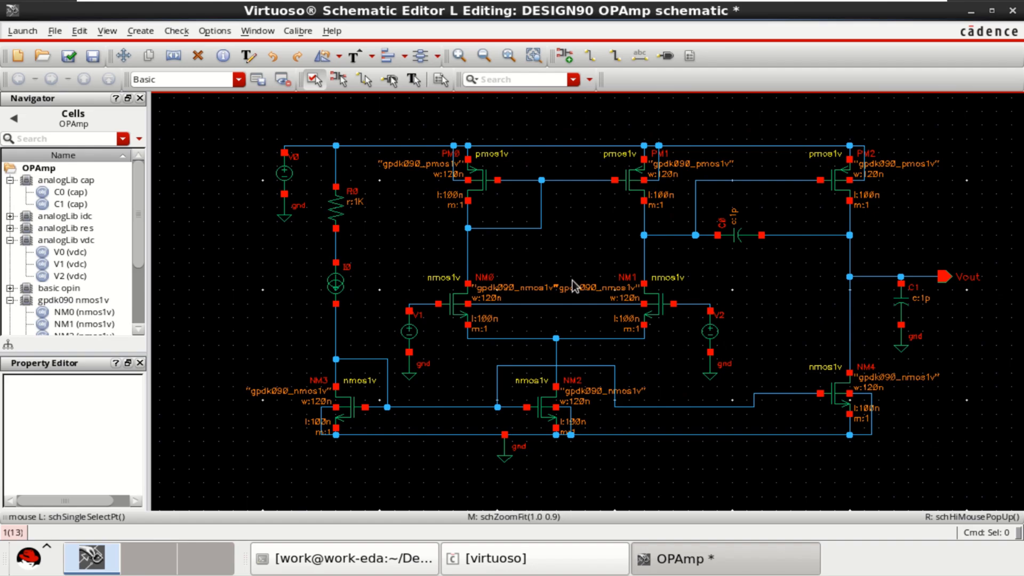
Set the capacitance of C0 and then C1 to 2p F in Edit Object Properties.
click(737, 235)
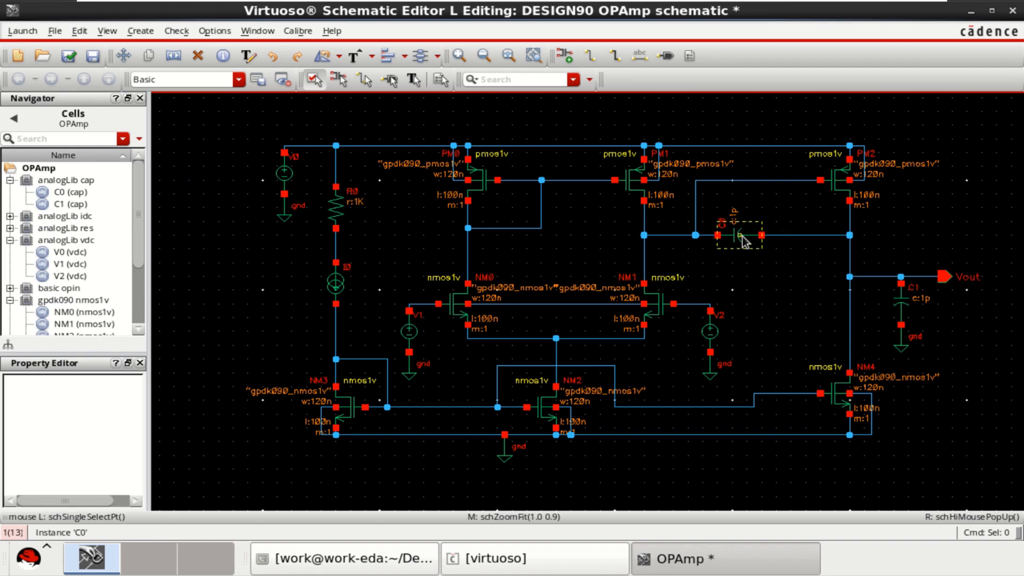
double_click(742, 235)
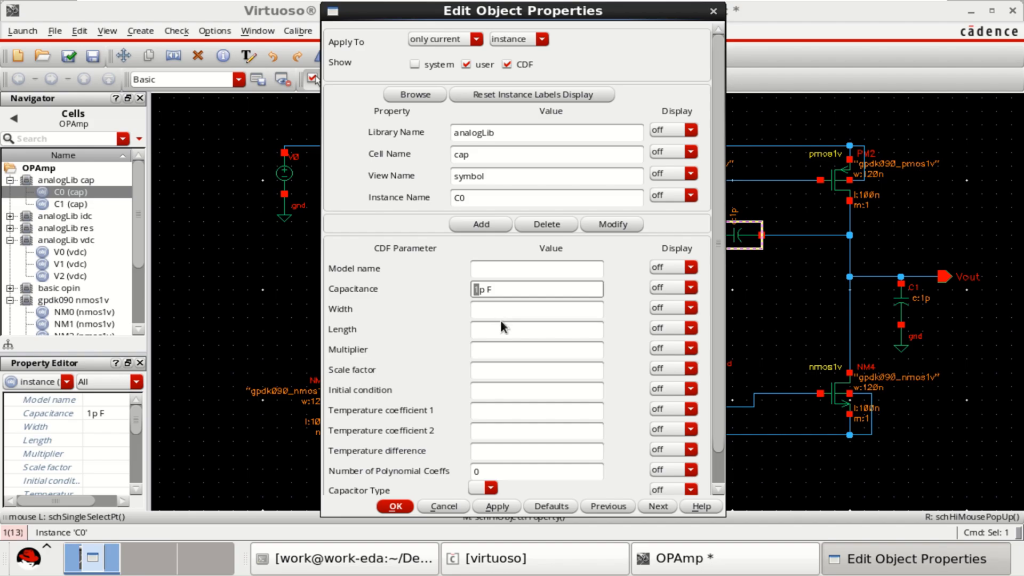
text(2)
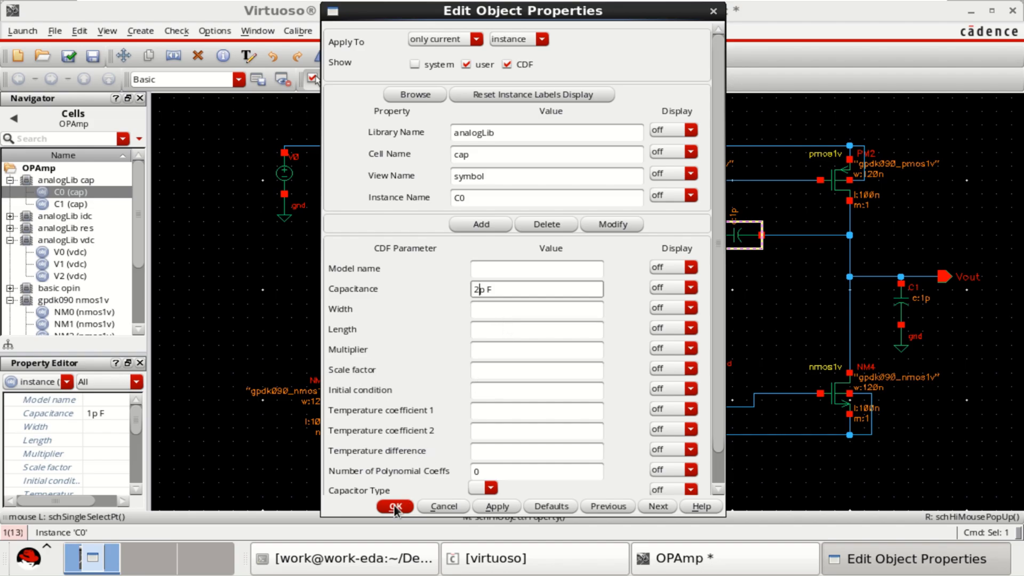
click(394, 506)
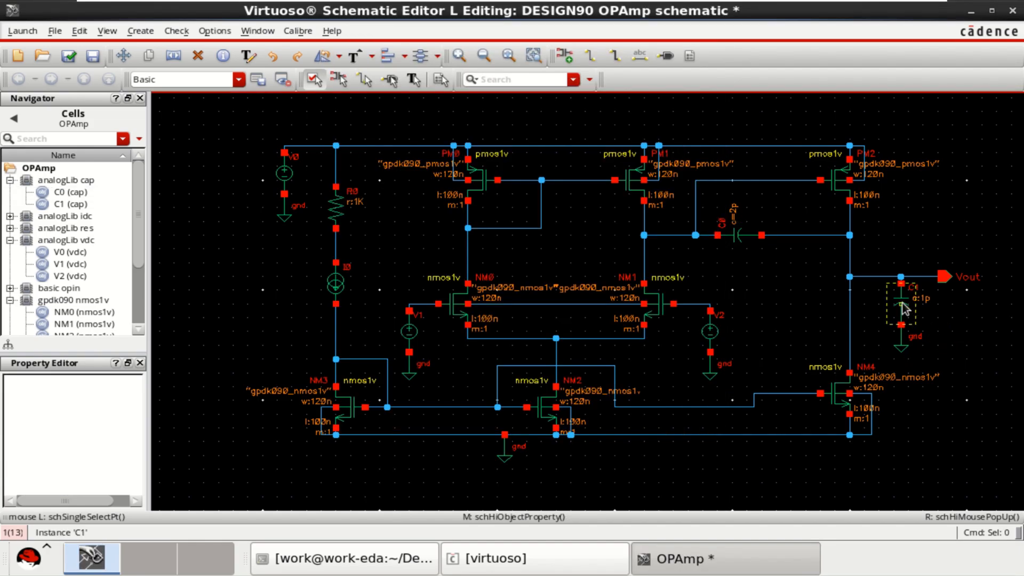
double_click(901, 307)
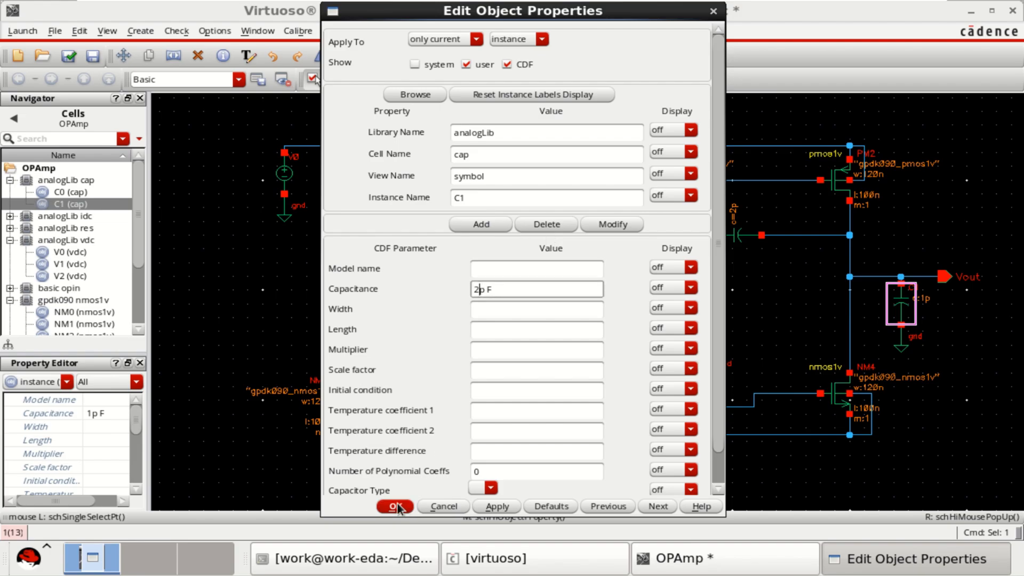
click(394, 506)
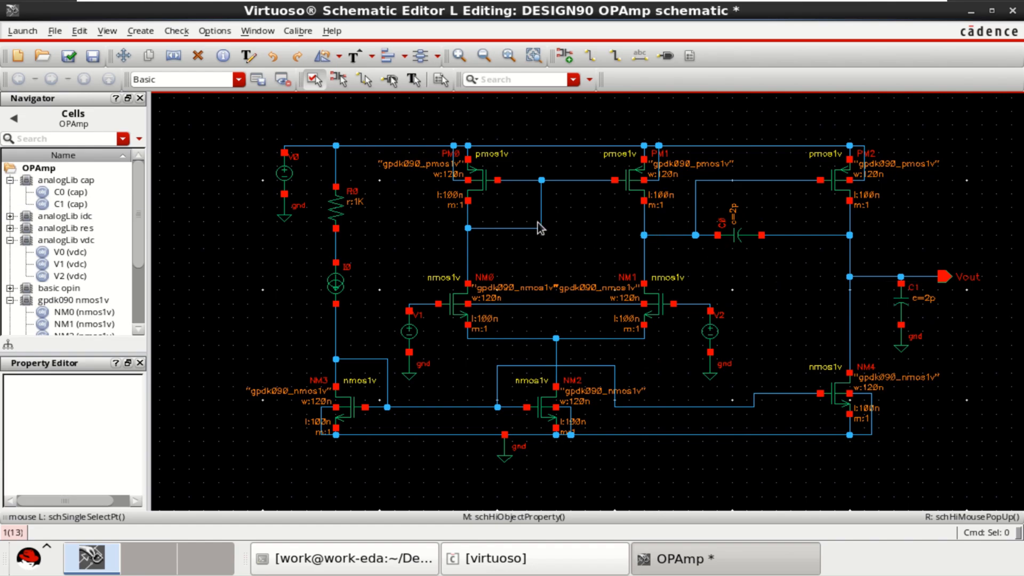
Size PM0 and PM1 together to 7u width and 500n length.
click(483, 180)
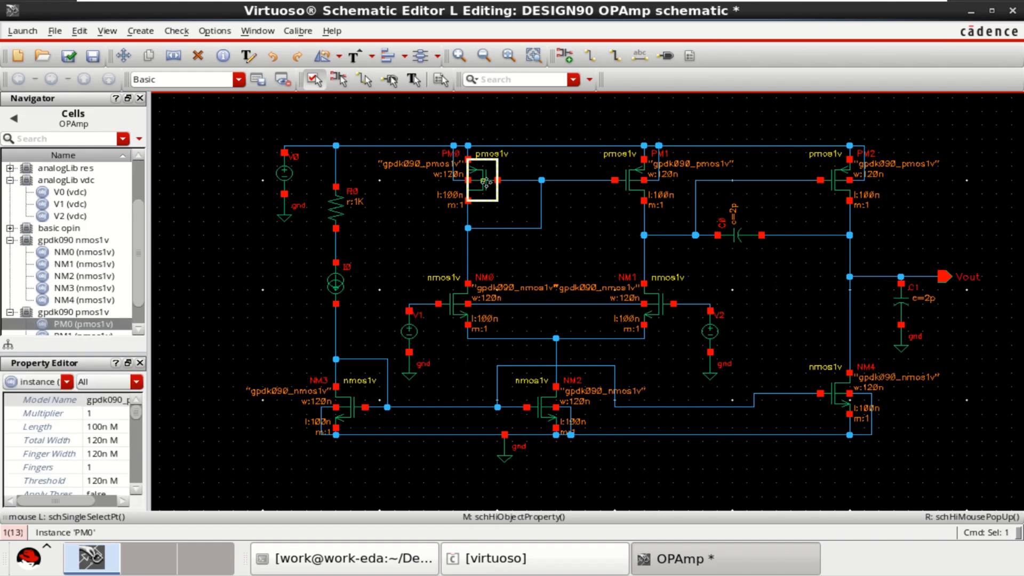
click(637, 180)
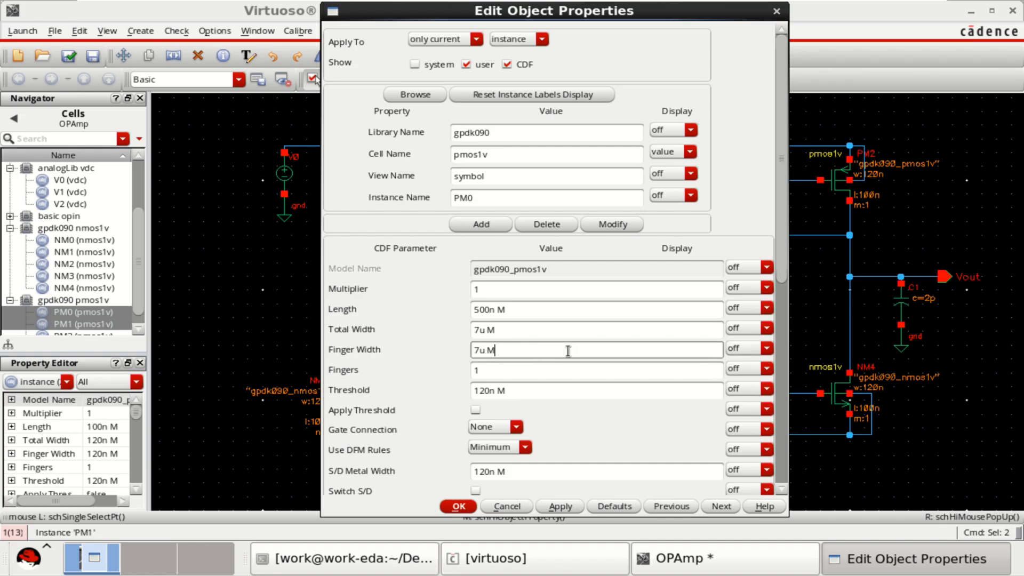
click(477, 39)
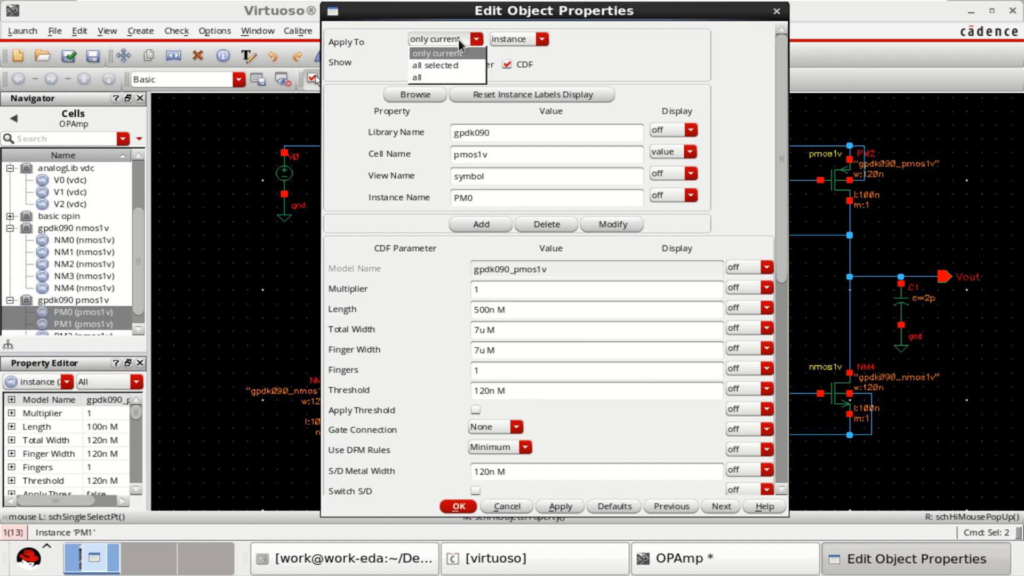
click(435, 65)
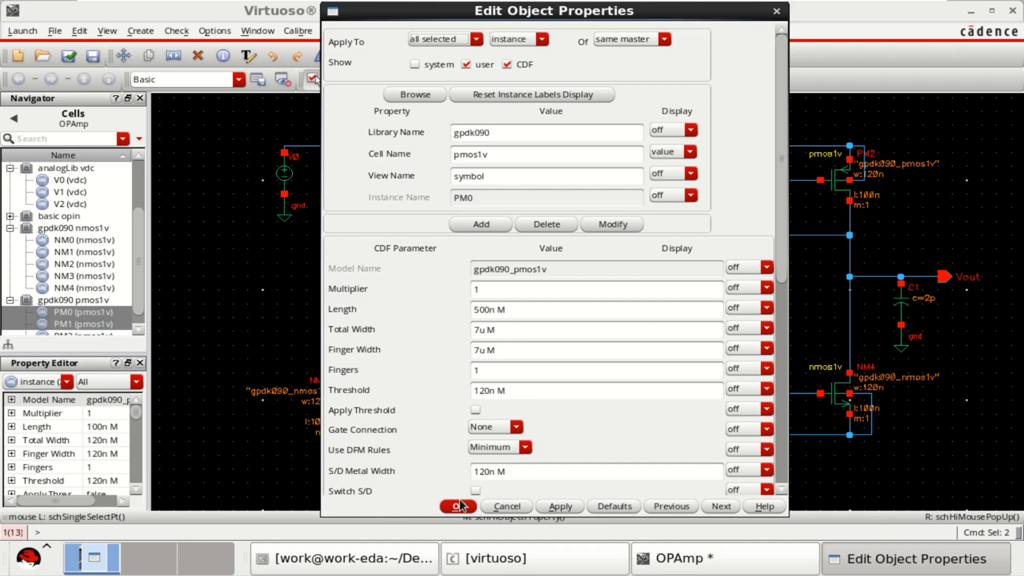
click(457, 506)
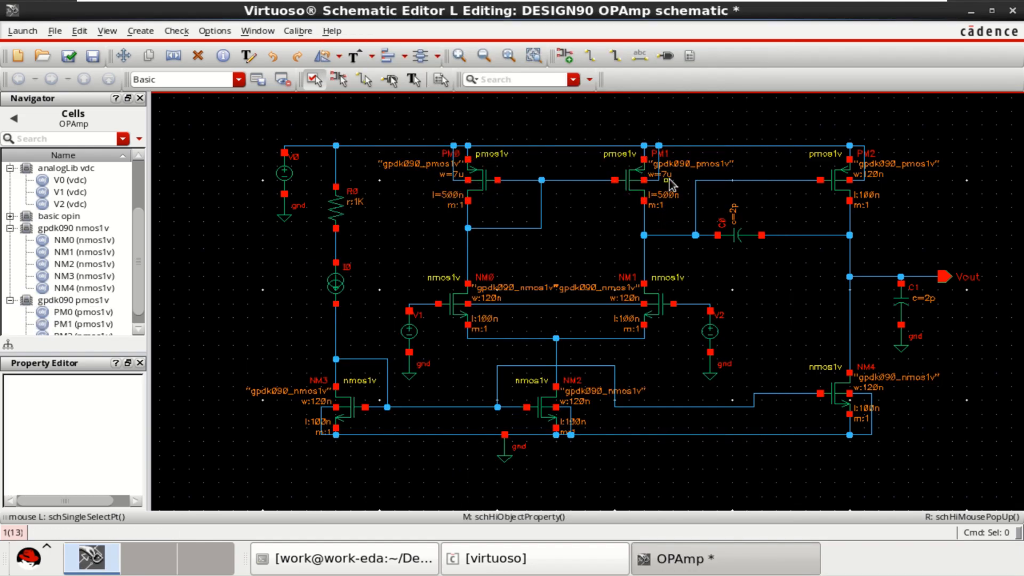
Size NM0 and NM1 together to 3u width and 500n length.
click(635, 183)
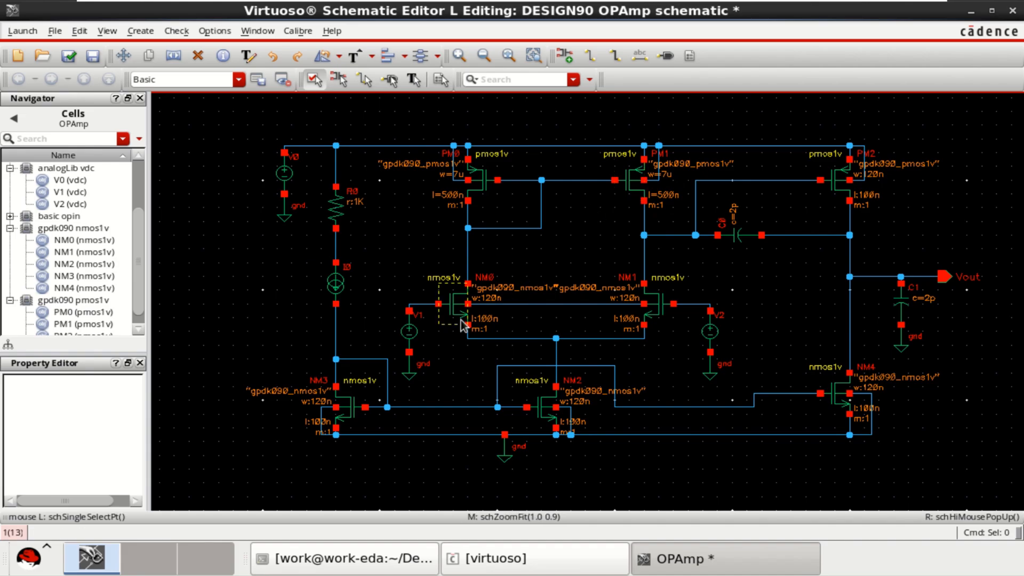
click(454, 303)
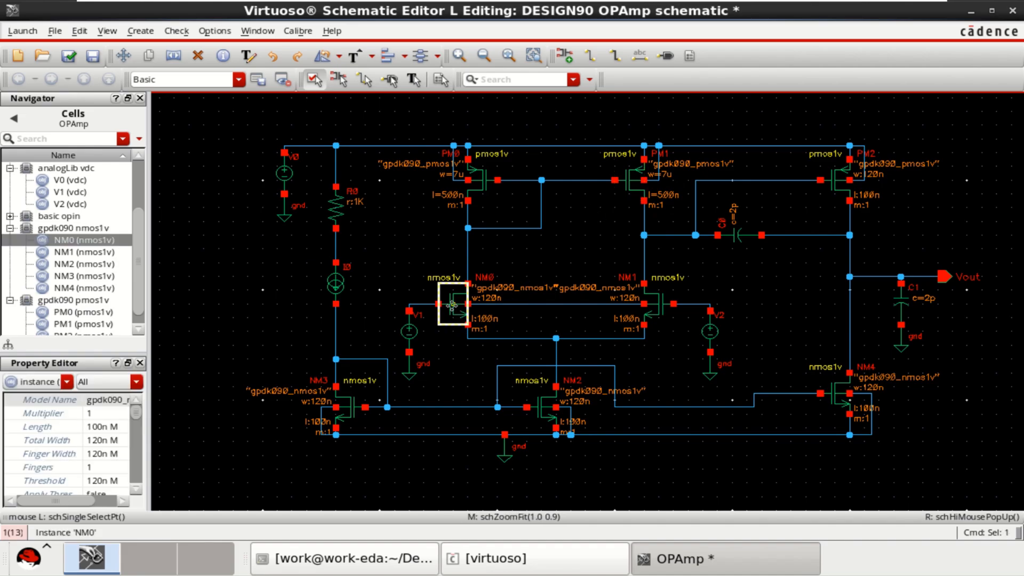
click(660, 301)
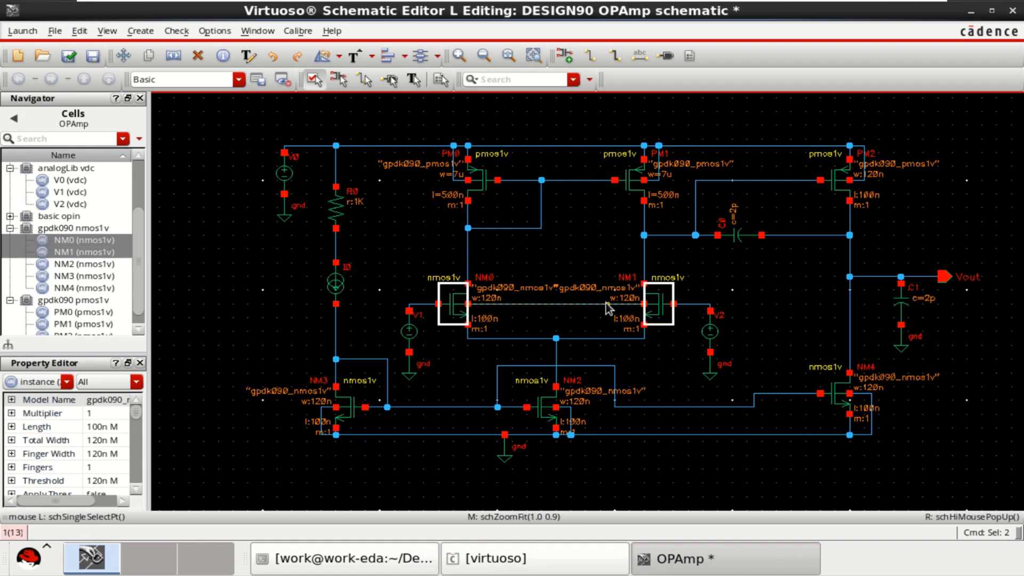
mouse_move(582, 310)
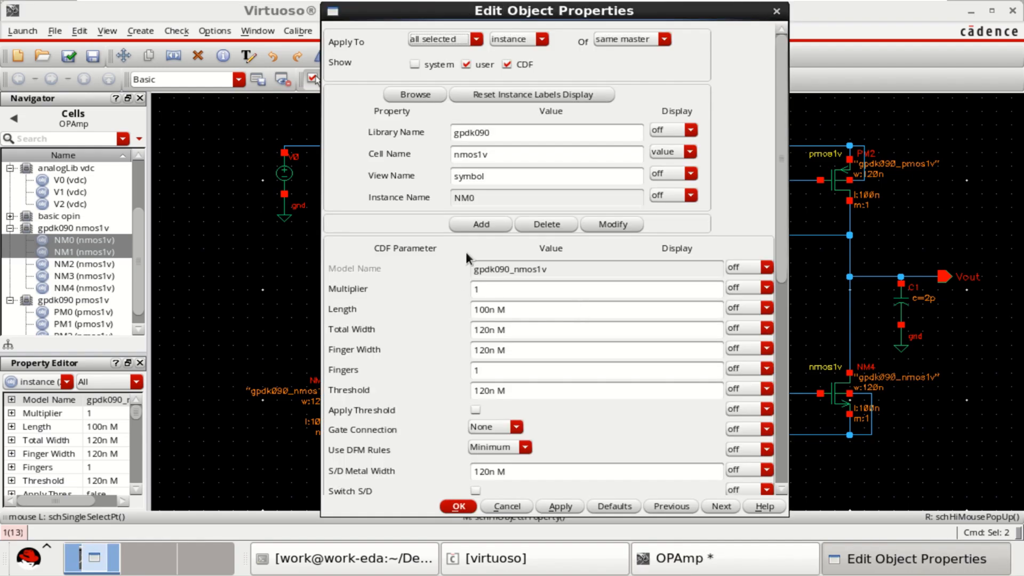
click(480, 309)
text(5)
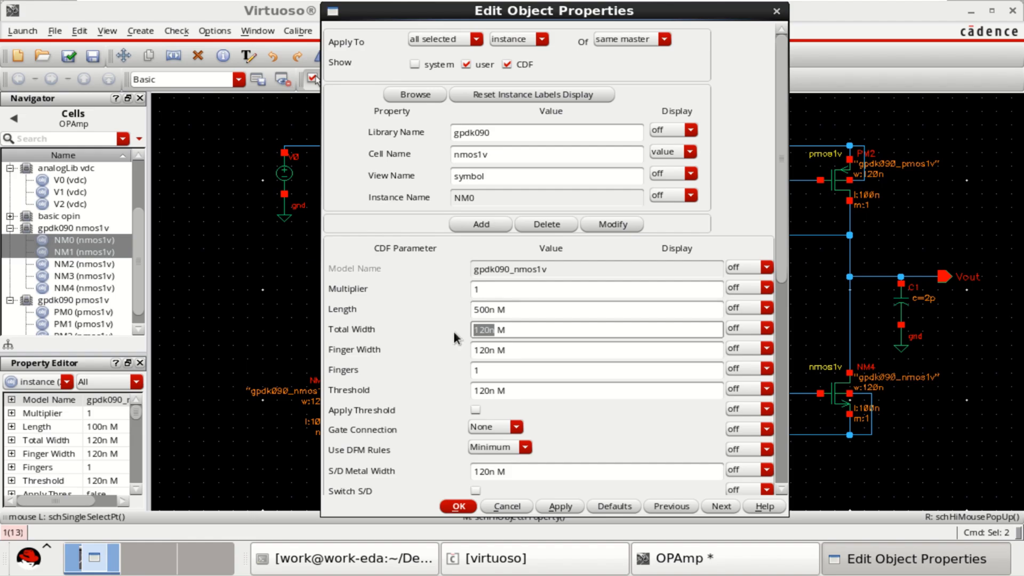
text(3u M)
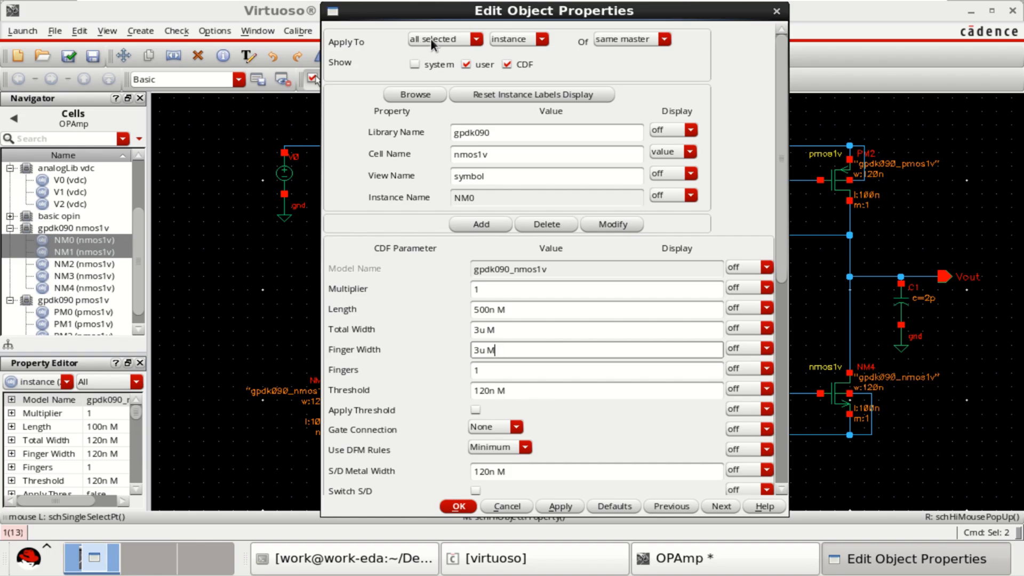
click(458, 506)
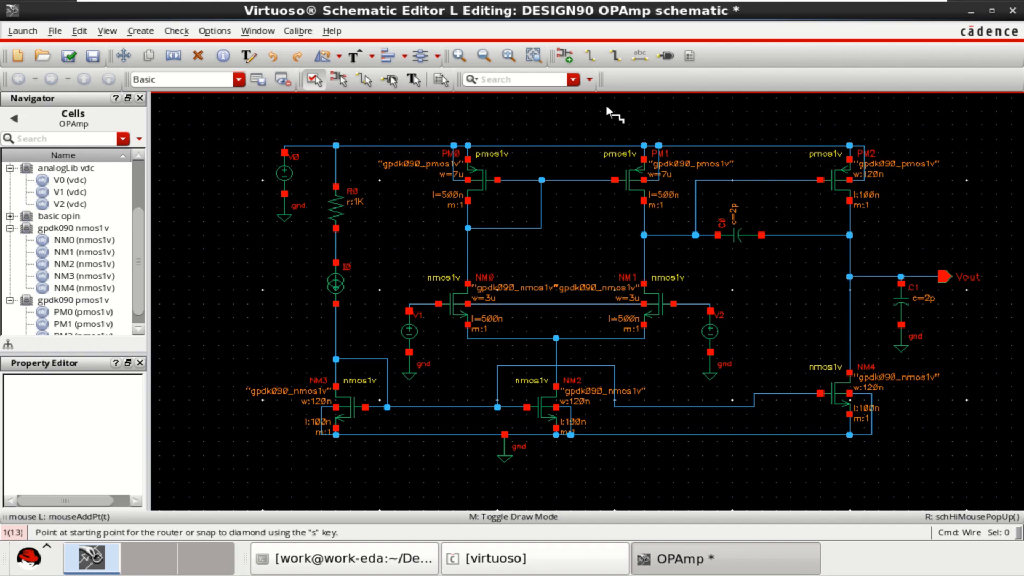
mouse_move(591, 305)
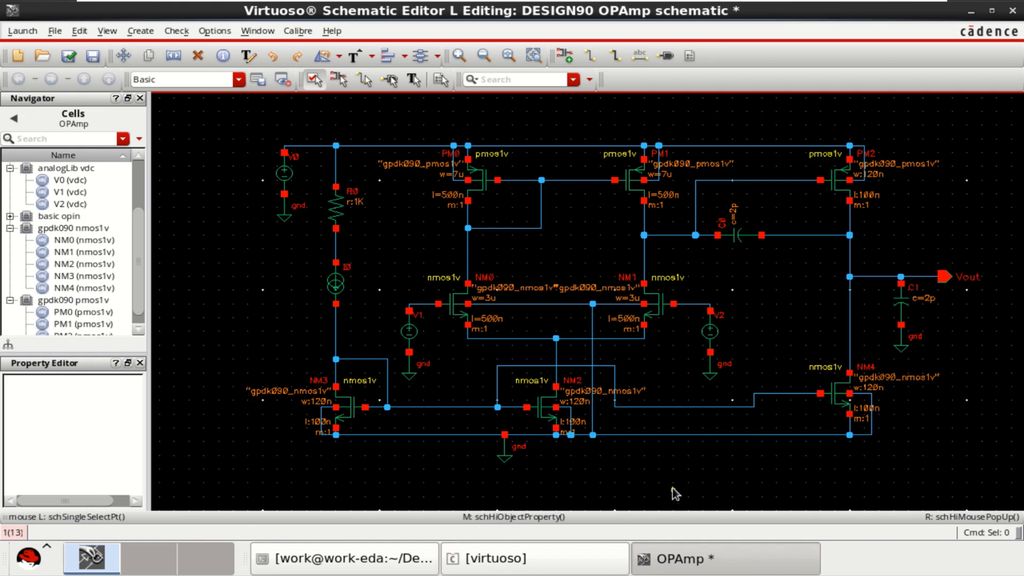
Save the OPAmp schematic after tying the NM0/NM1 body net to ground.
click(93, 56)
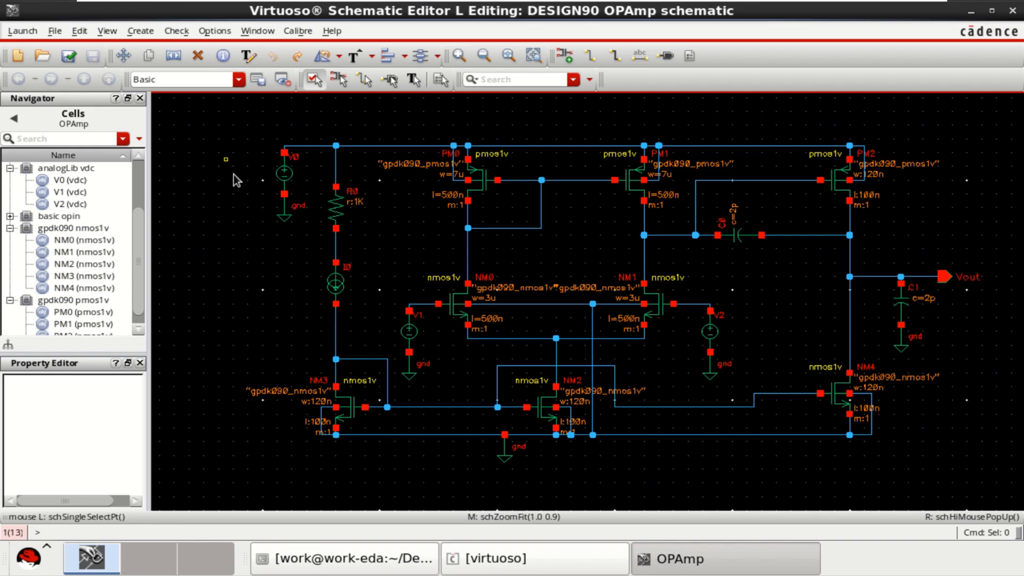
Select NM3 and NM2 and give both 6u width and 500n length.
click(351, 408)
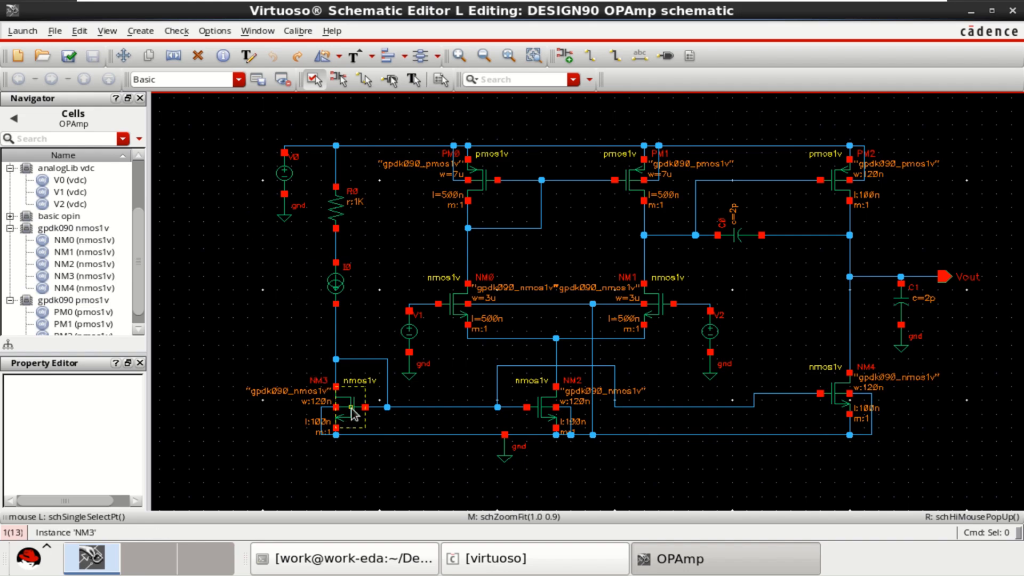
click(352, 407)
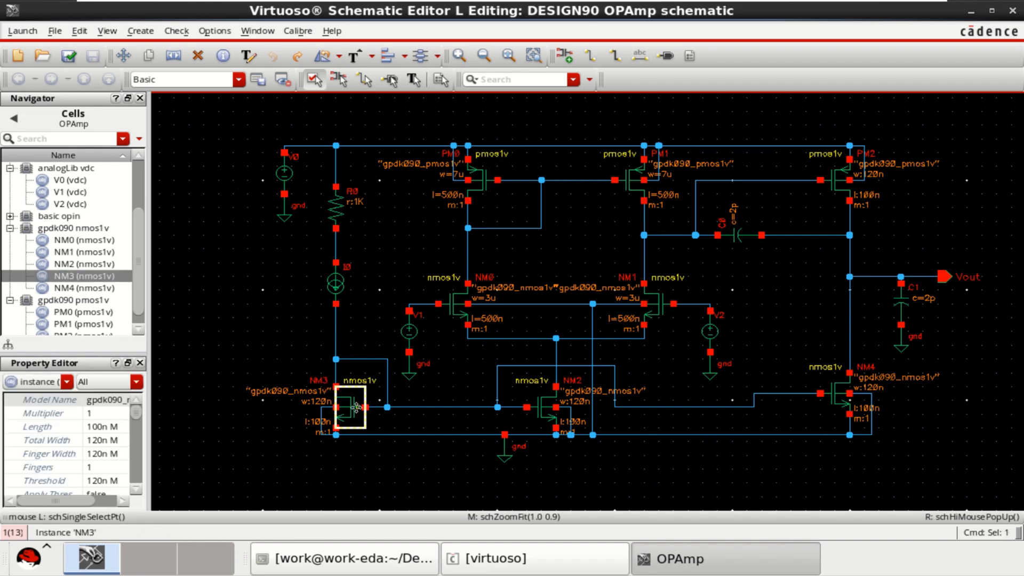
click(547, 408)
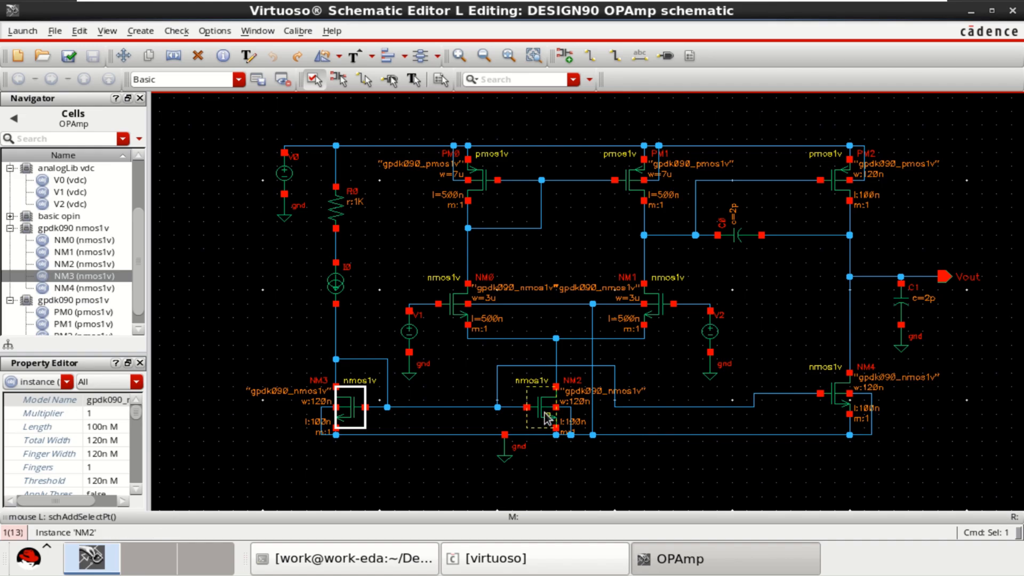
click(539, 408)
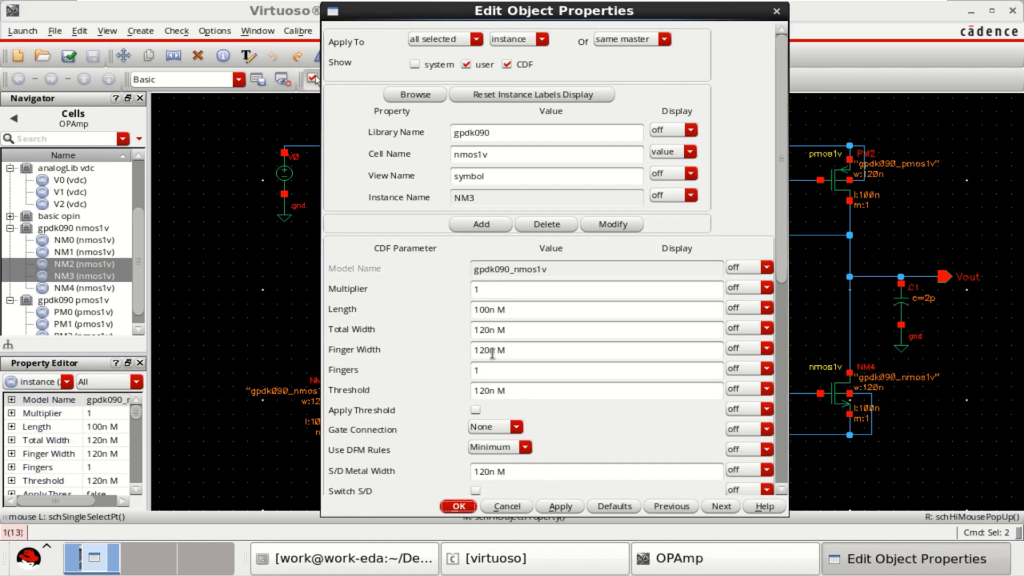
click(556, 308)
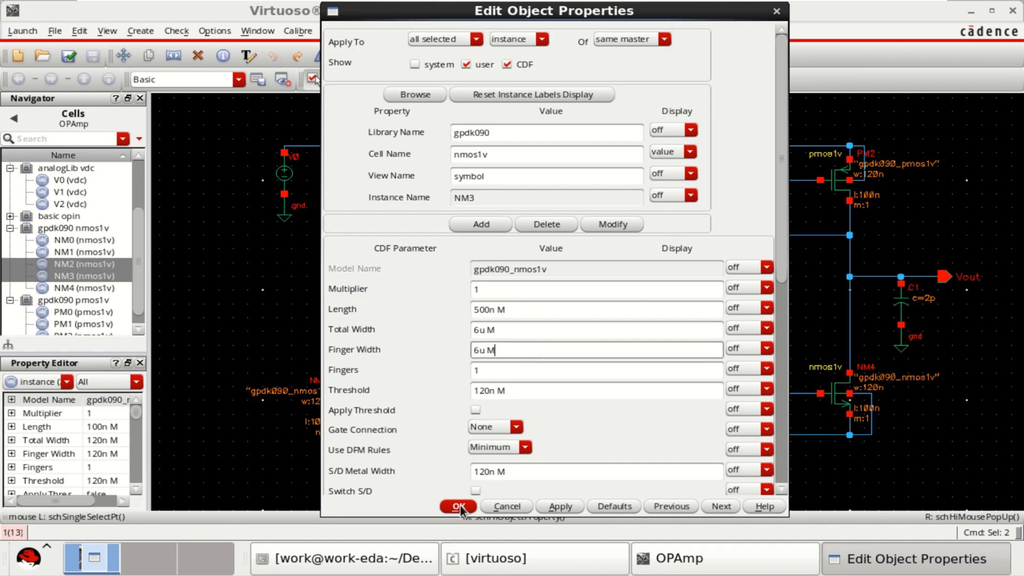
click(457, 506)
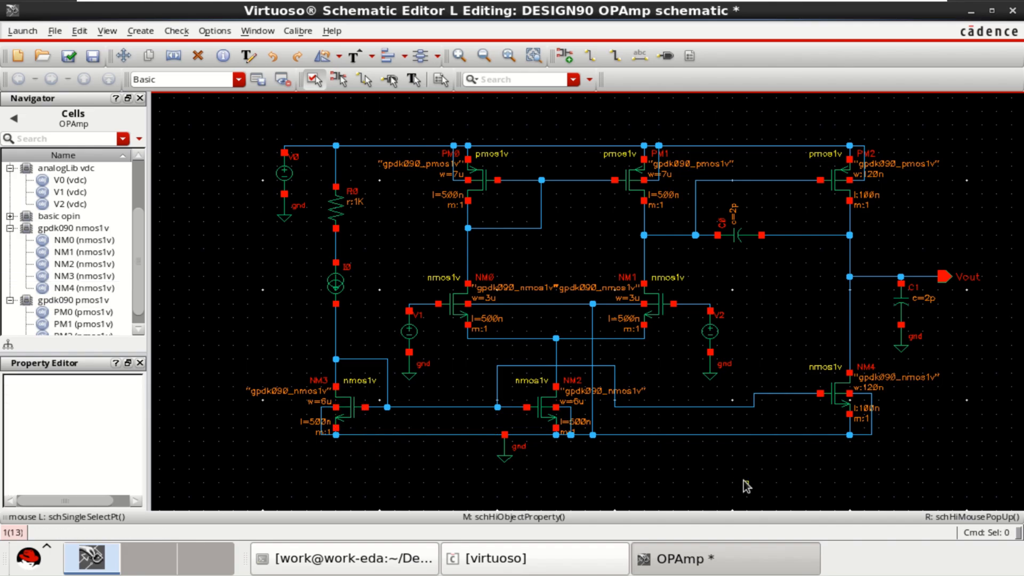
Set output transistor NM4's properties to 20u width and 500n length.
click(838, 399)
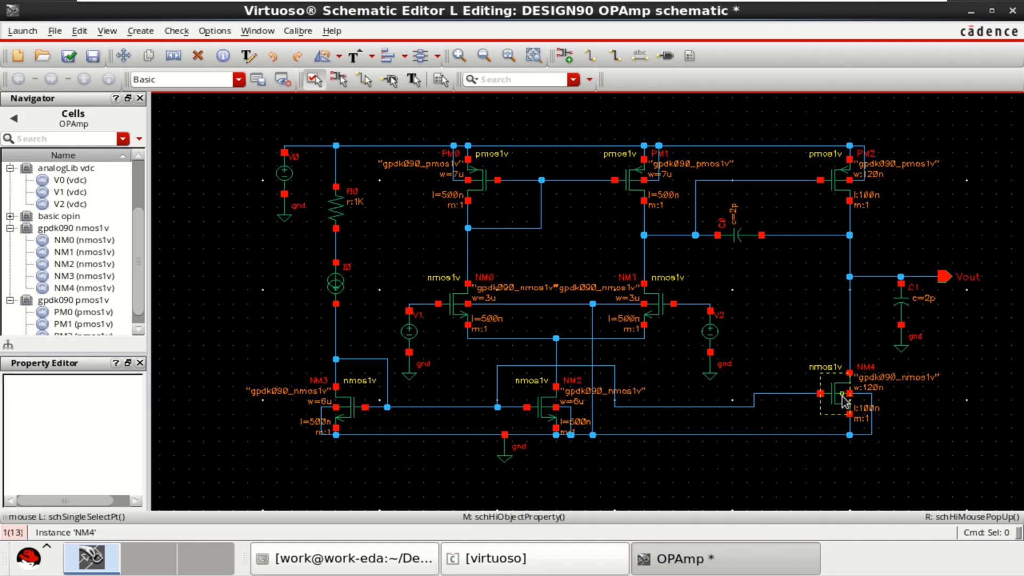
click(843, 395)
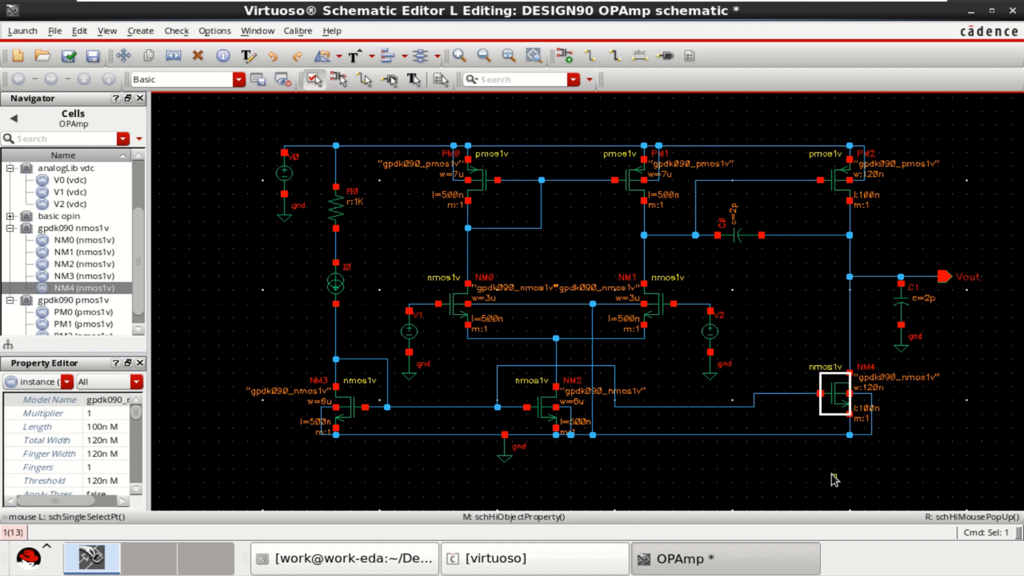
double_click(833, 397)
text(20u M)
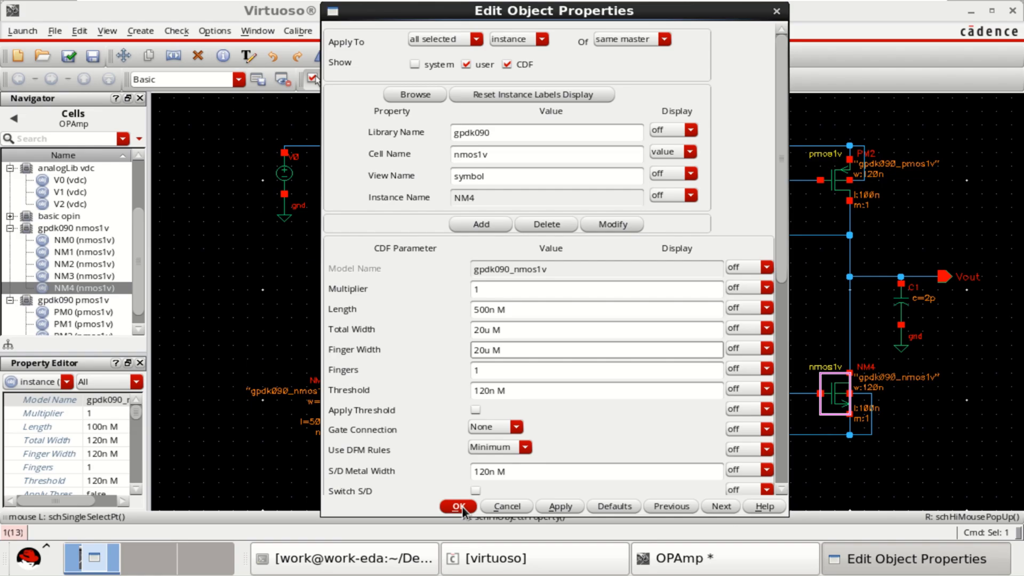
click(458, 506)
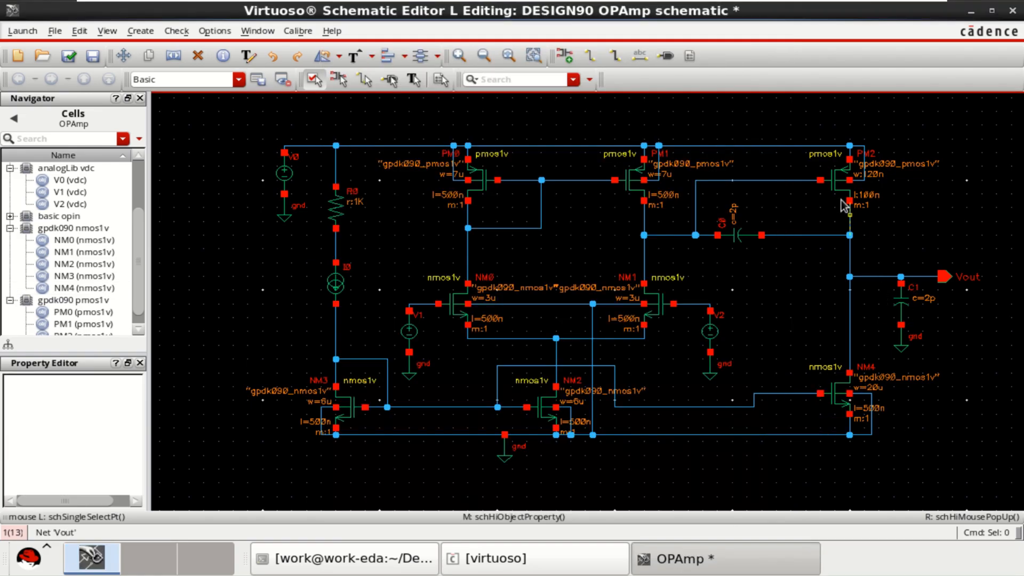
Give PM2 500n length and 2 fingers of 30u, totalling 60u width.
click(835, 183)
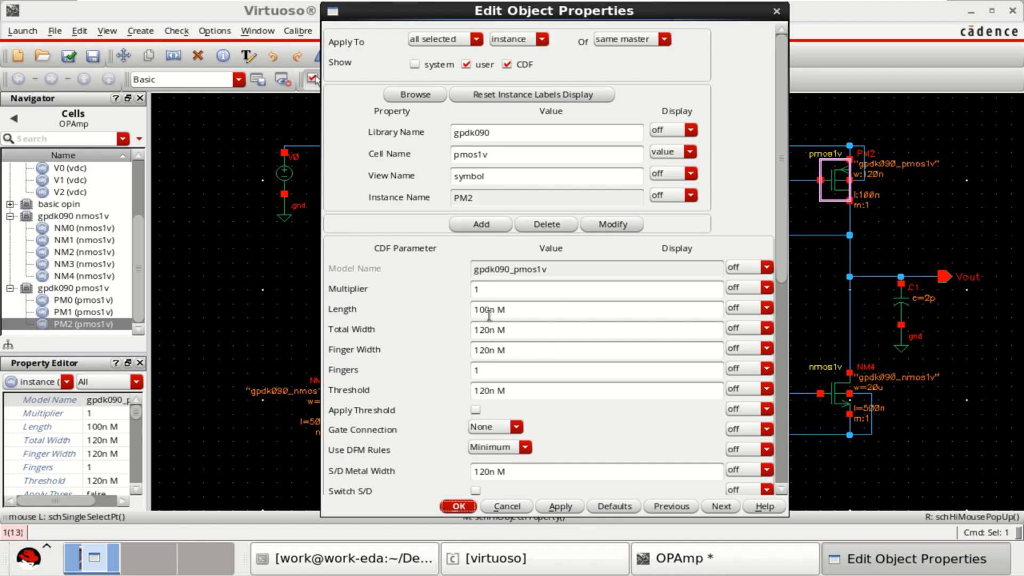
text(500n M)
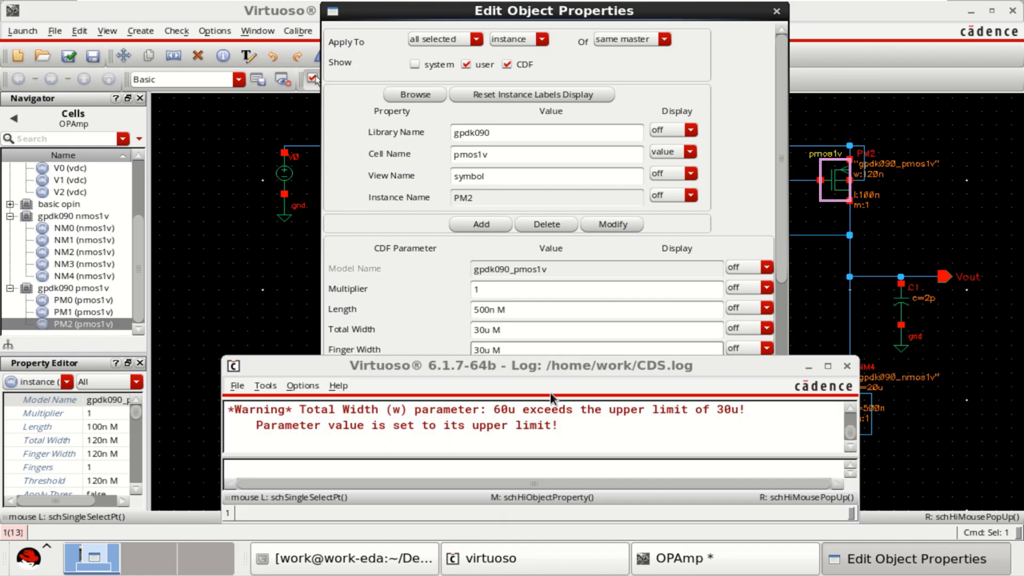
mouse_move(734, 420)
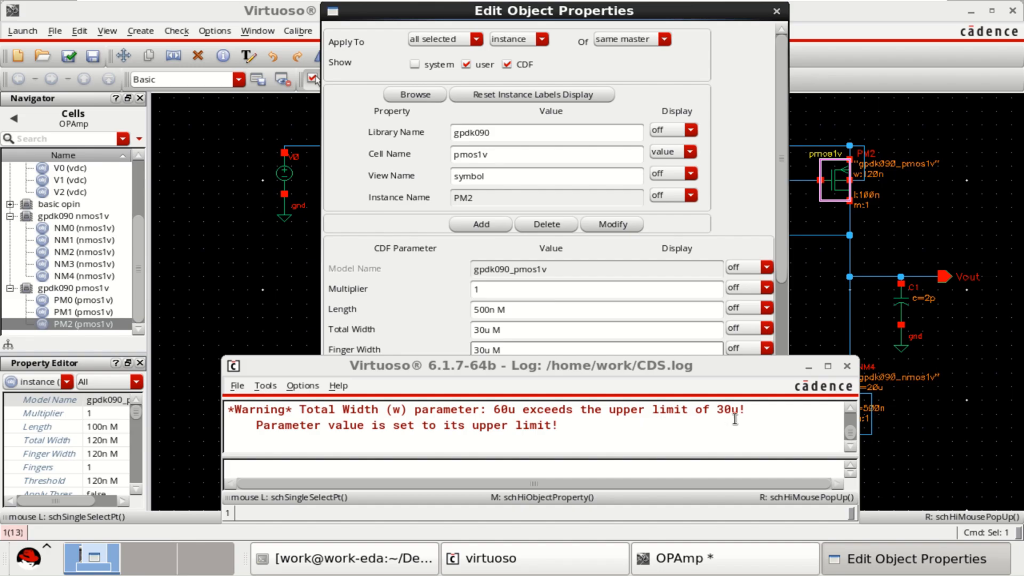
mouse_move(711, 415)
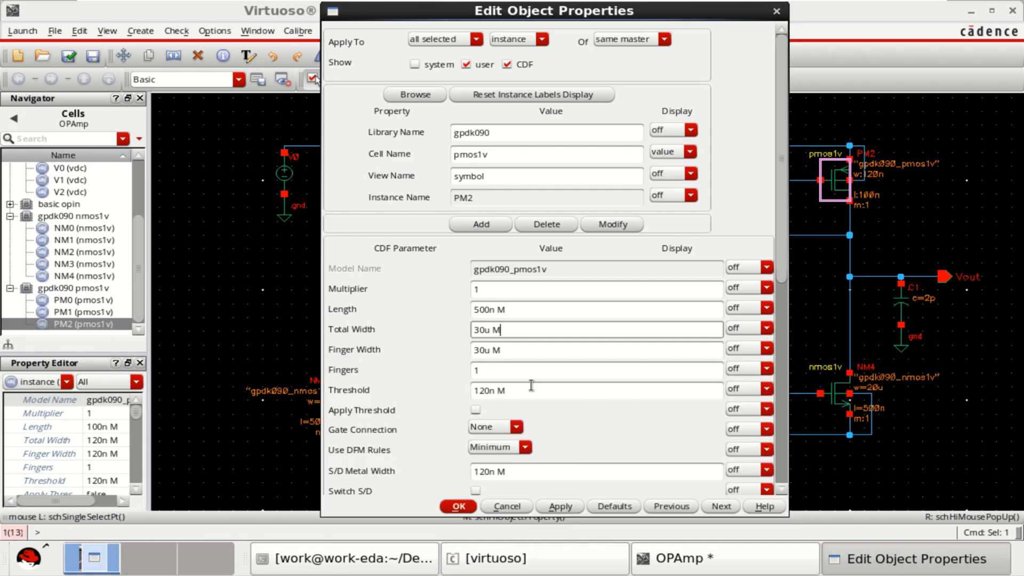
click(595, 369)
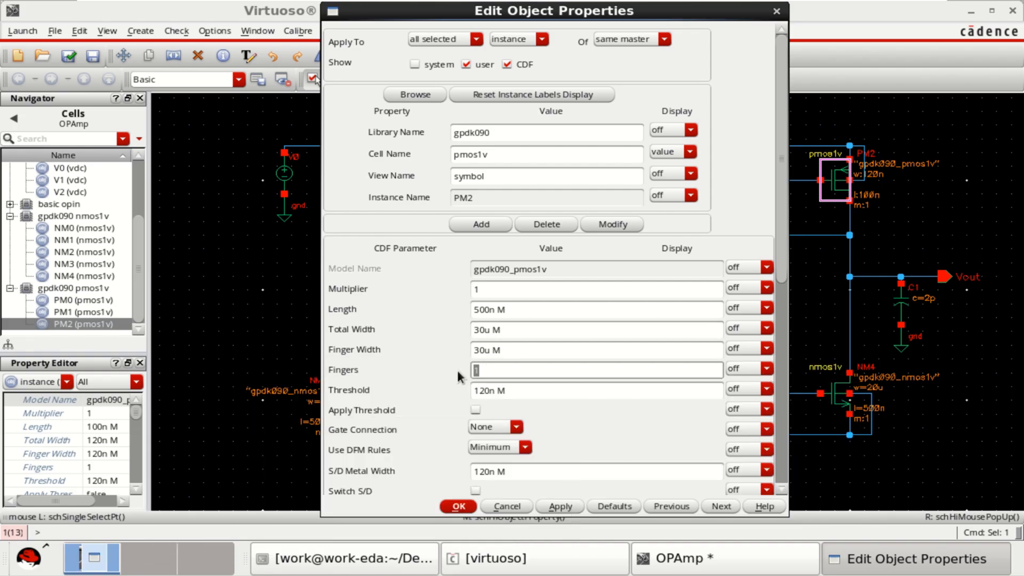
text(2)
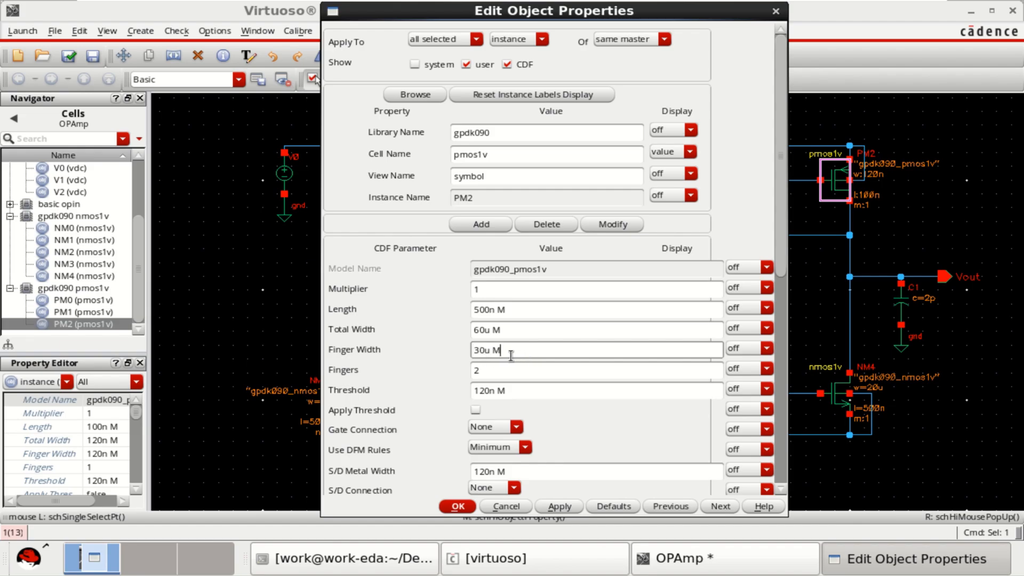
click(456, 506)
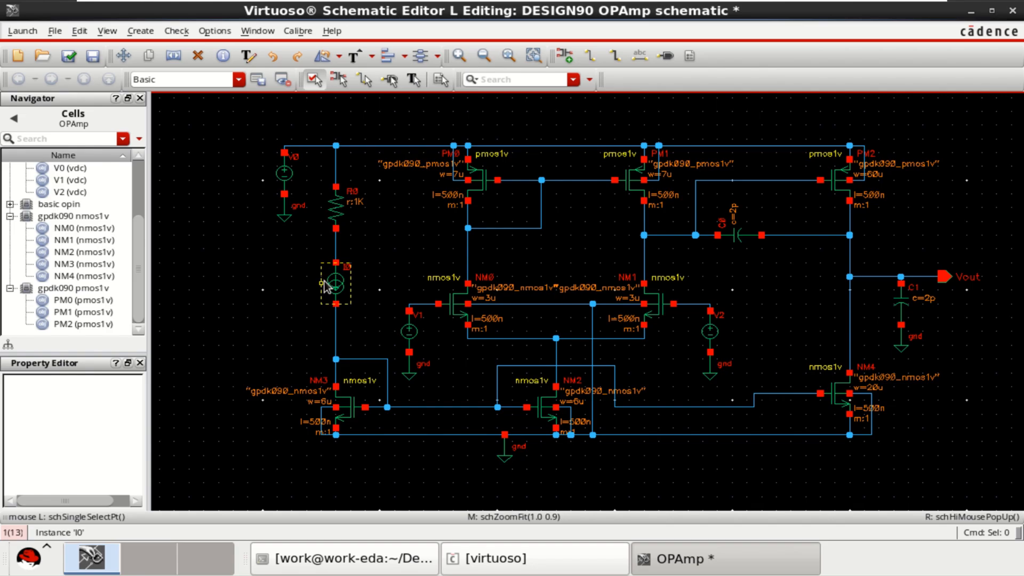
Set current source I0 to 20u DC current and resistor R0 to 30K.
click(335, 283)
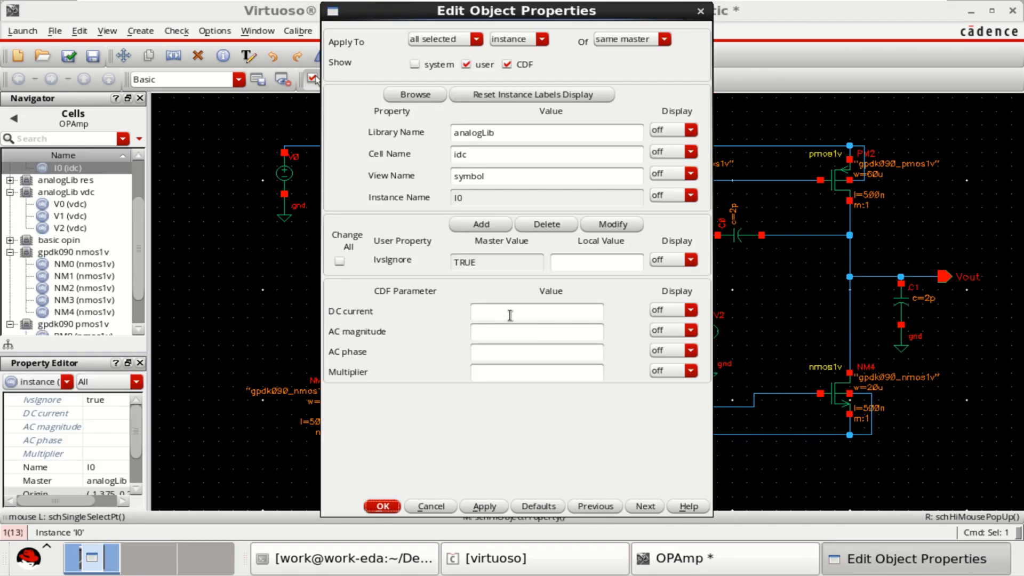
text(2d)
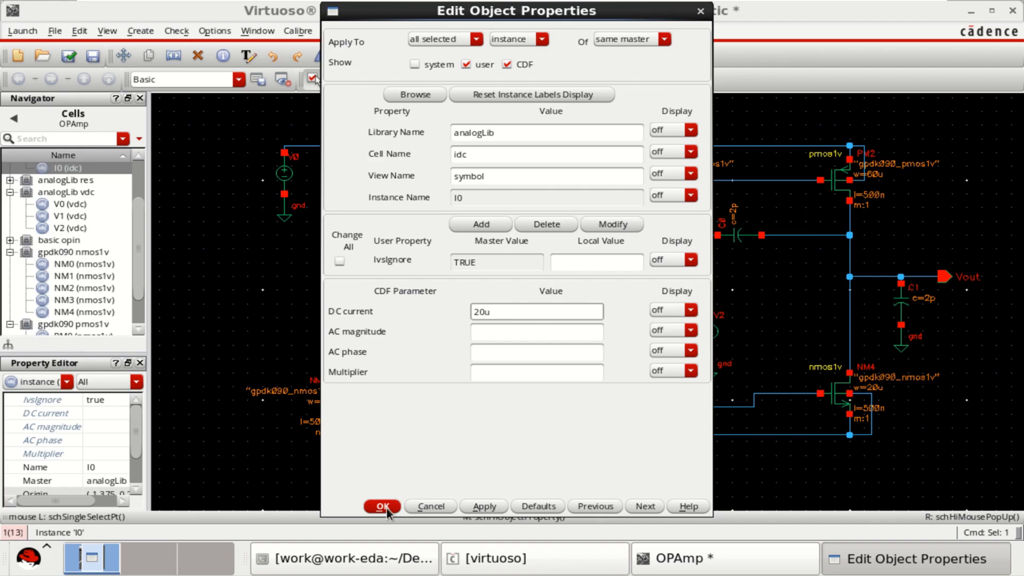
click(382, 506)
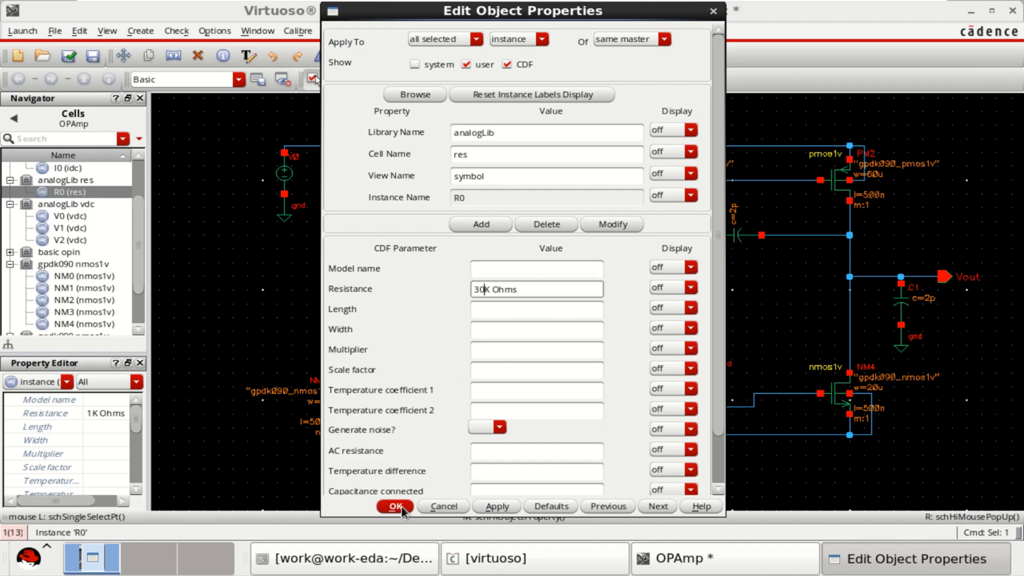
click(395, 507)
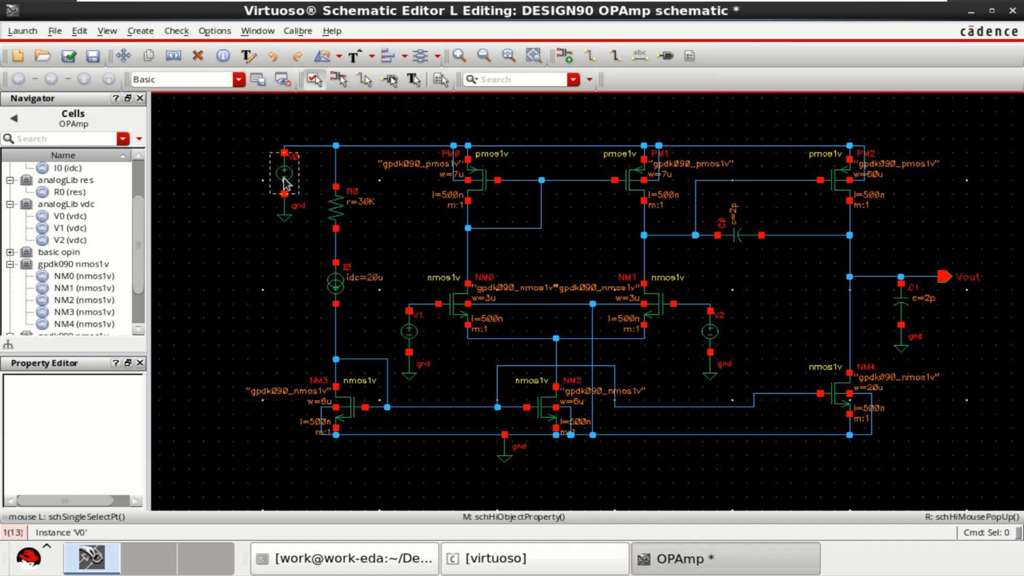
Set supply source V0's DC voltage to 1.8 V.
double_click(285, 172)
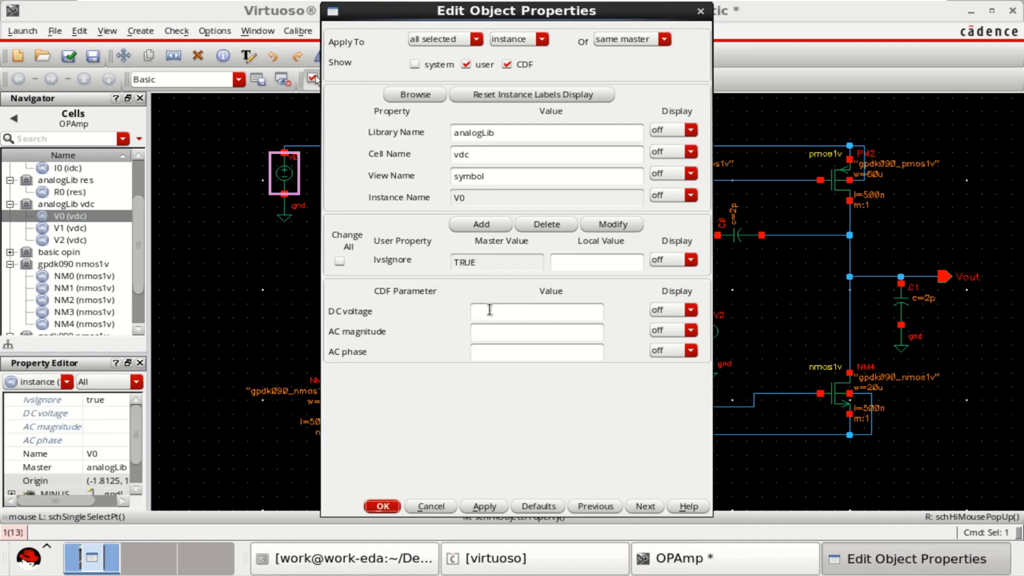
text(1.8)
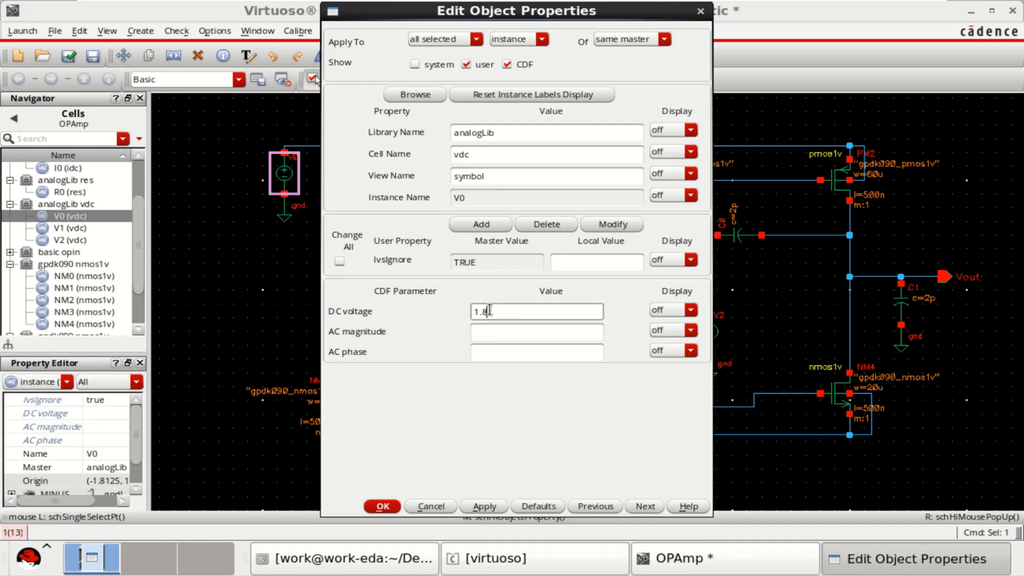
click(381, 506)
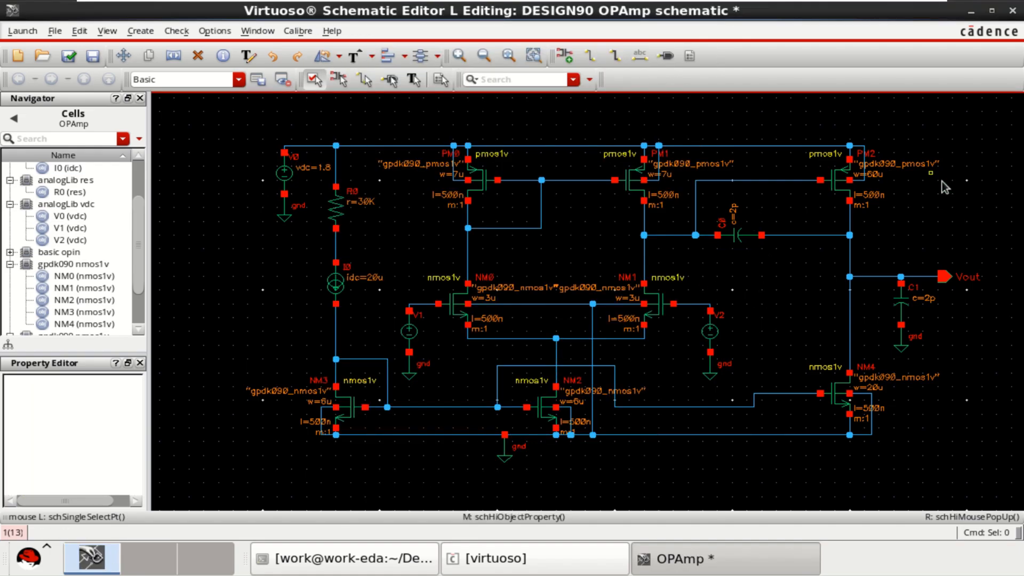
click(409, 331)
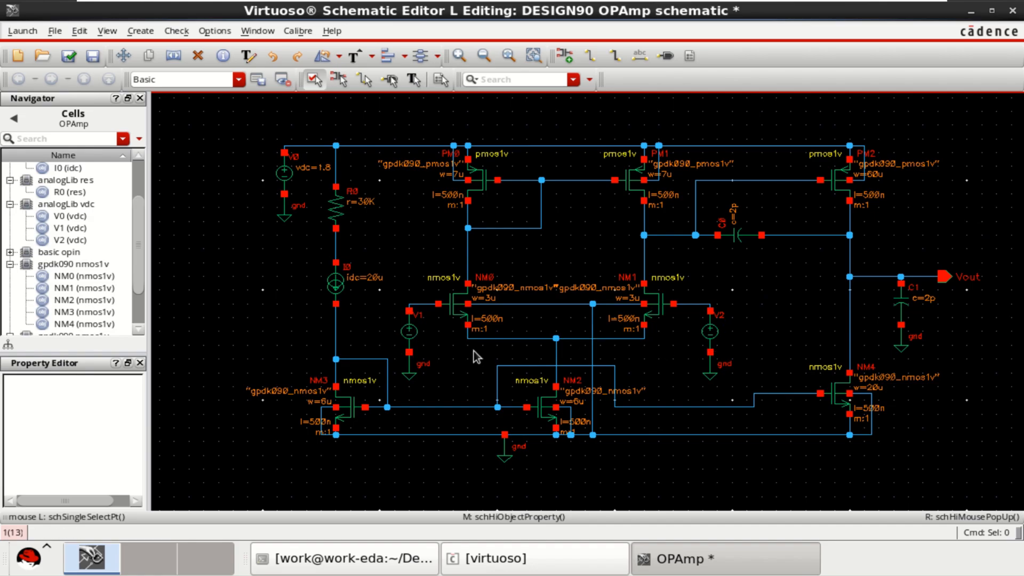
mouse_move(416, 307)
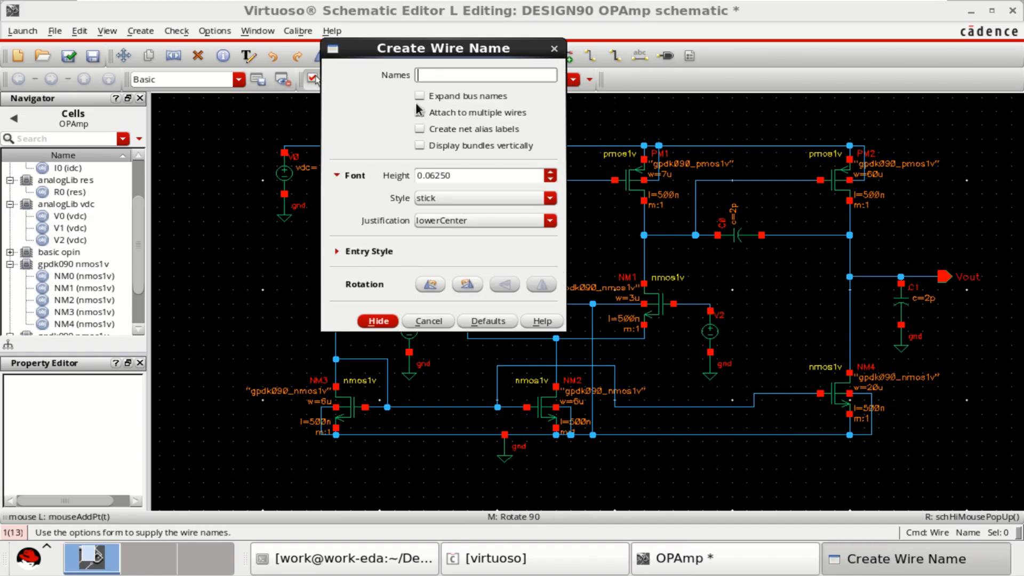
Label the input gate nets VN and VP for sources V1 and V2.
text(V)
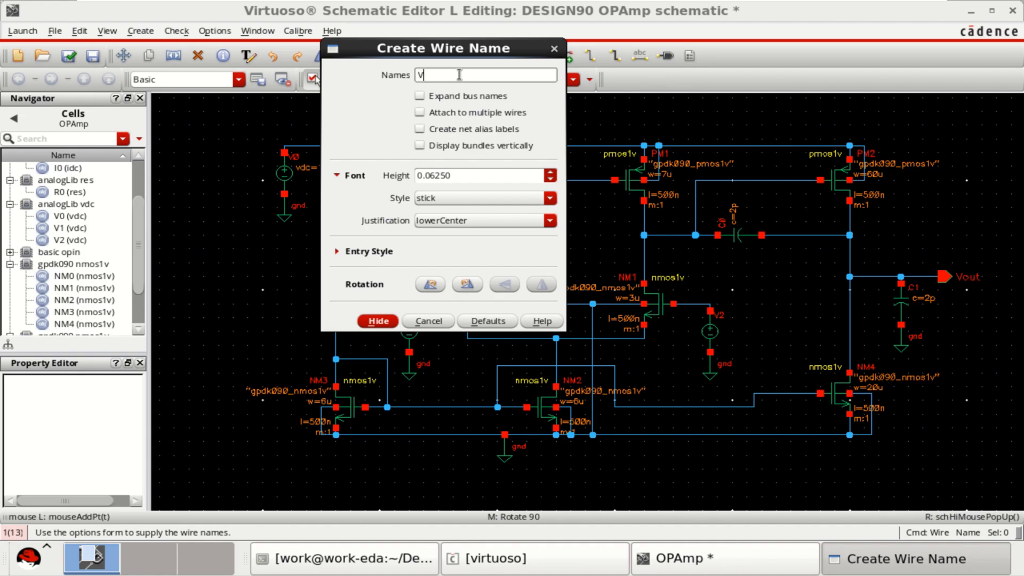
text(N)
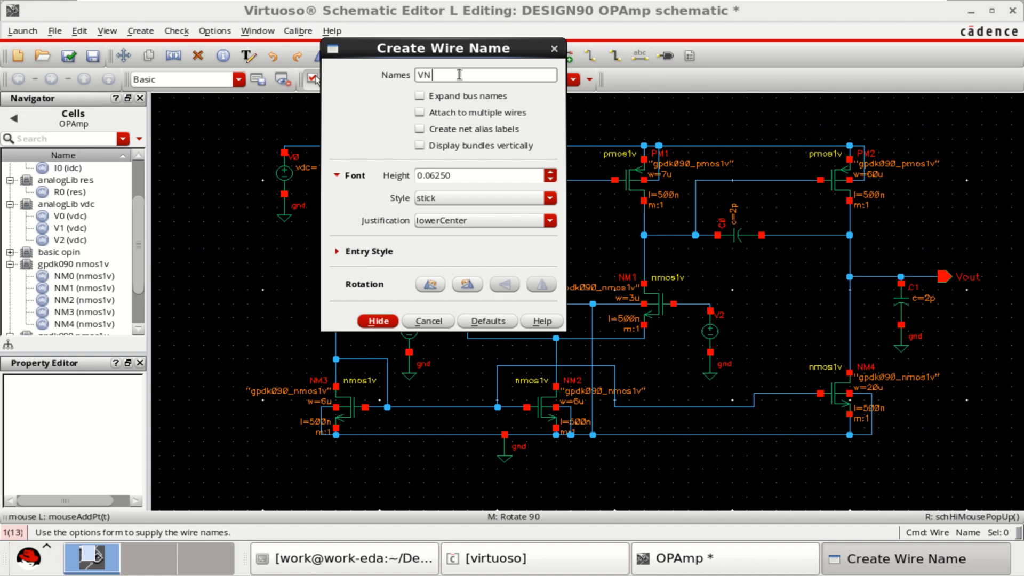
text(VP)
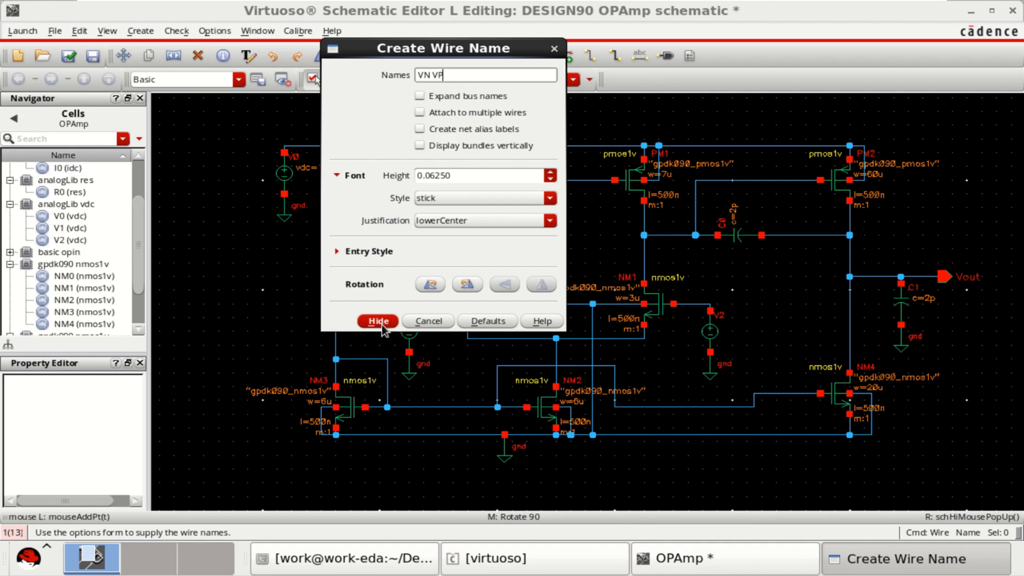
click(378, 320)
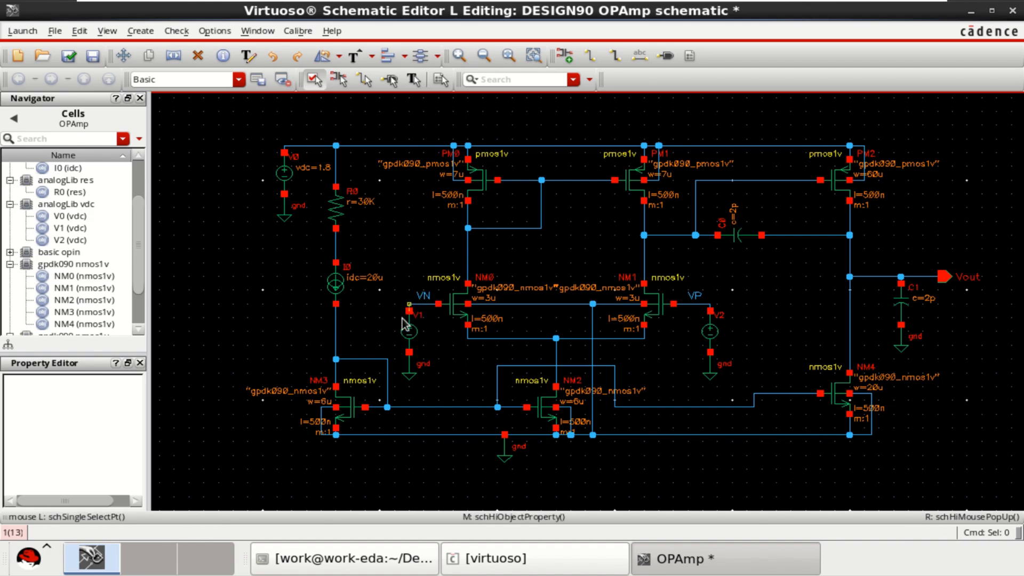
mouse_move(776, 314)
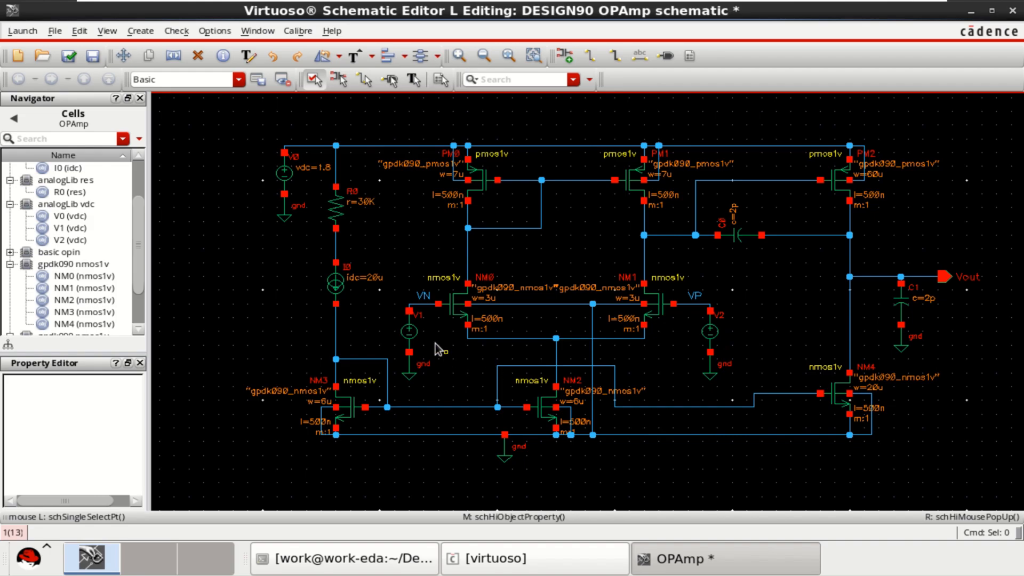
Give V1 on VN 1.8 V DC, 1m AC magnitude and 0 phase.
click(408, 331)
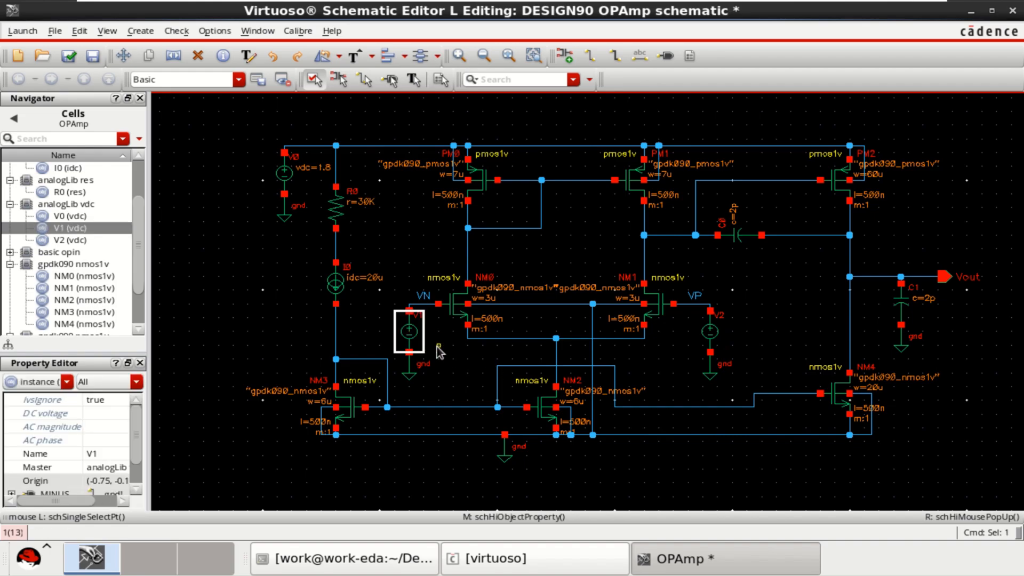
double_click(408, 329)
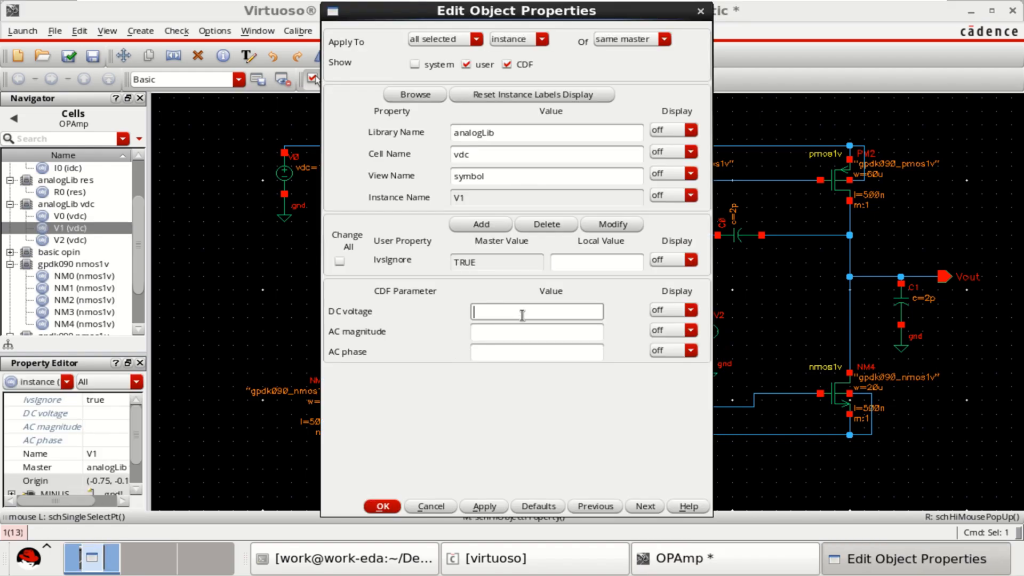
text(1.8)
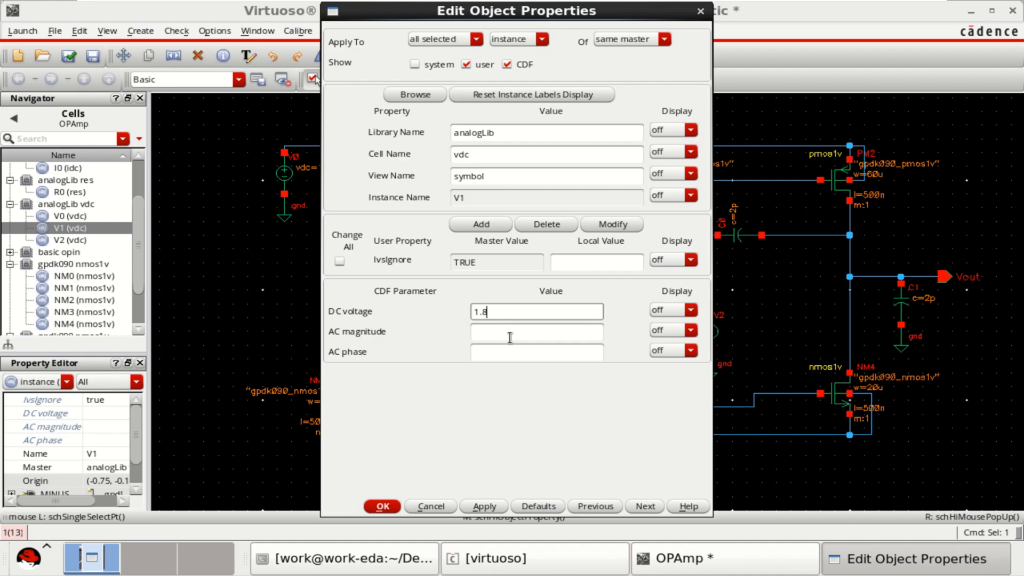
text(1m V)
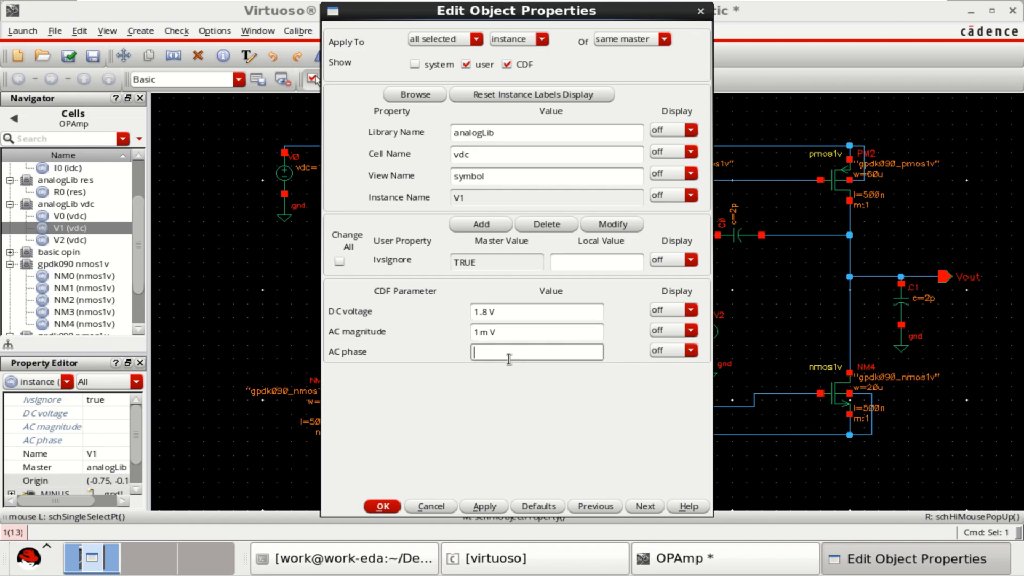
mouse_move(411, 369)
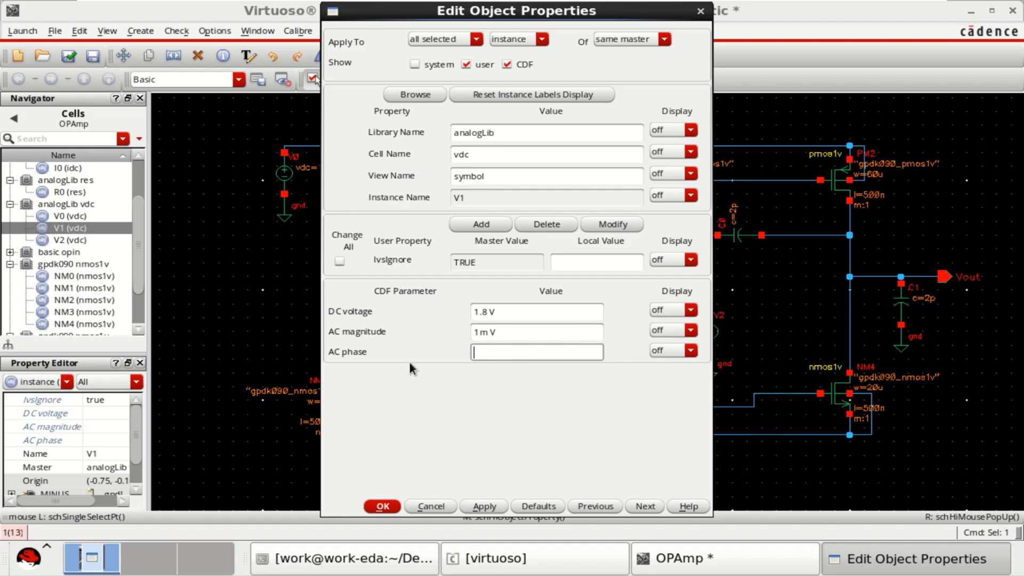
mouse_move(418, 367)
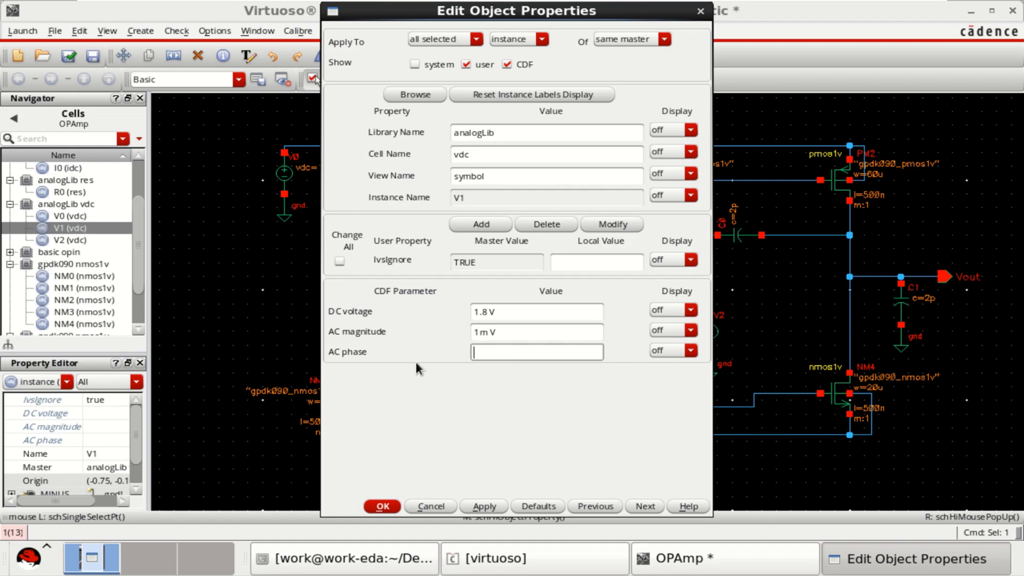
text(0)
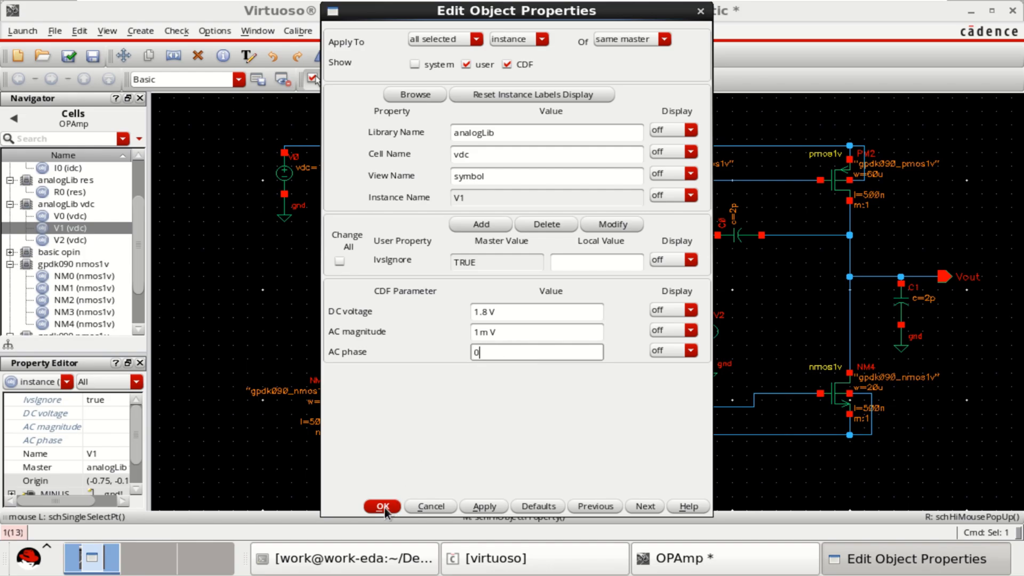
click(381, 507)
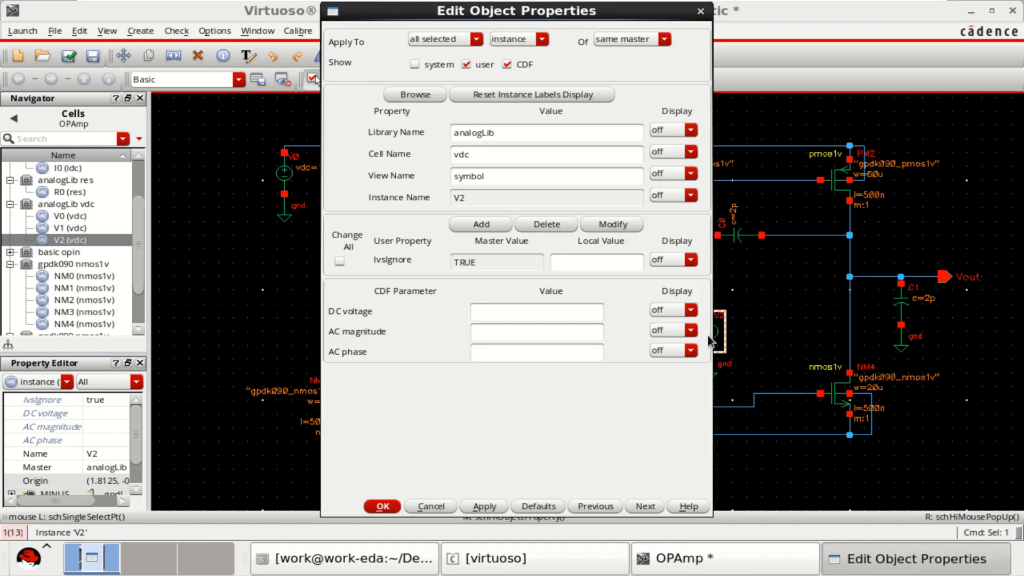
Give V2 on VP 1.8 V DC, 1m AC magnitude and 180 phase.
click(536, 312)
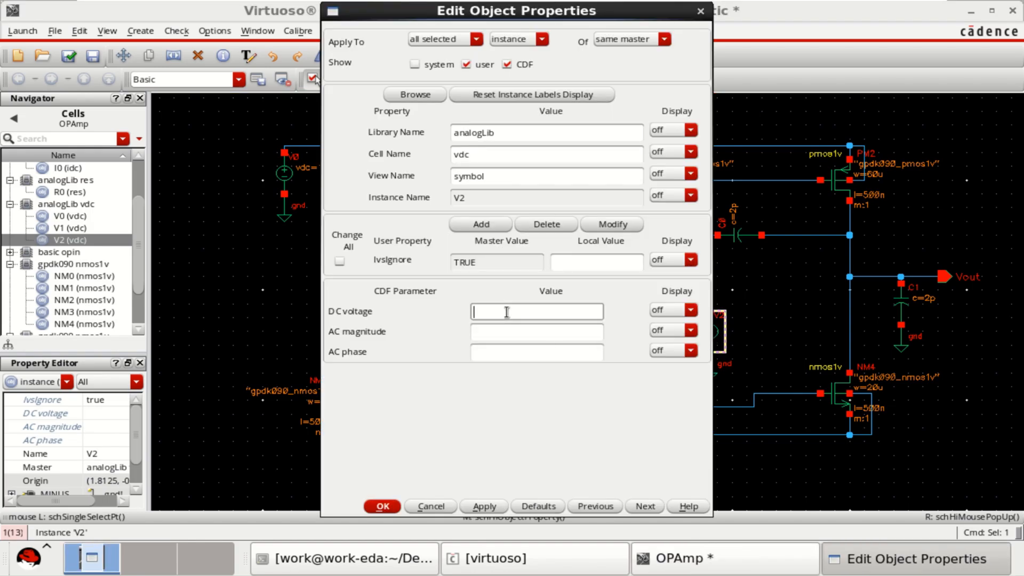
text(1.8)
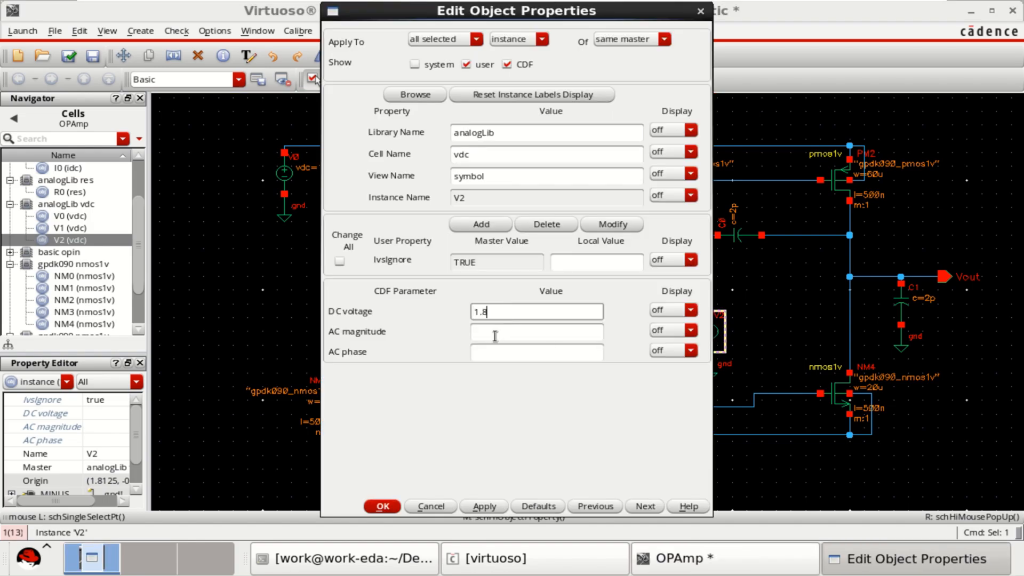
text(1 m)
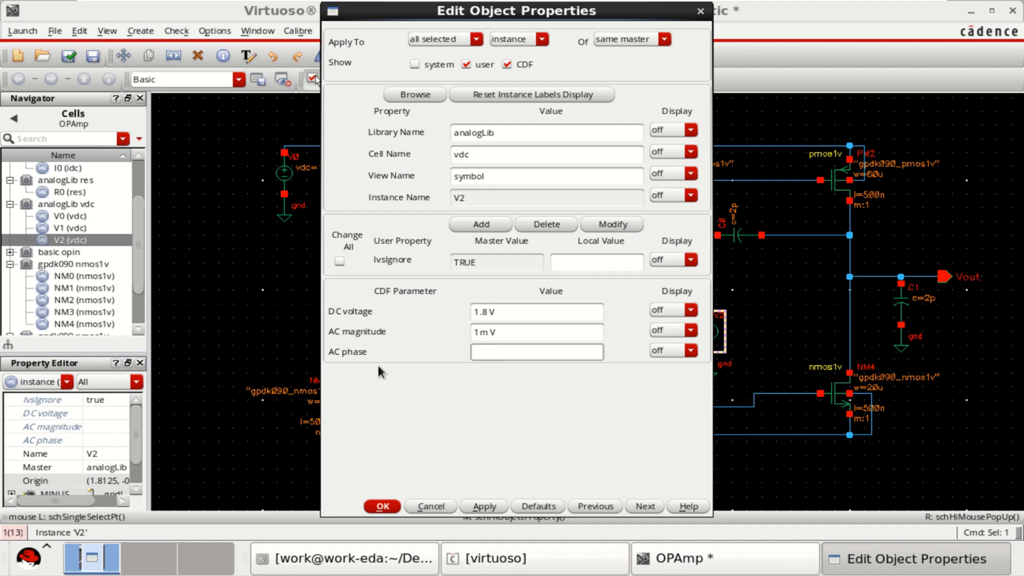
click(518, 351)
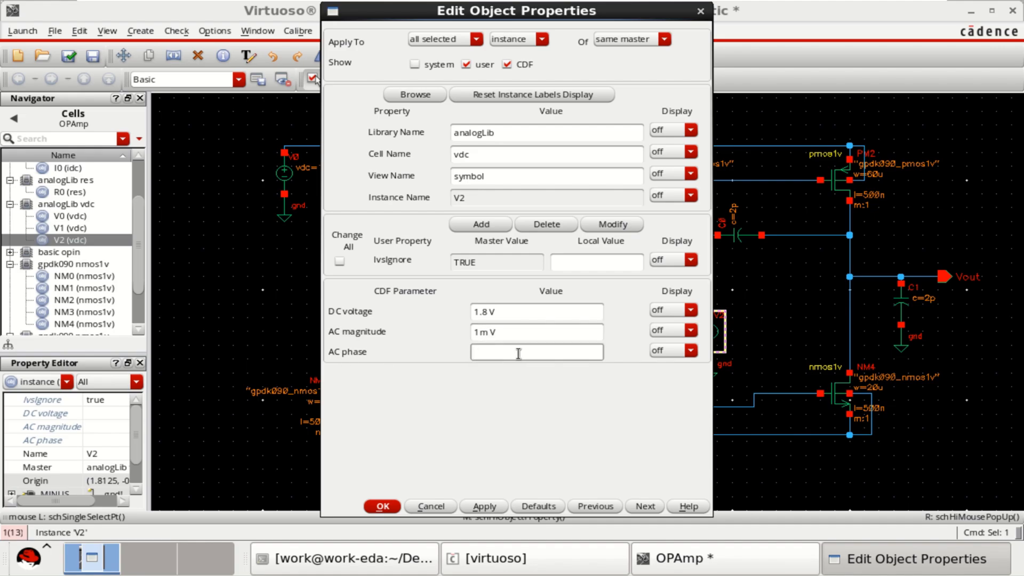
text(180)
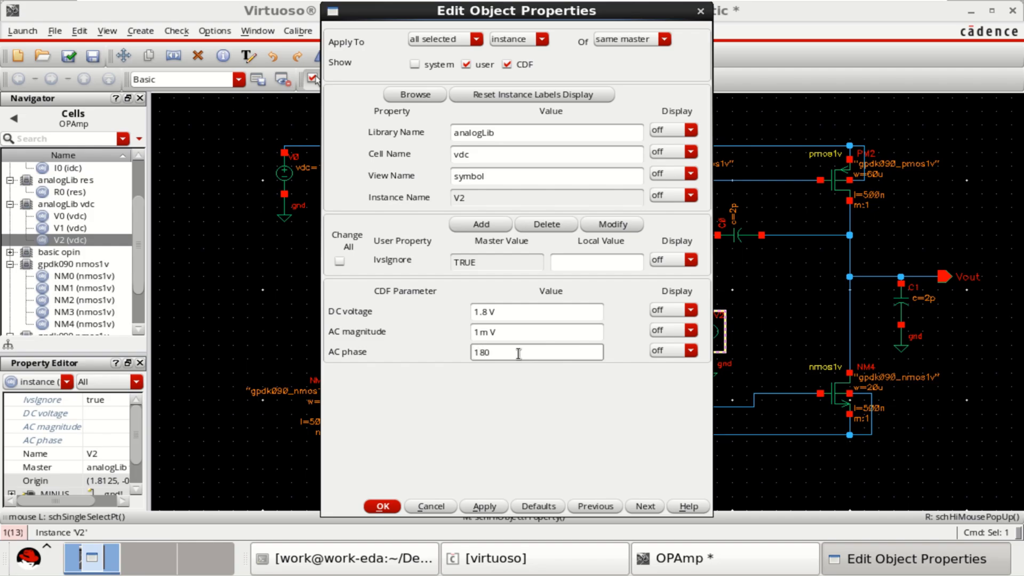
click(381, 506)
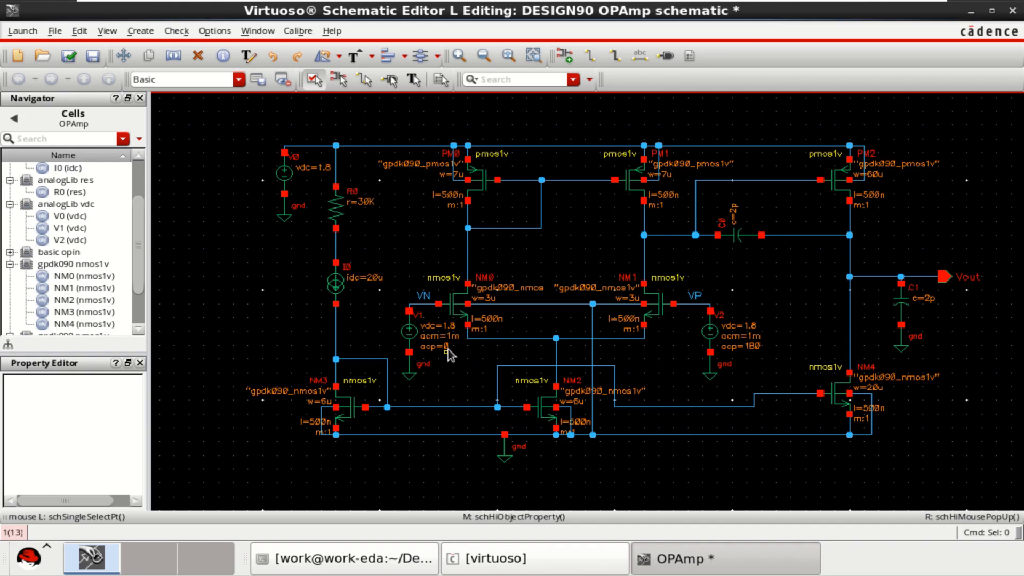
mouse_move(767, 356)
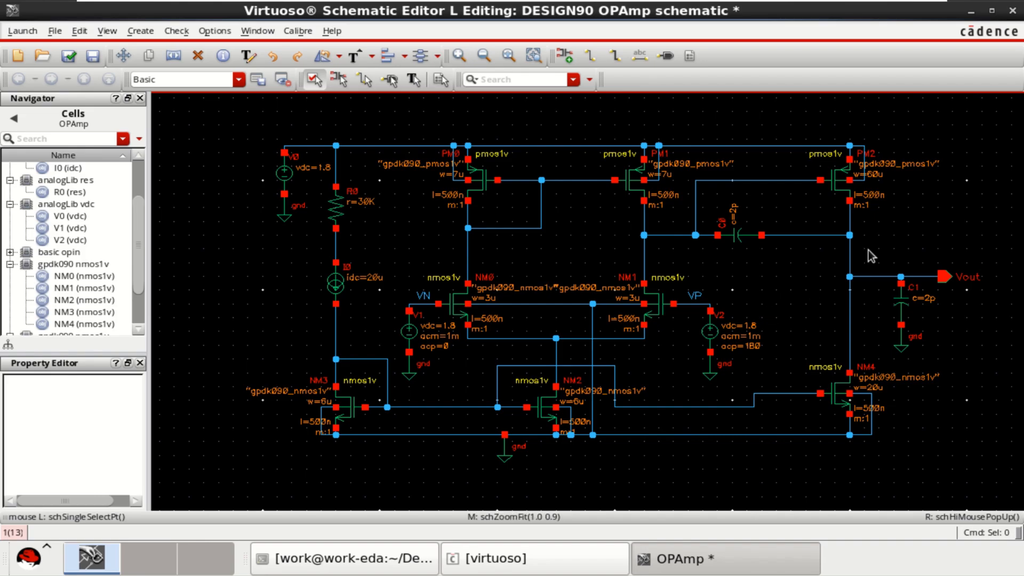
mouse_move(565, 337)
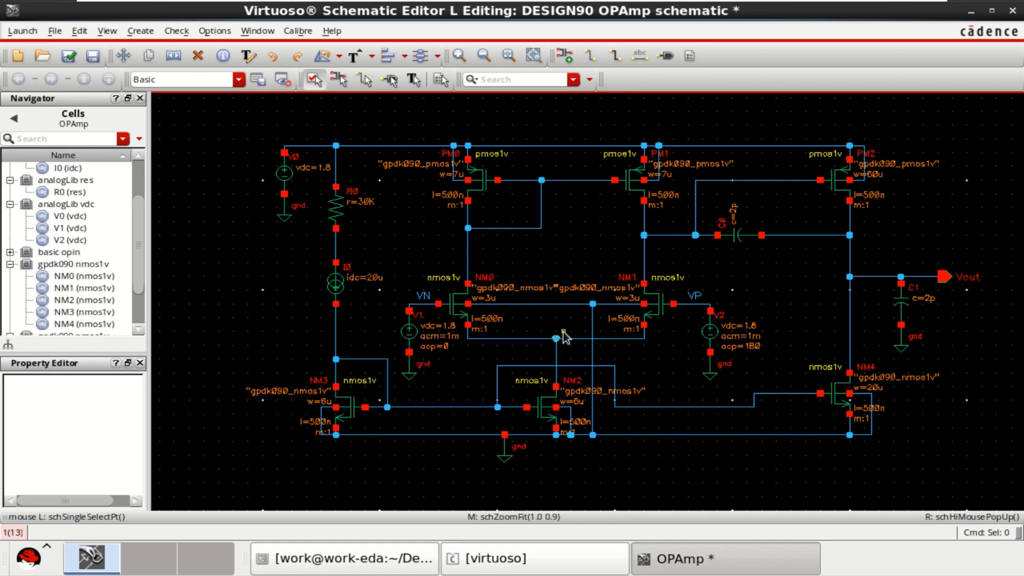
mouse_move(257, 187)
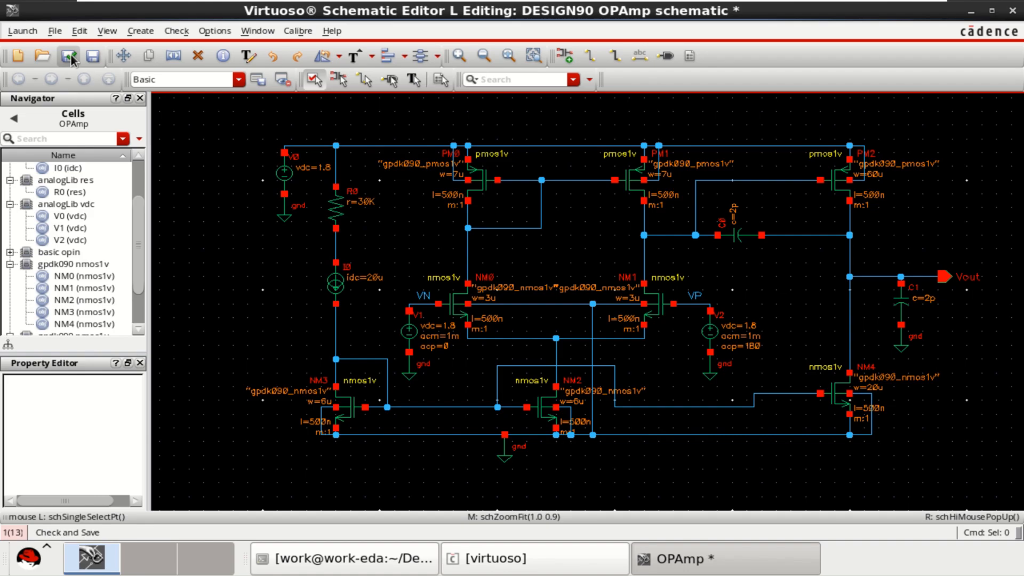
Run Check and Save on the completed OPAmp schematic.
click(68, 55)
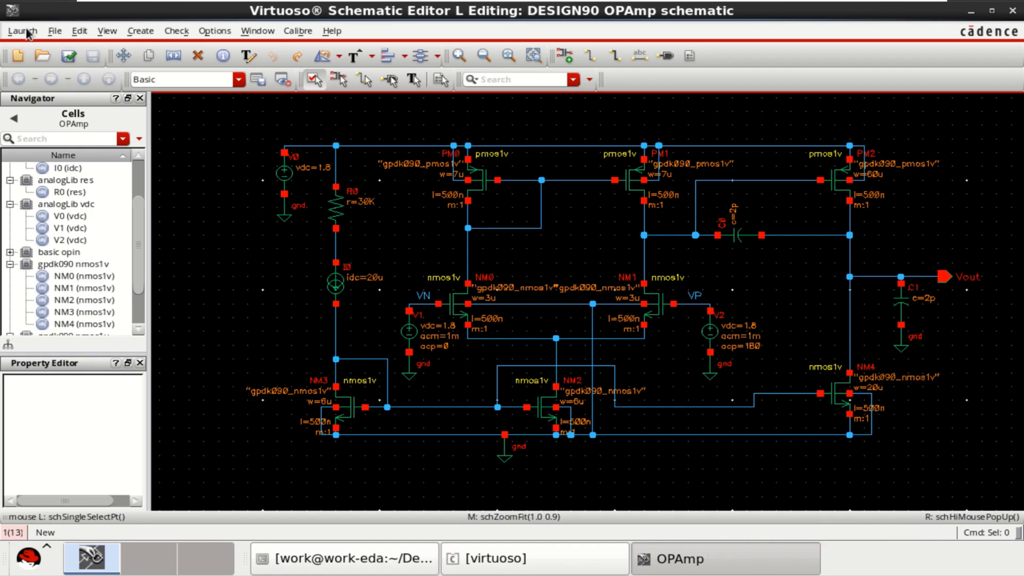
Launch ADE L and enable an AC analysis sweeping from 10 Hz to 1G.
click(22, 31)
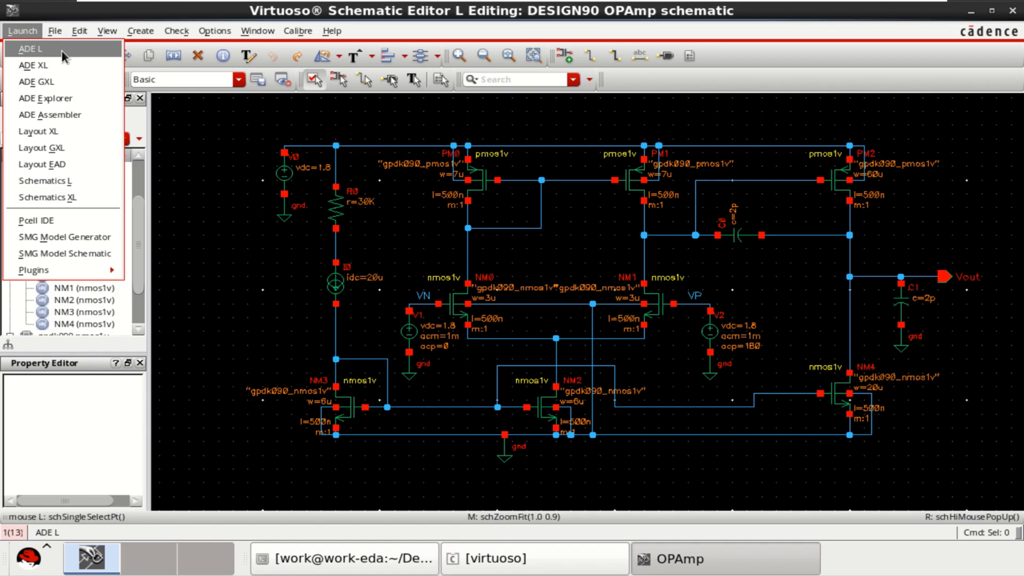
click(31, 49)
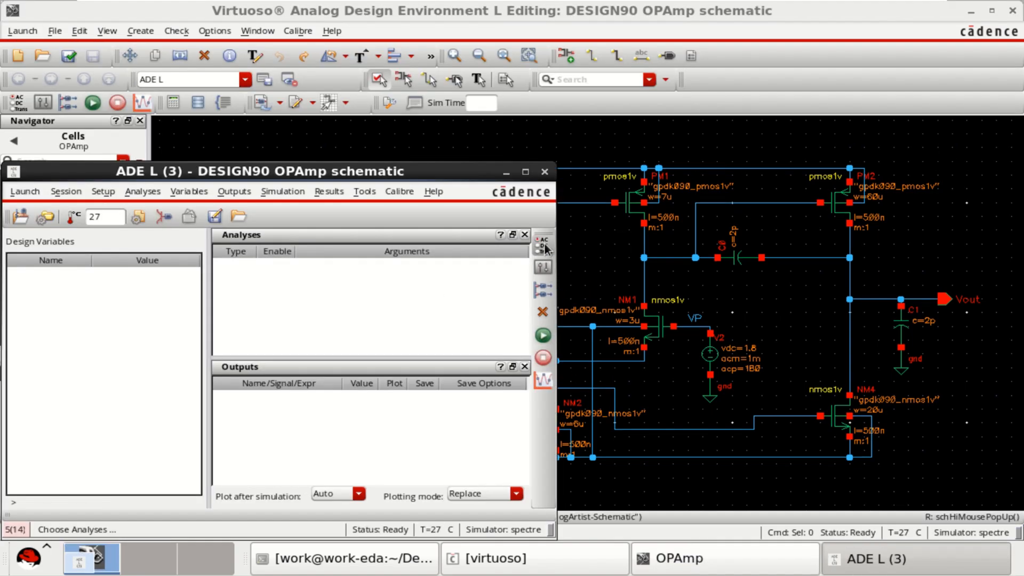
click(544, 243)
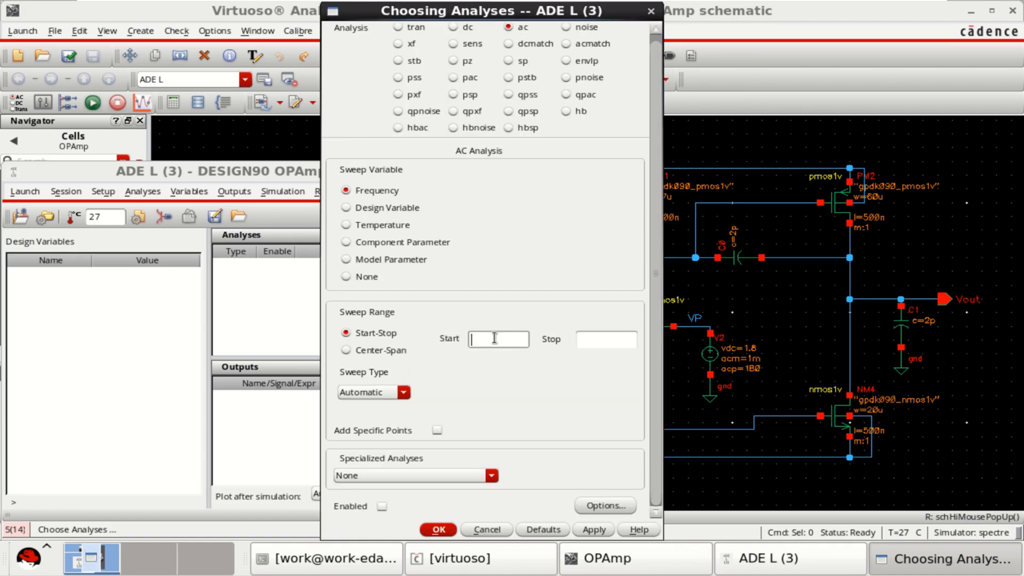
text(10)
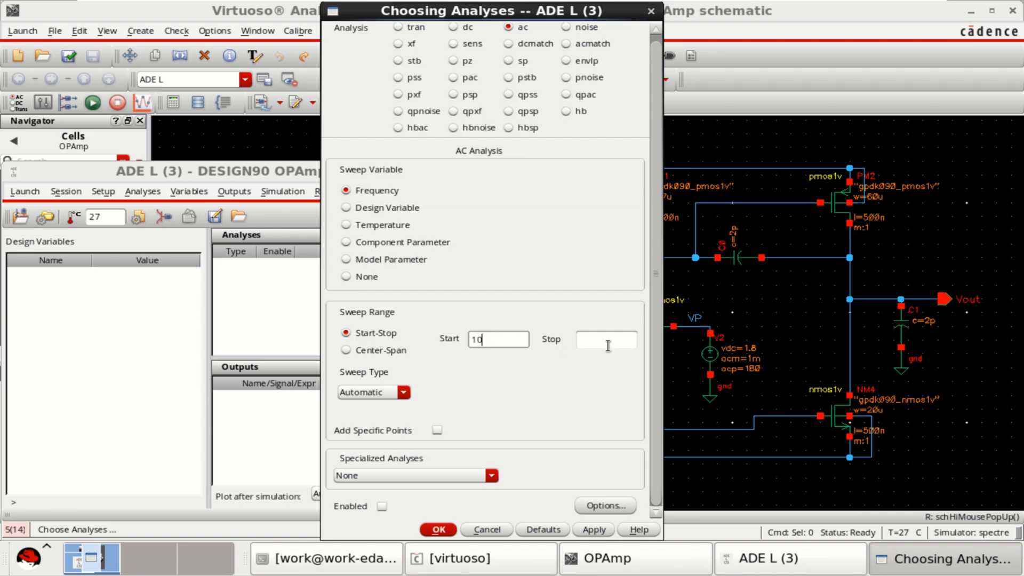
text(1G)
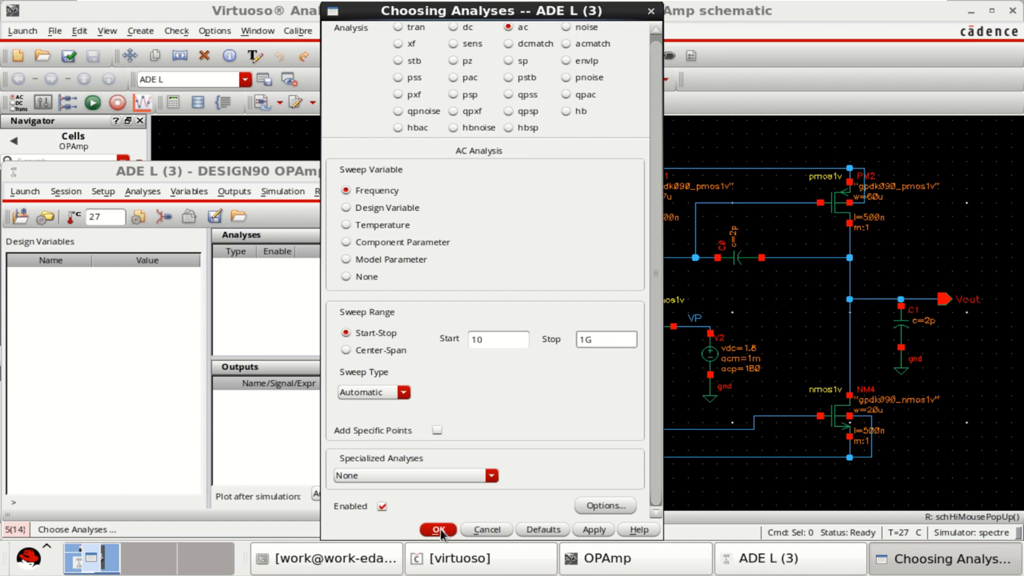
click(439, 530)
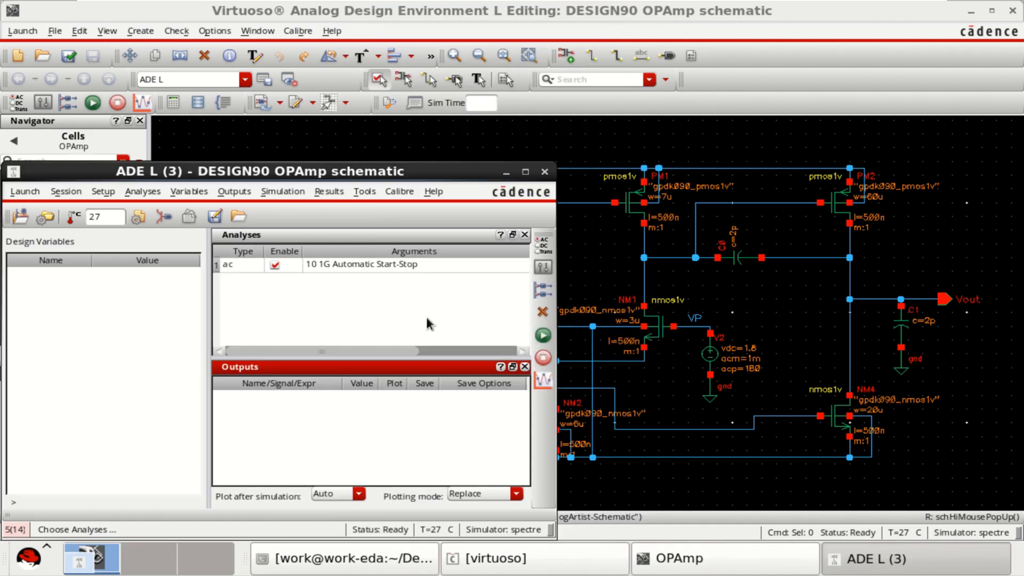
mouse_move(543, 335)
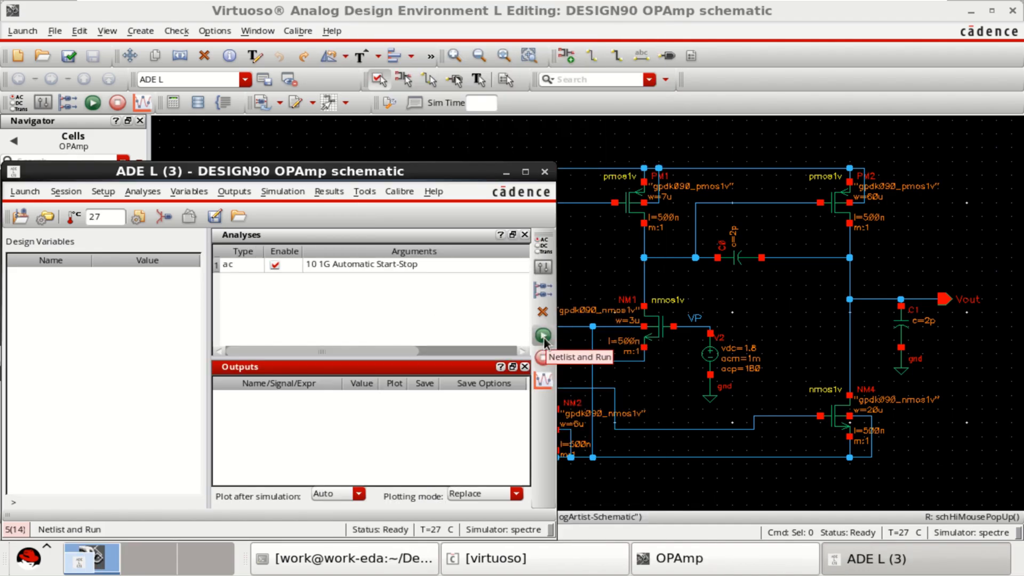
Netlist and run the simulation, then request an AC Gain & Phase direct plot.
click(543, 335)
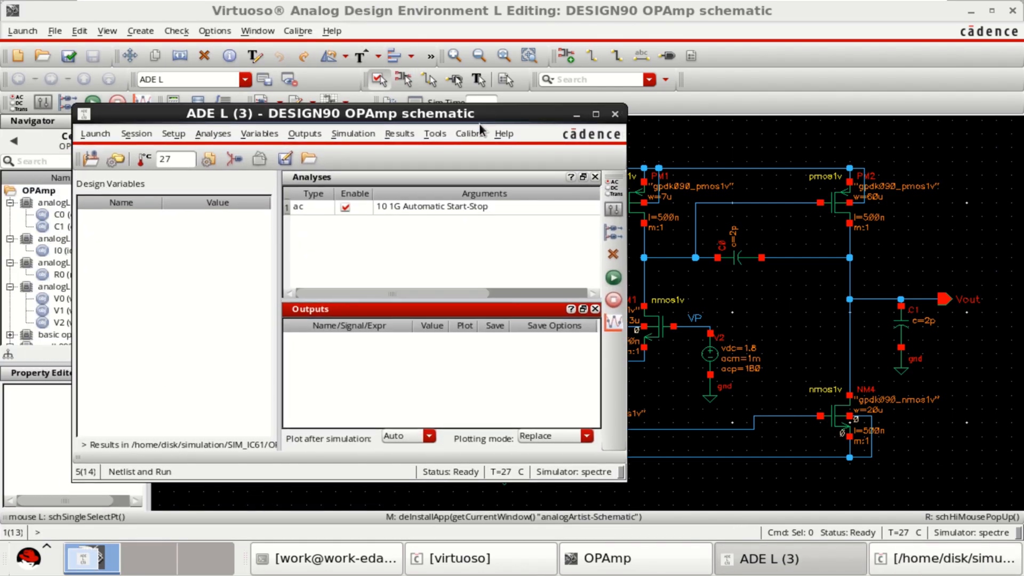
click(399, 133)
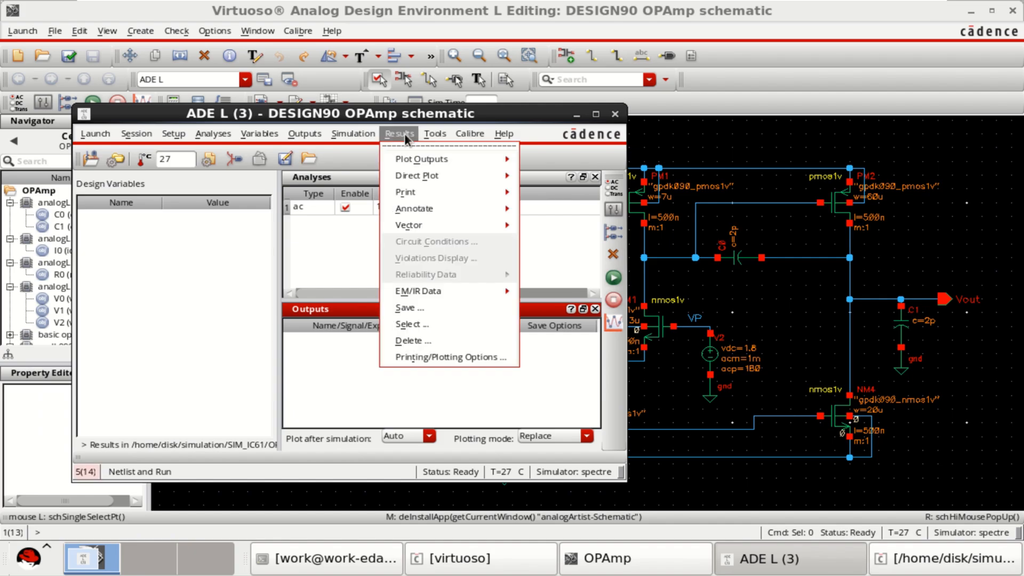
click(416, 174)
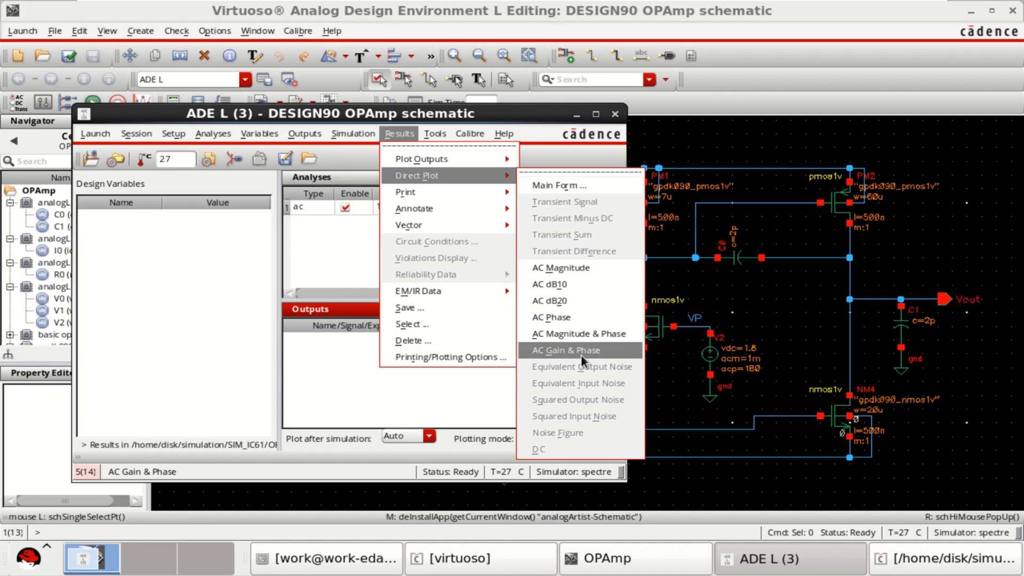
mouse_move(606, 356)
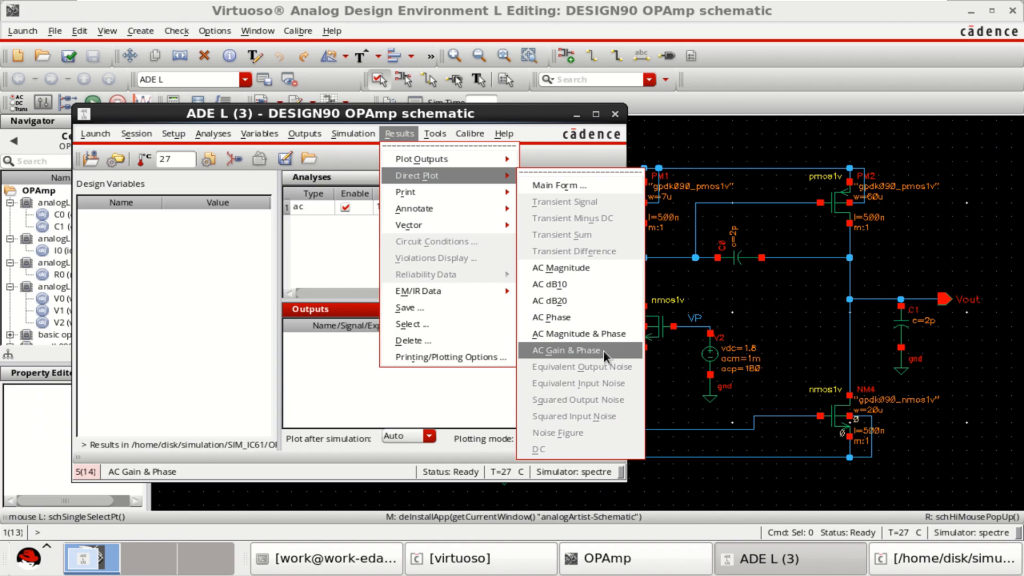
click(564, 350)
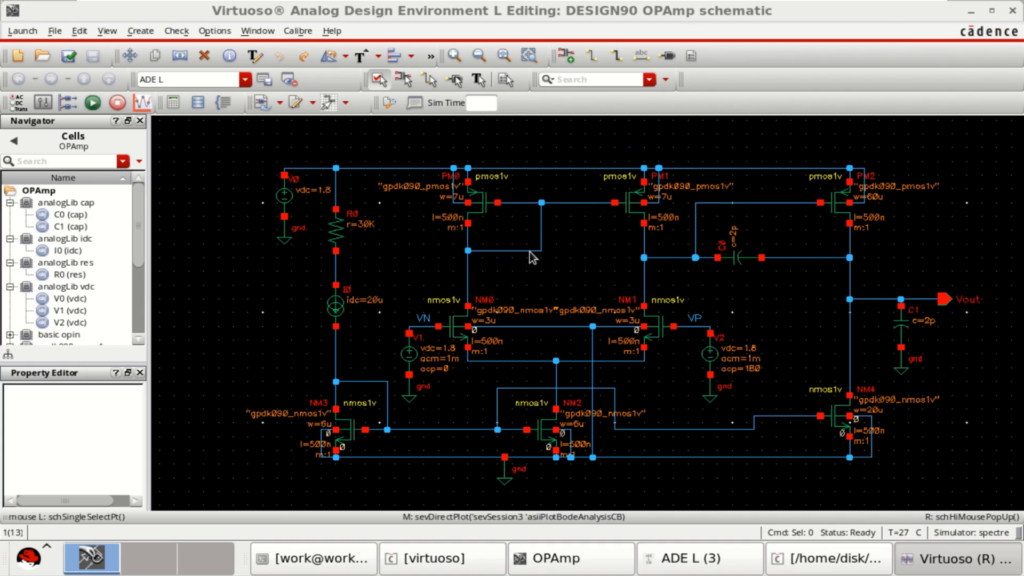
Pick the Vout net for the Bode plot and maximize the waveform window.
click(879, 300)
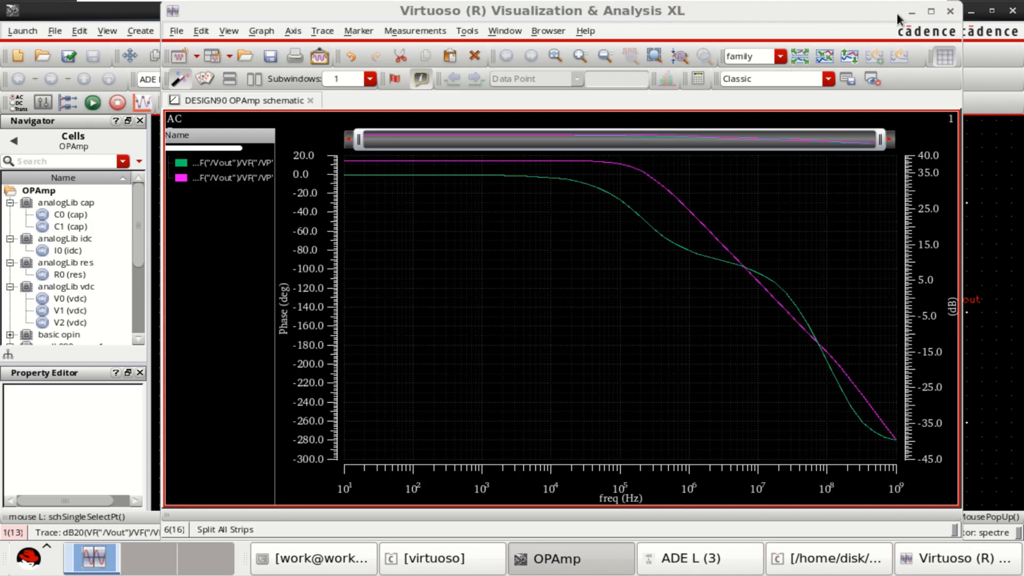
click(934, 11)
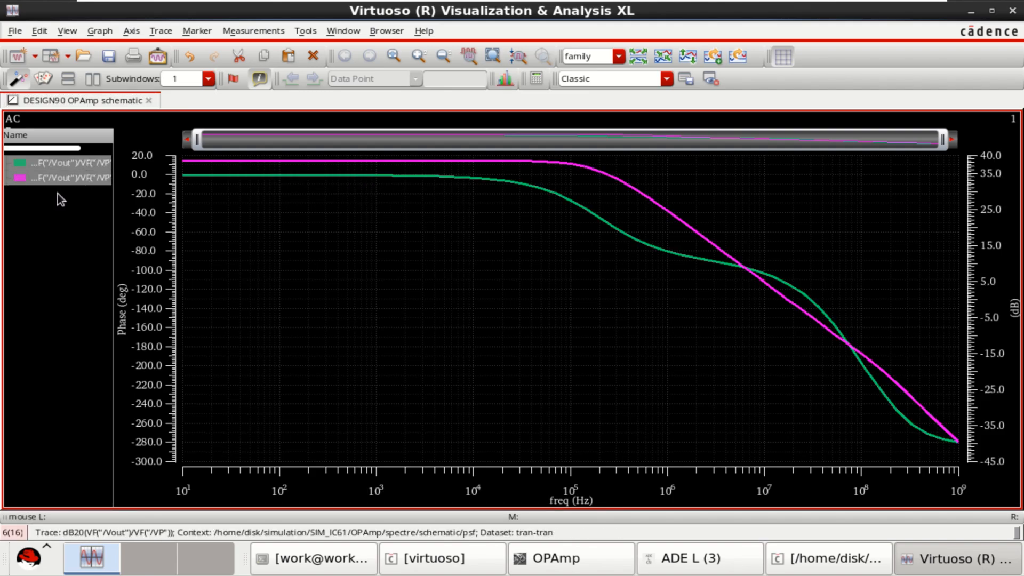
mouse_move(652, 304)
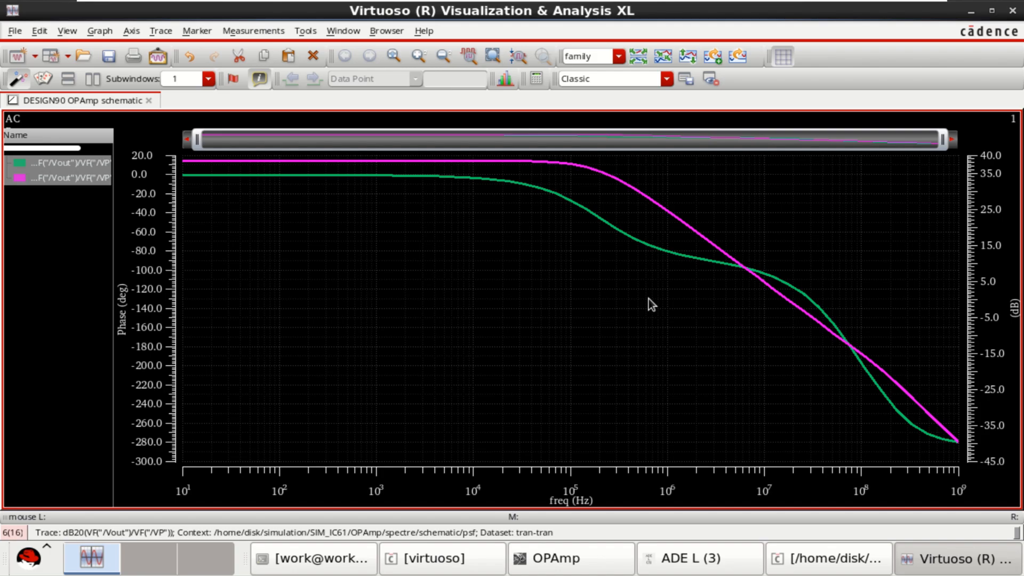
mouse_move(648, 78)
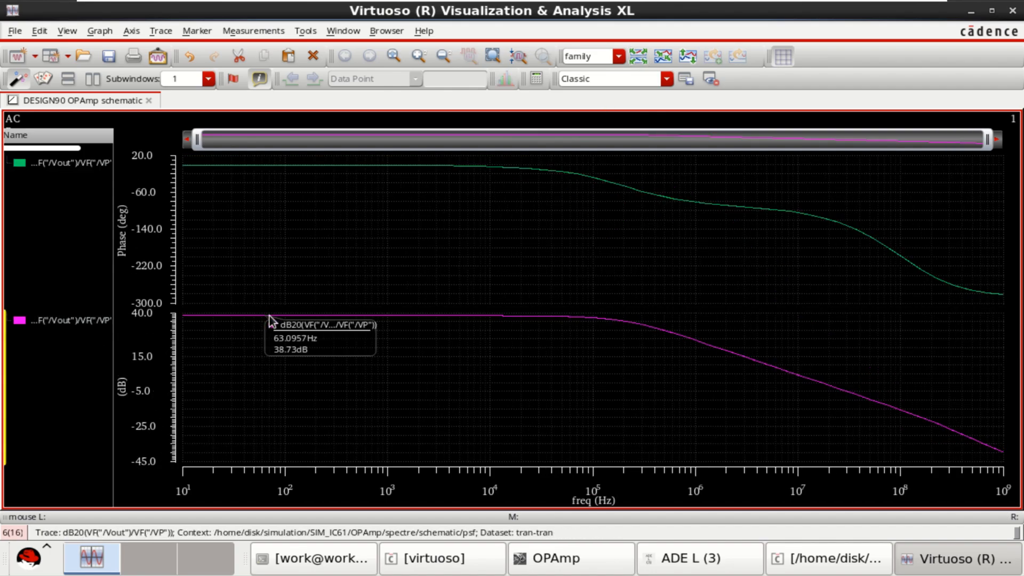
mouse_move(302, 322)
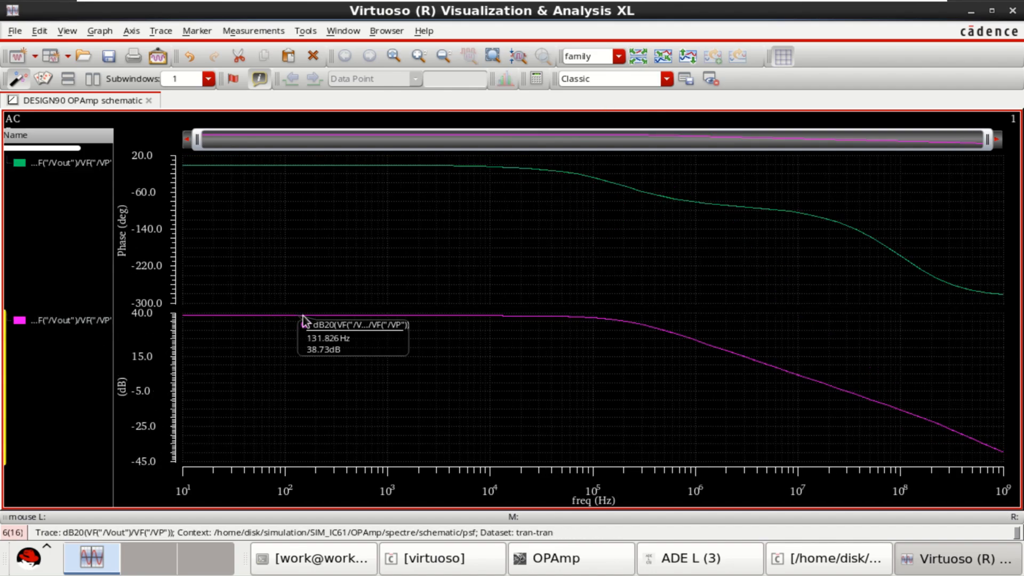
mouse_move(265, 323)
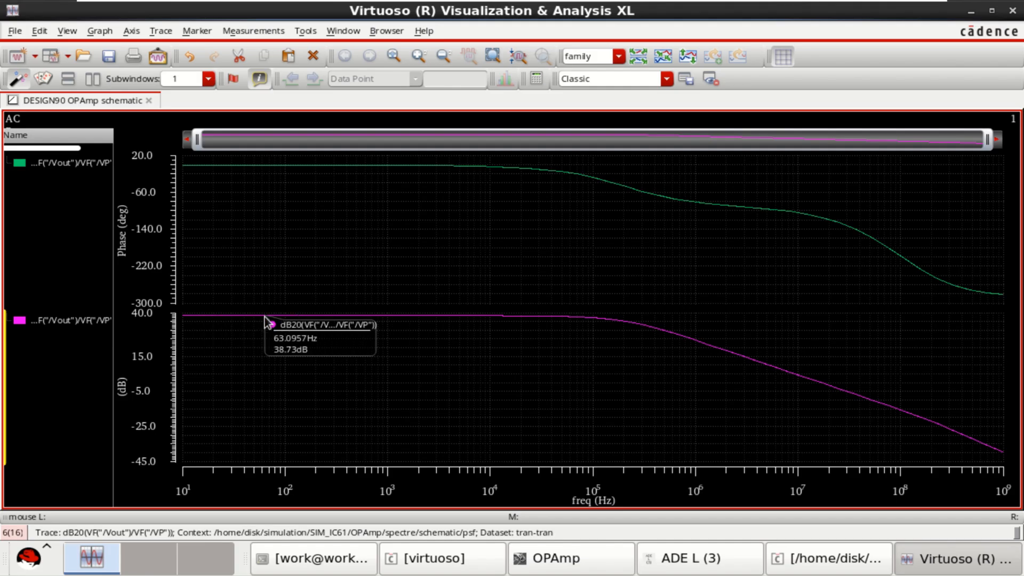
mouse_move(282, 325)
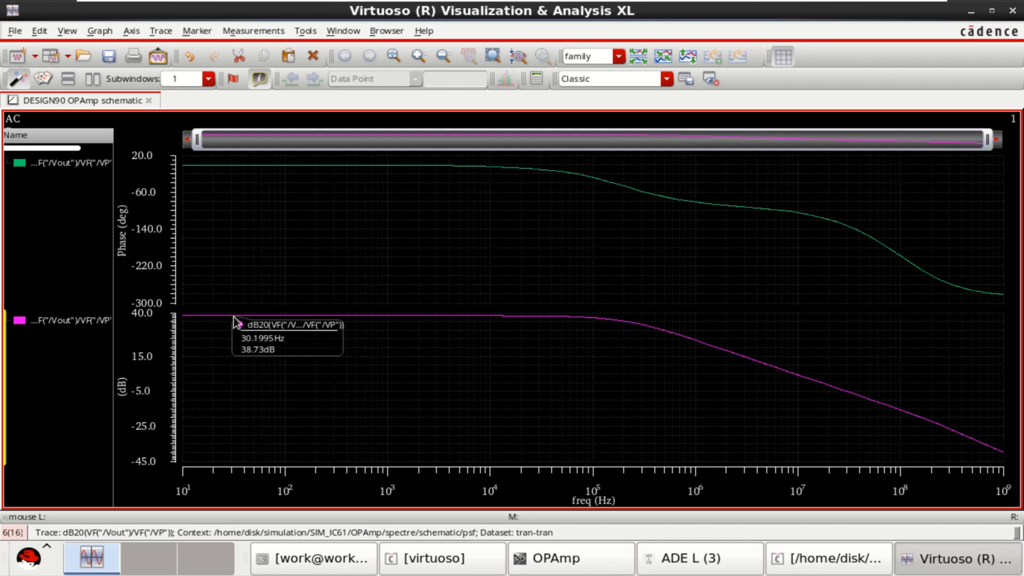
mouse_move(242, 323)
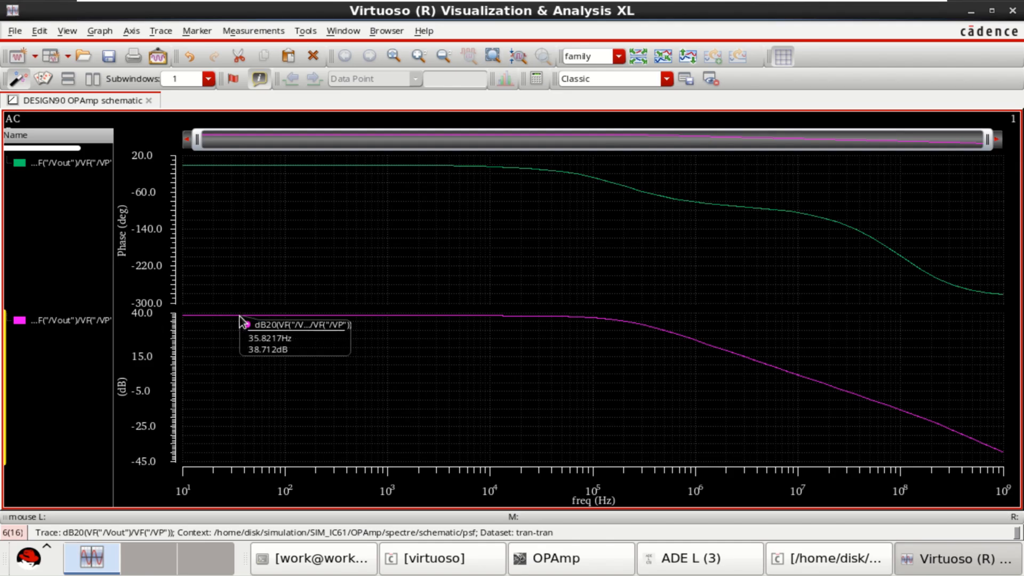
mouse_move(170, 195)
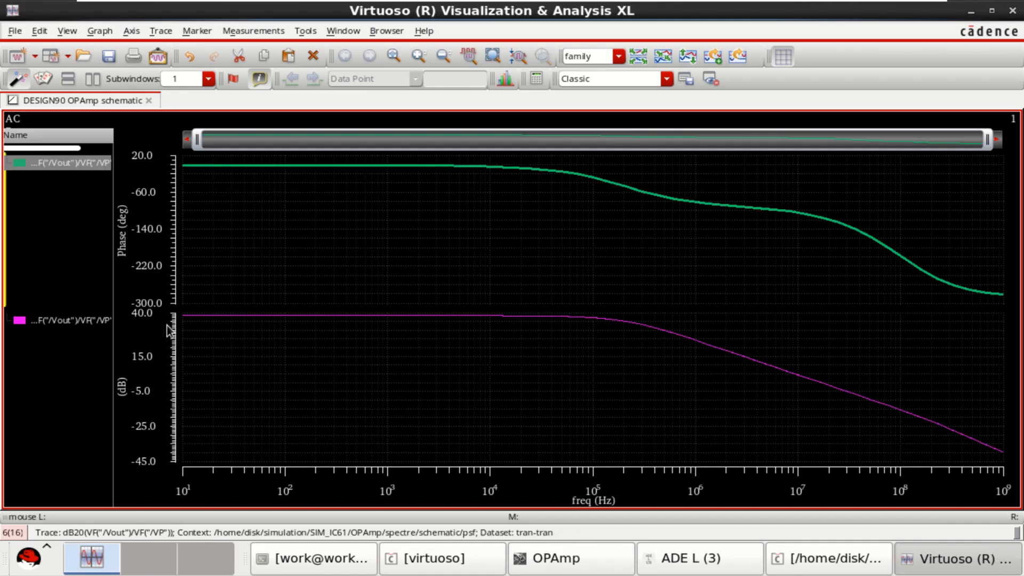
mouse_move(80, 329)
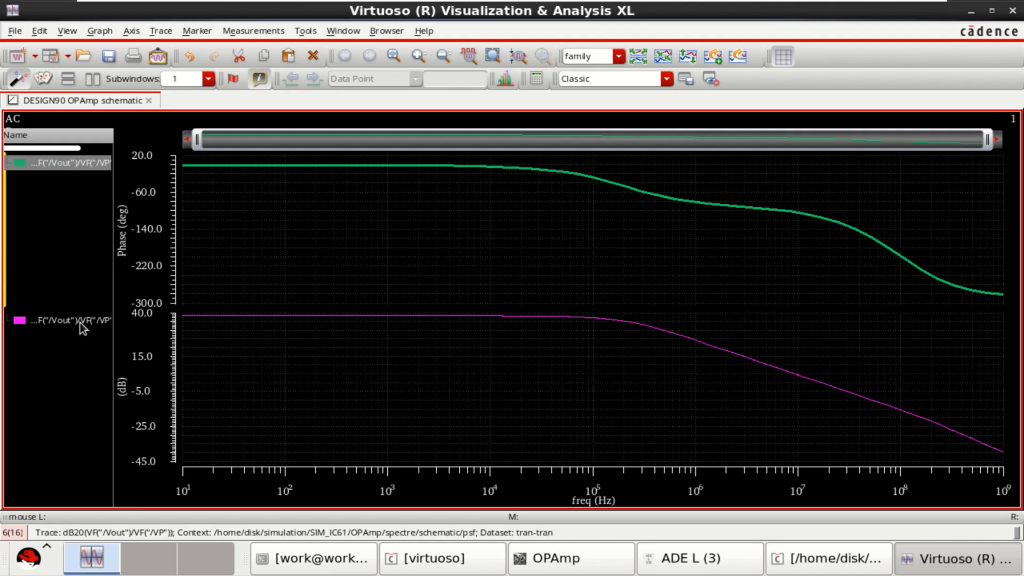
Send the dB gain trace to the Calculator and hide its Stack panel.
right_click(62, 320)
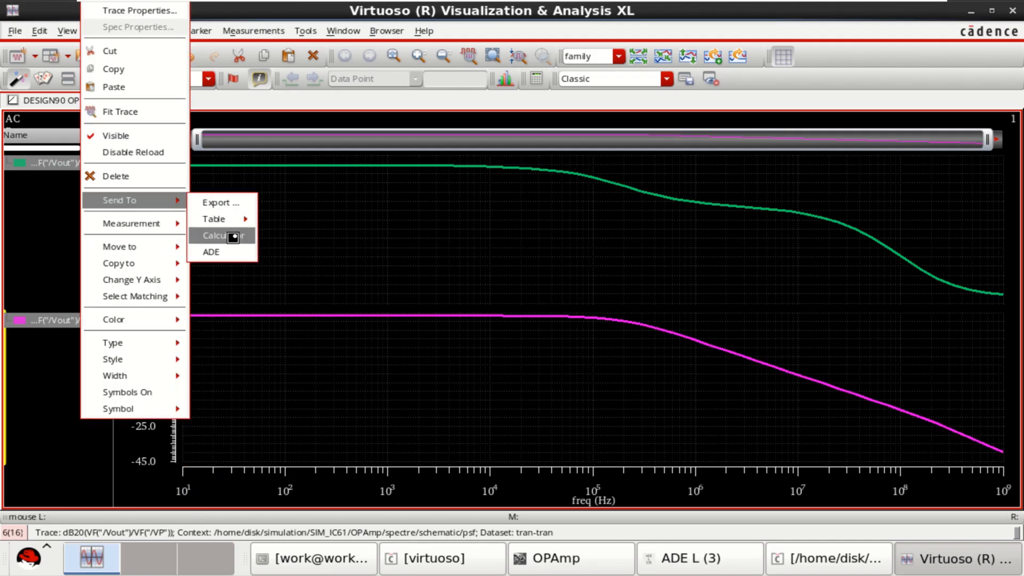
click(222, 235)
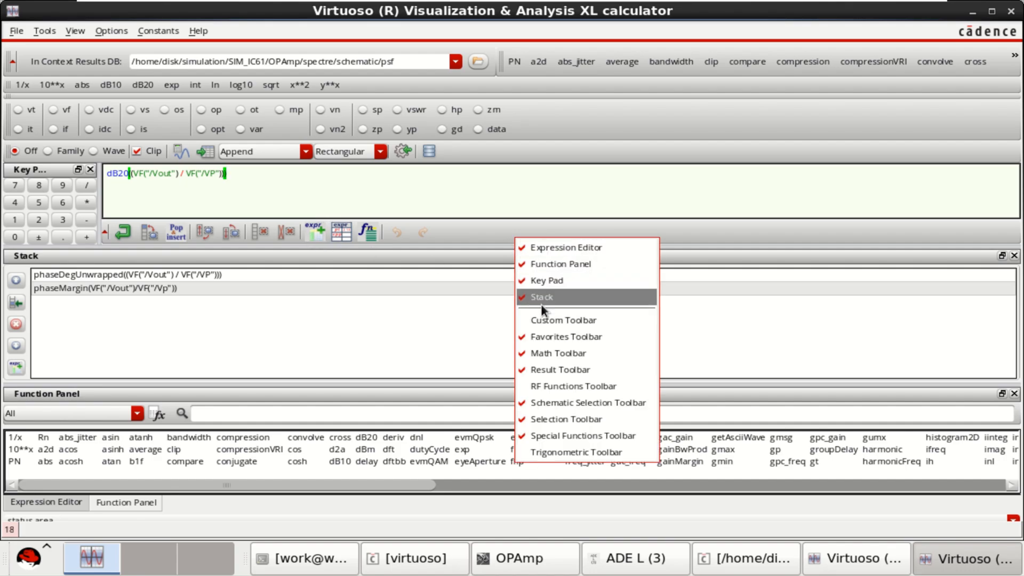
click(542, 297)
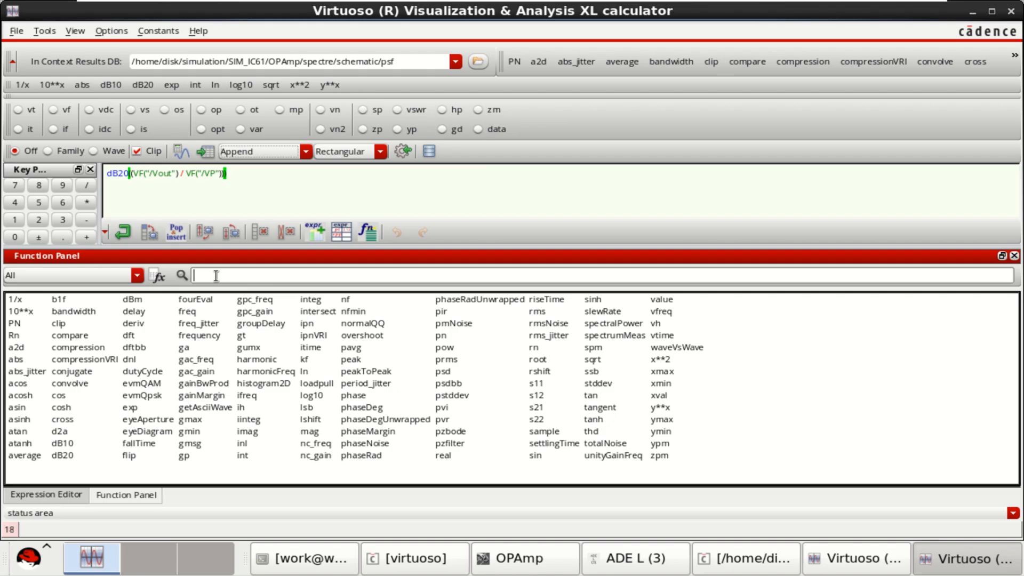
Apply the value function with Interpolate At 20 to the gain expression.
text(valu)
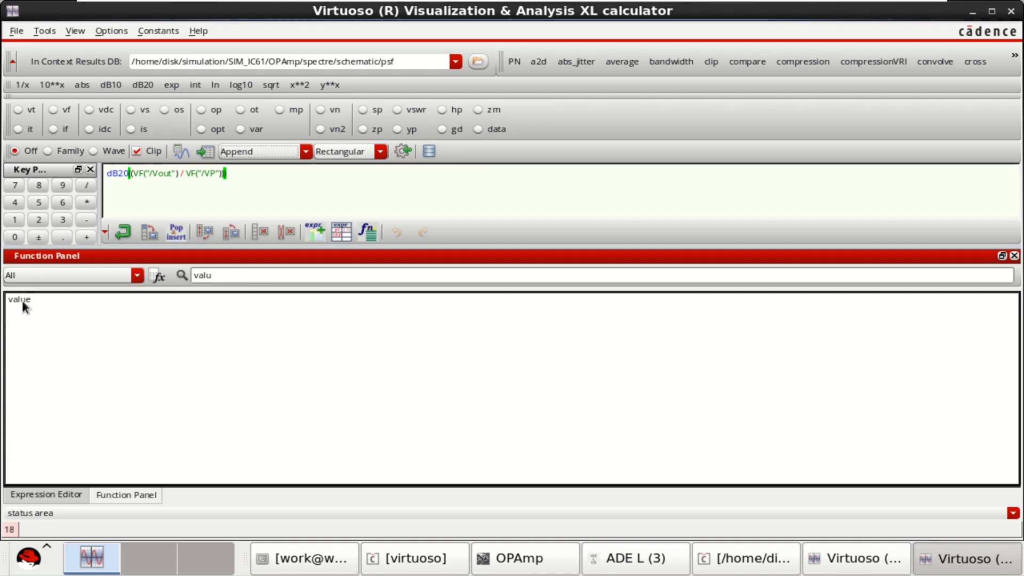
double_click(20, 299)
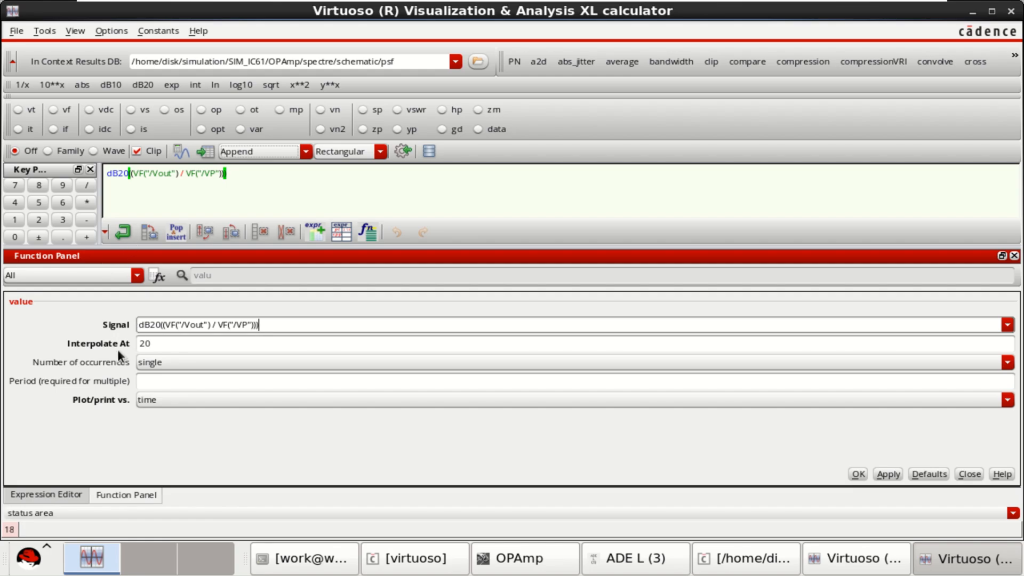
click(196, 343)
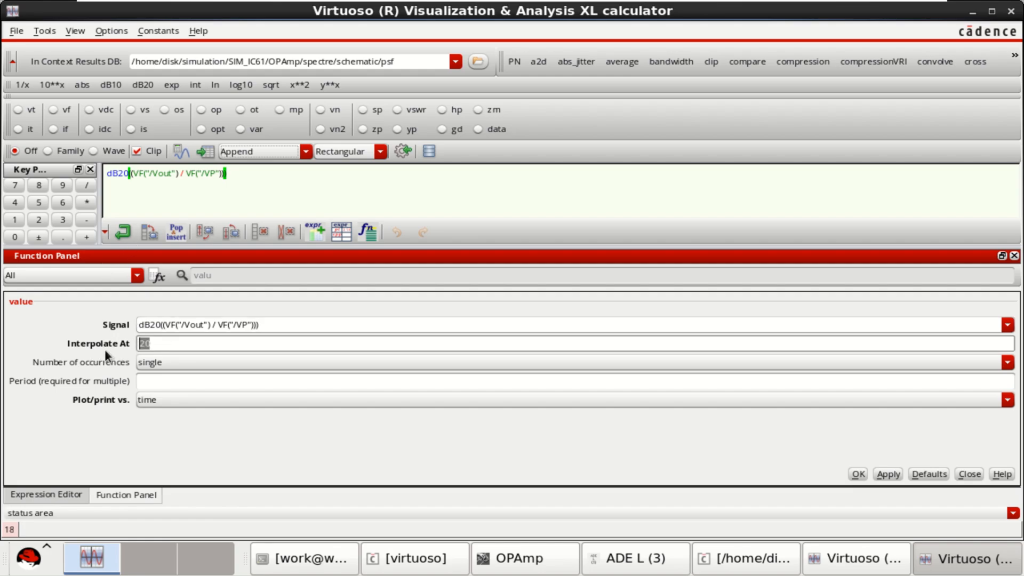
click(172, 344)
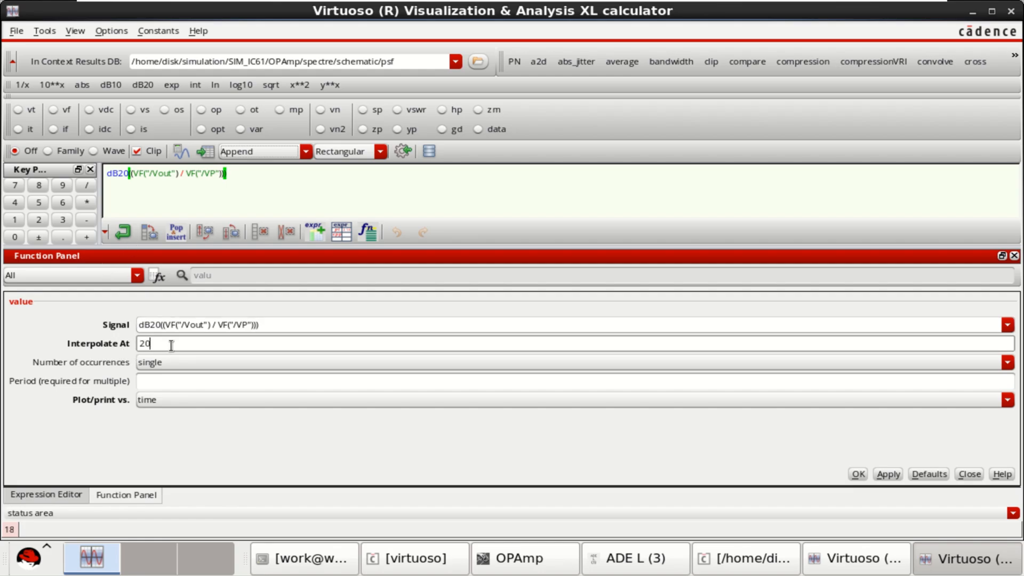
double_click(143, 343)
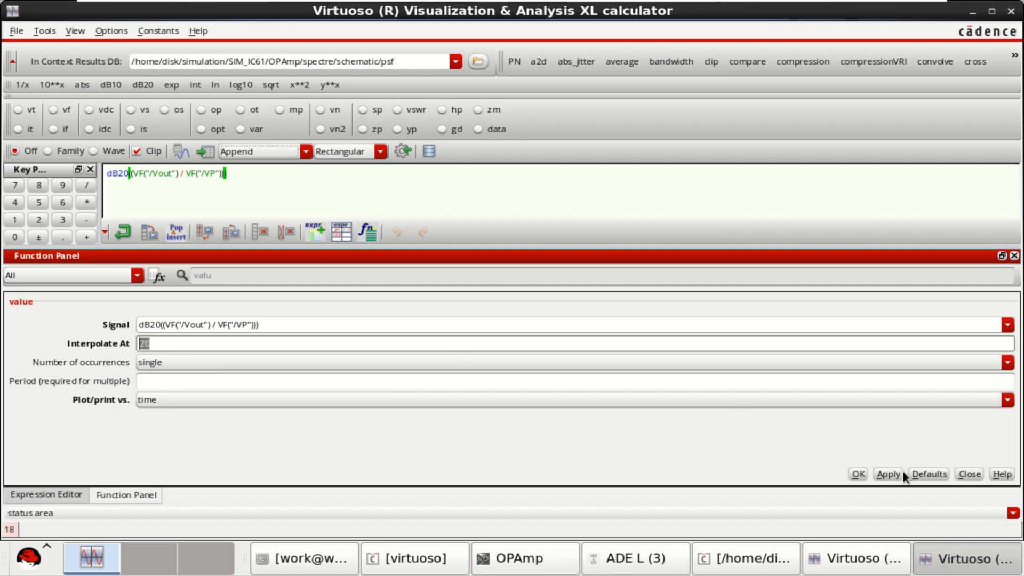
click(888, 474)
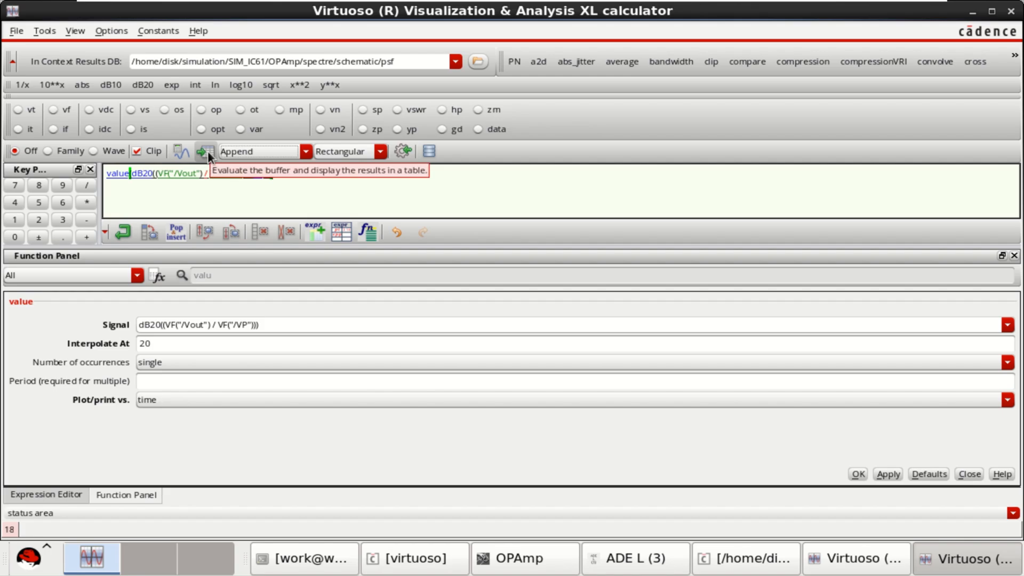
click(205, 151)
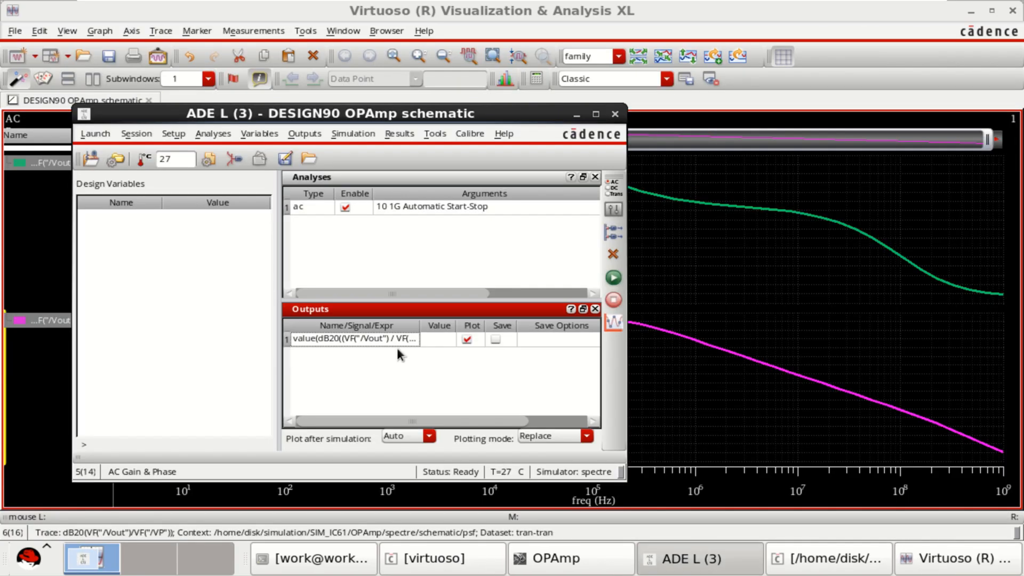
mouse_move(411, 390)
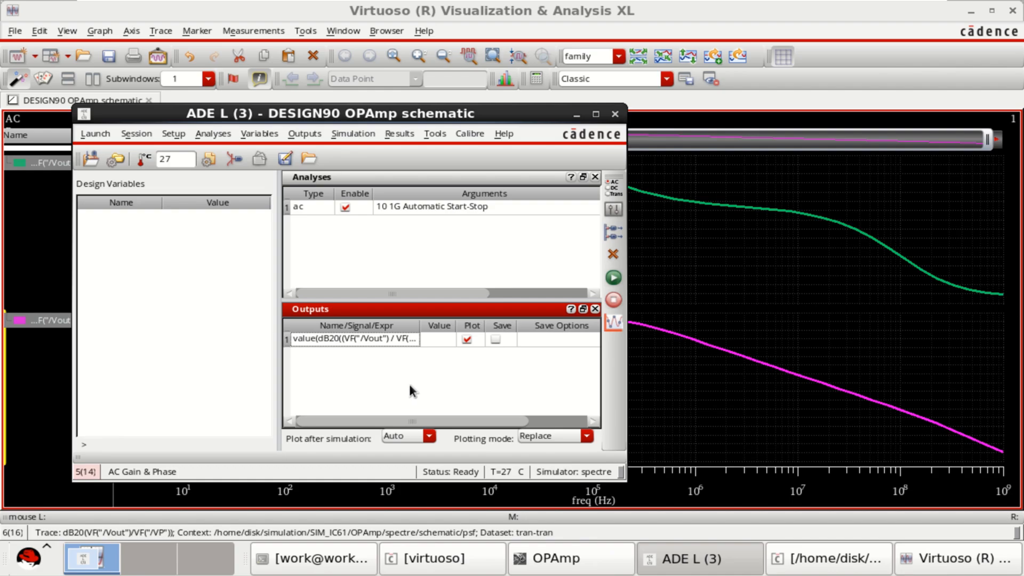
Edit the value(dB20(...)) gain row from the ADE L Outputs table.
right_click(354, 338)
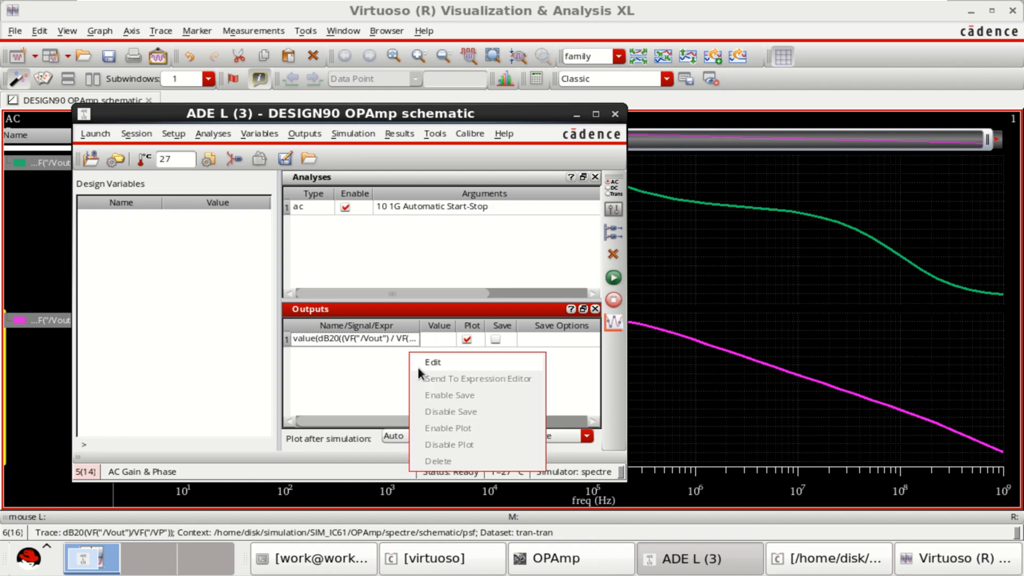
click(433, 361)
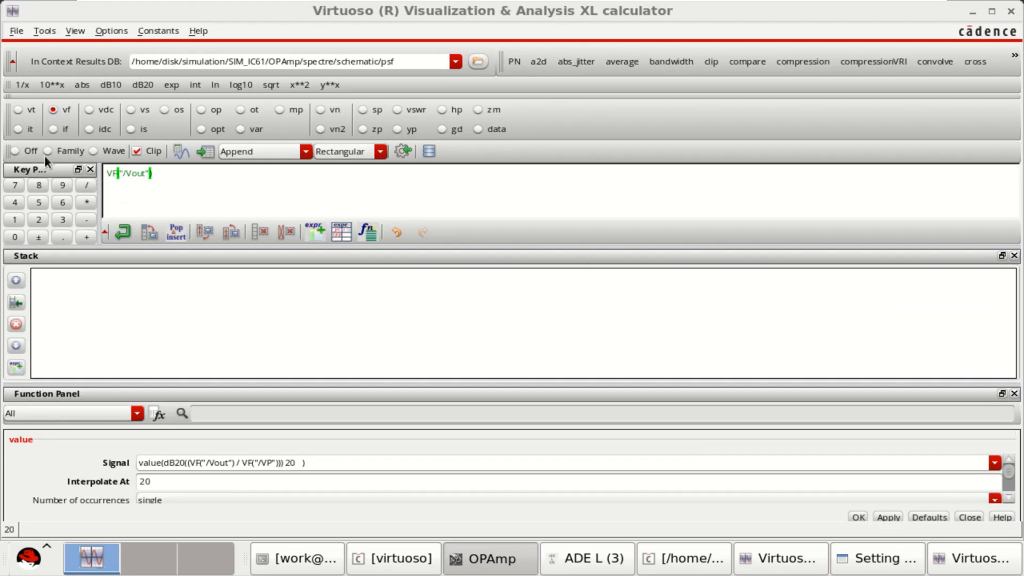
Apply phaseMargin to Vout/VP, yielding 66.33, and close the results table.
click(15, 151)
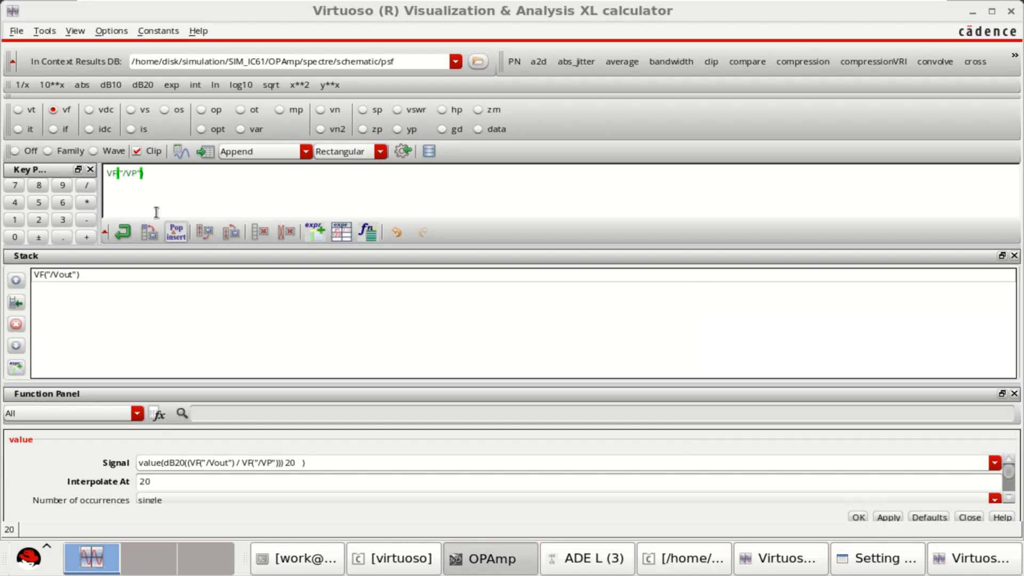
mouse_move(88, 191)
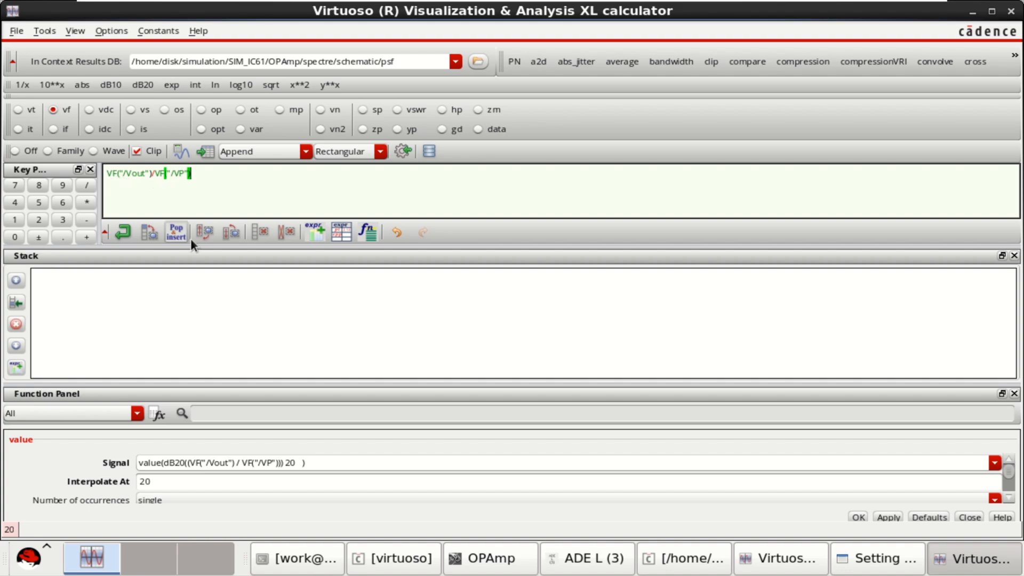
click(136, 413)
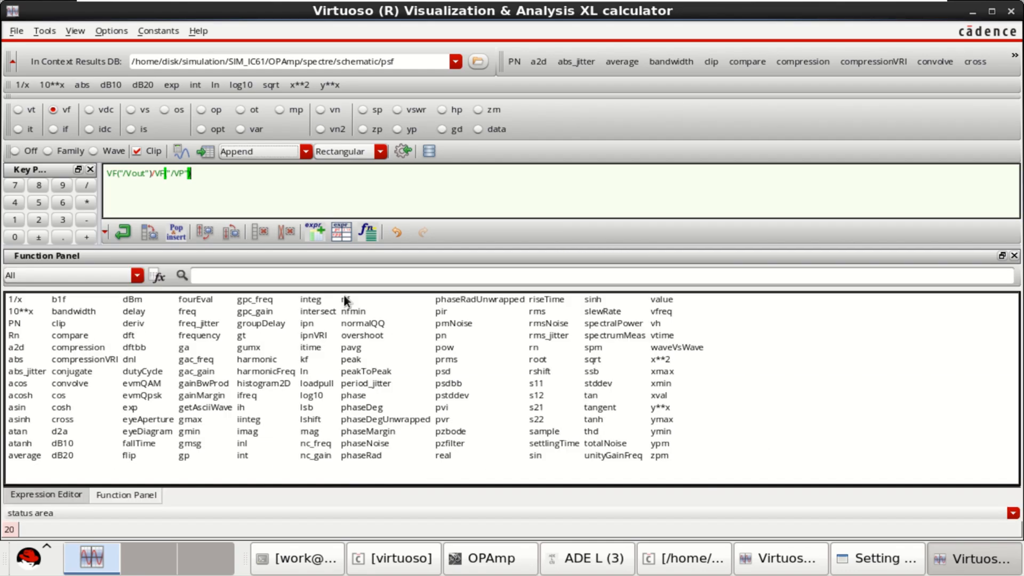
click(216, 273)
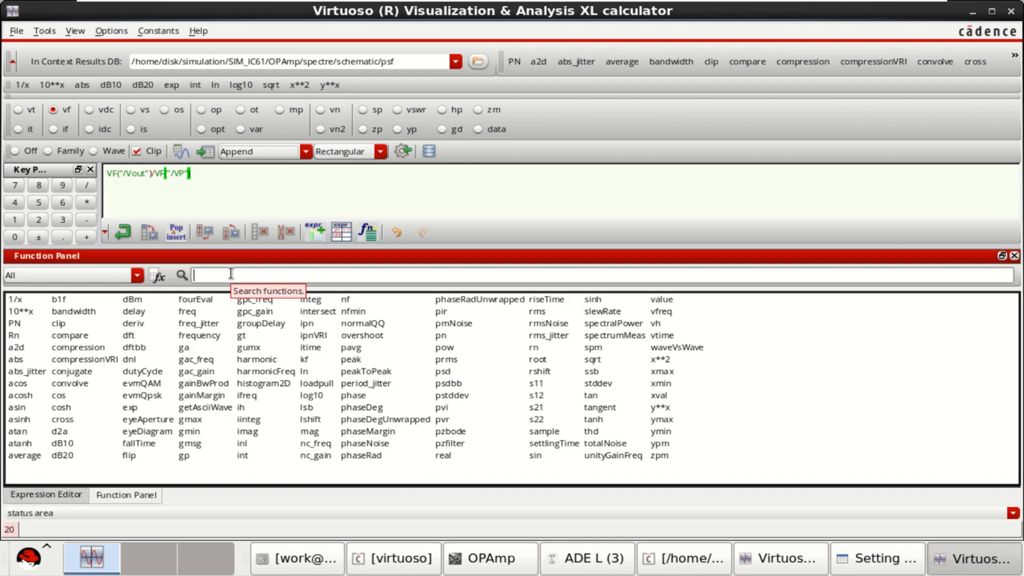
text(phase)
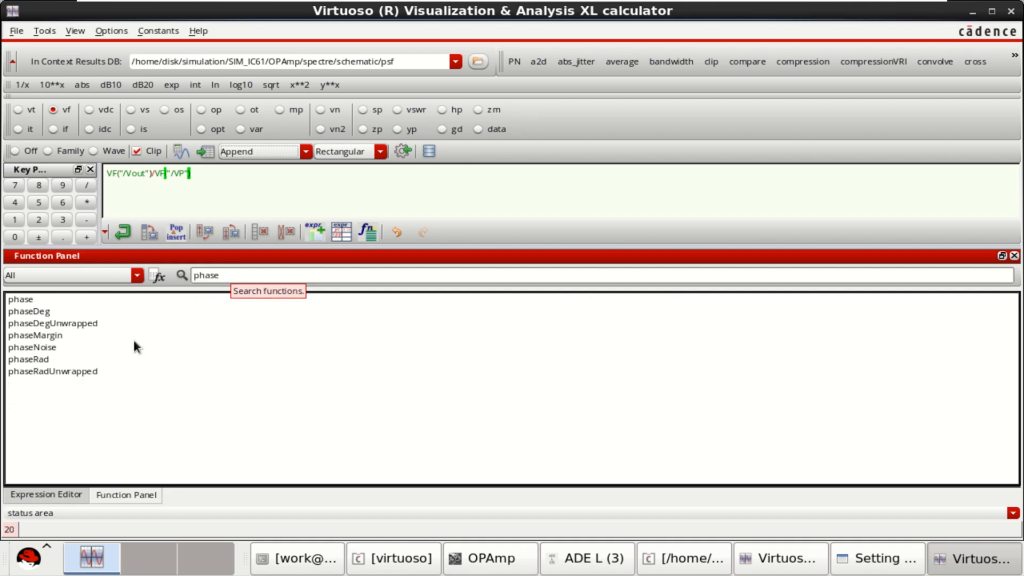
double_click(35, 335)
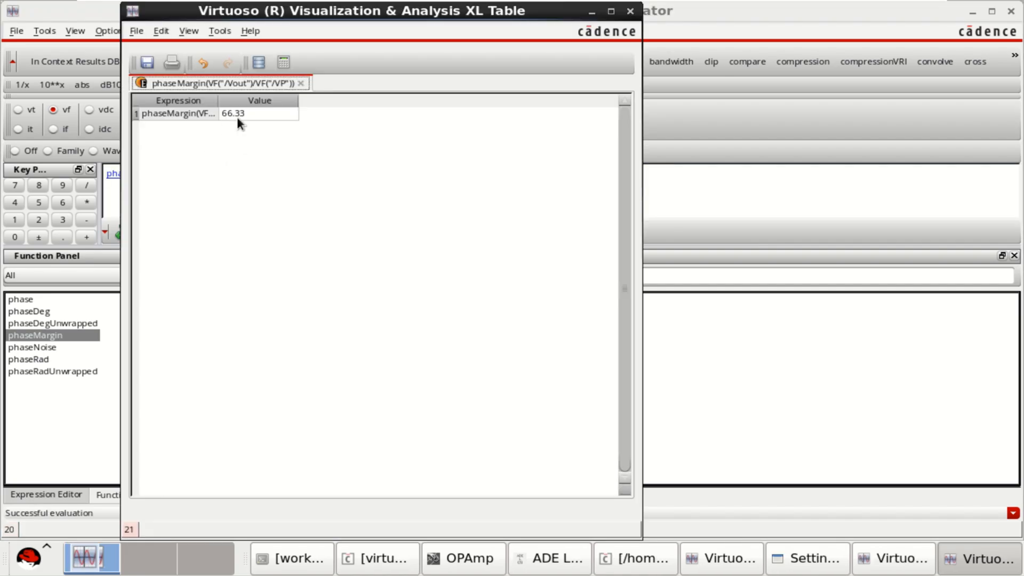
mouse_move(240, 118)
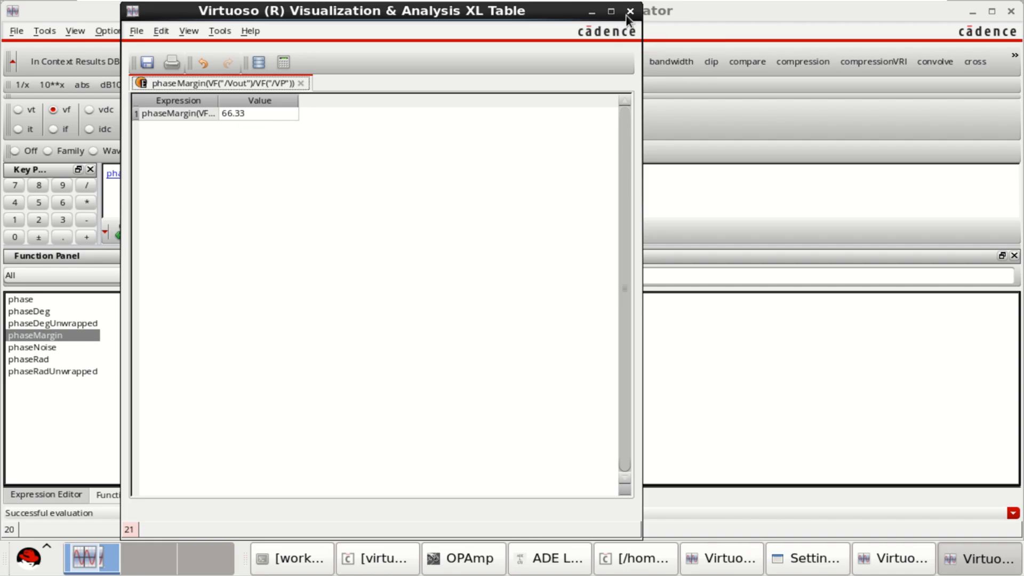
click(629, 11)
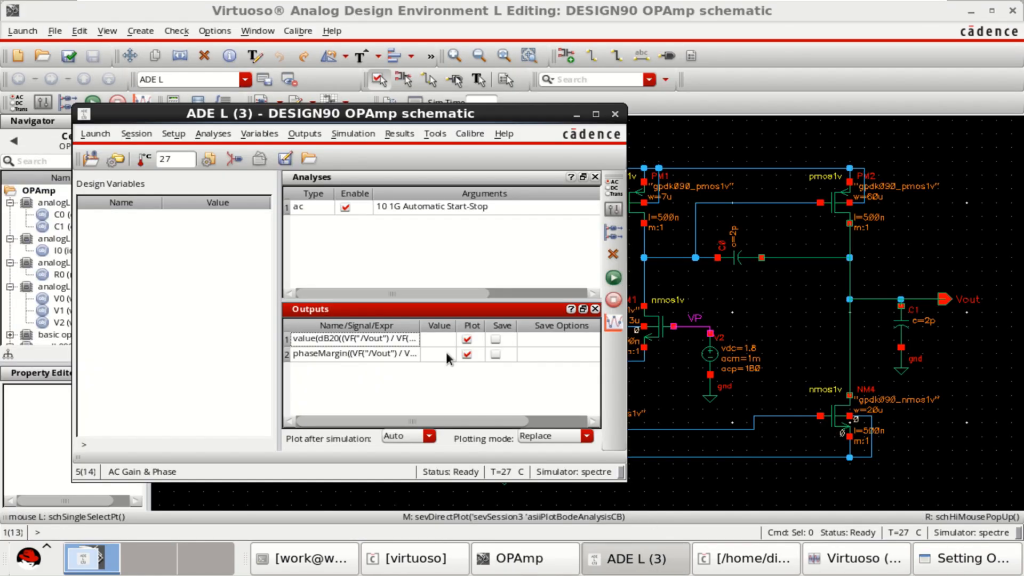
mouse_move(431, 335)
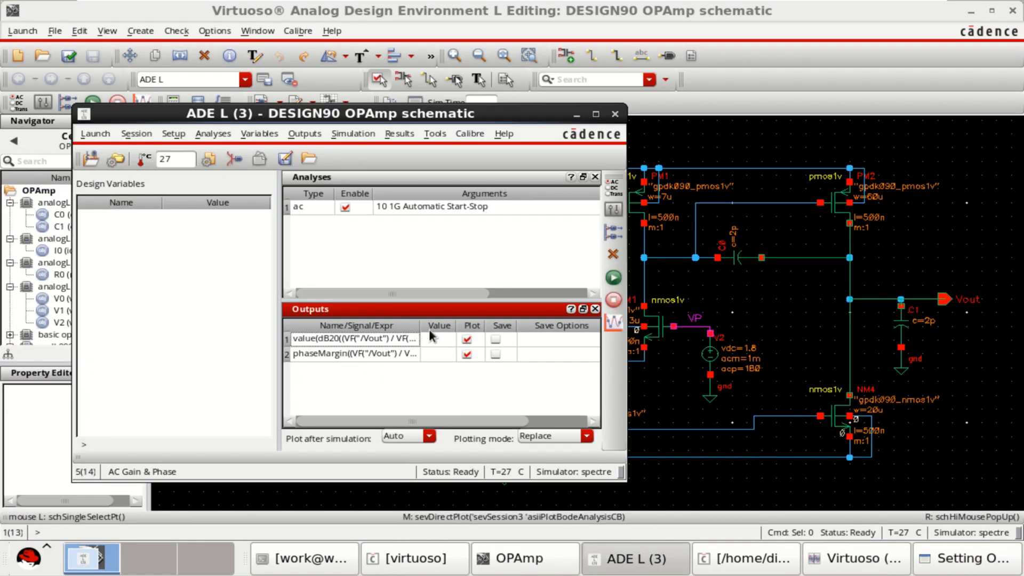
mouse_move(613, 277)
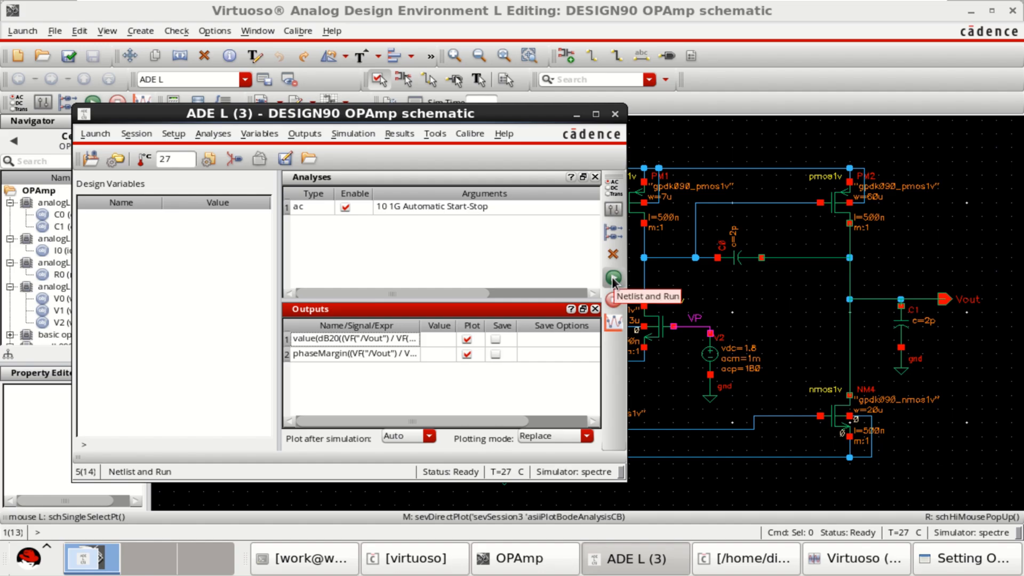
Rerun the simulation so outputs show 38.7303 dB gain and 66.3256 phase margin.
click(613, 277)
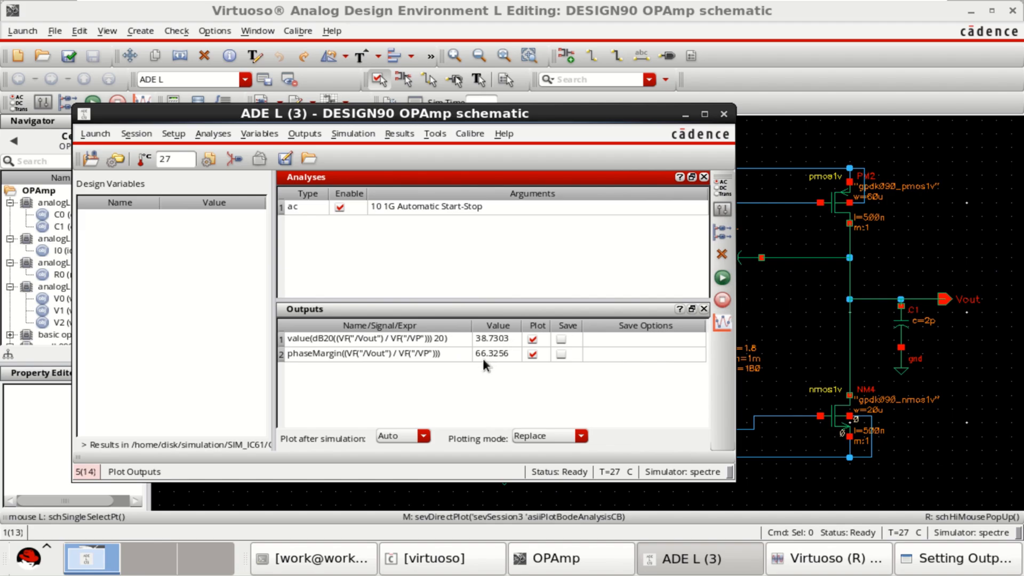
mouse_move(483, 363)
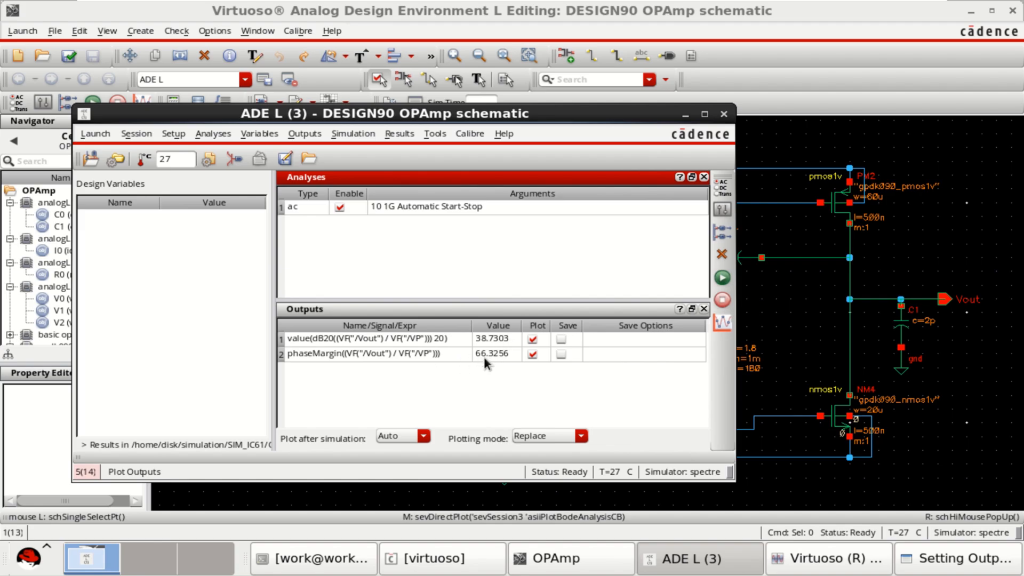
click(378, 338)
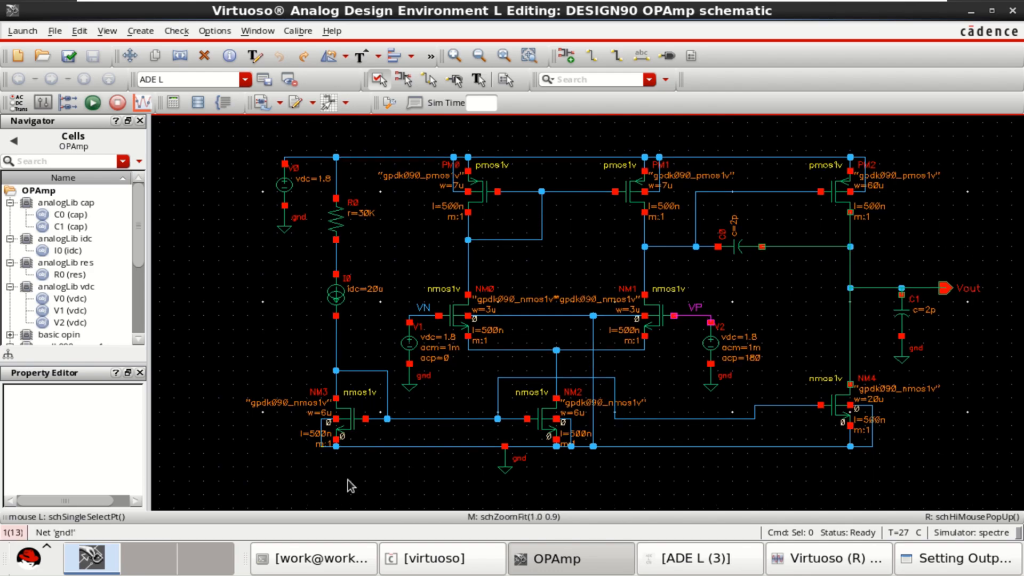
Set the DC voltage of sources V1 and V2 to 0.9 V and save the schematic.
click(336, 295)
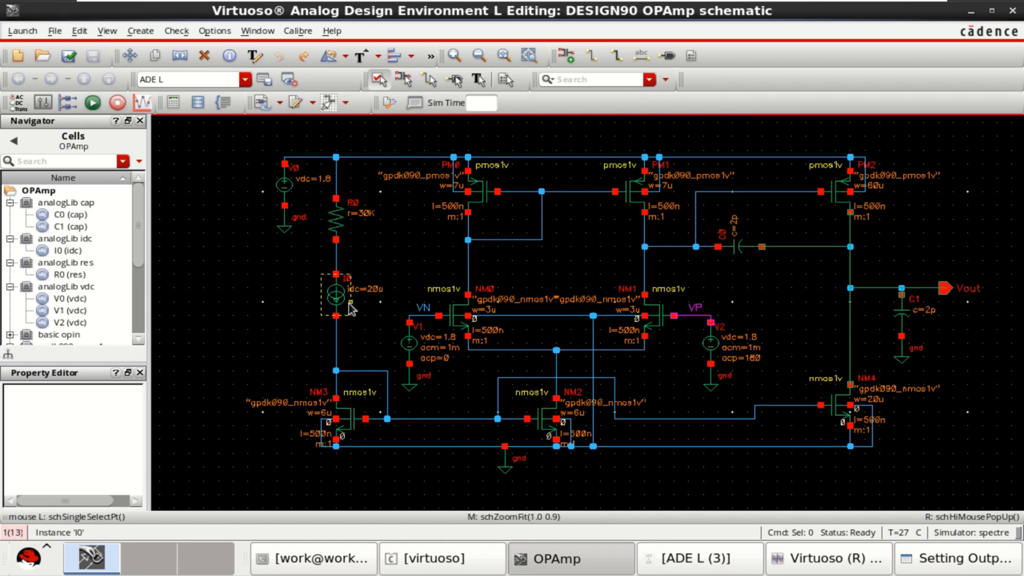
click(410, 343)
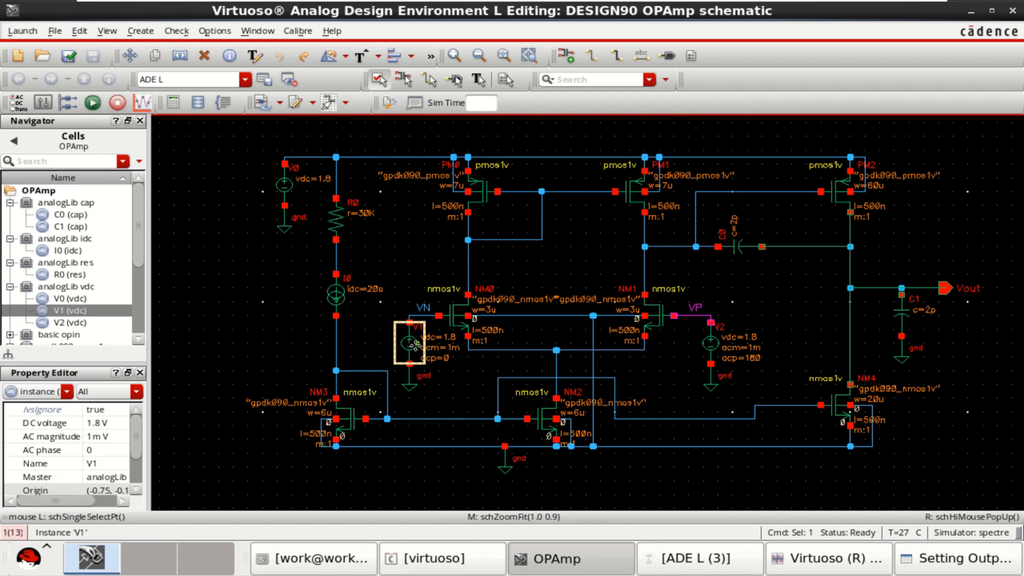
double_click(412, 345)
text(900 V)
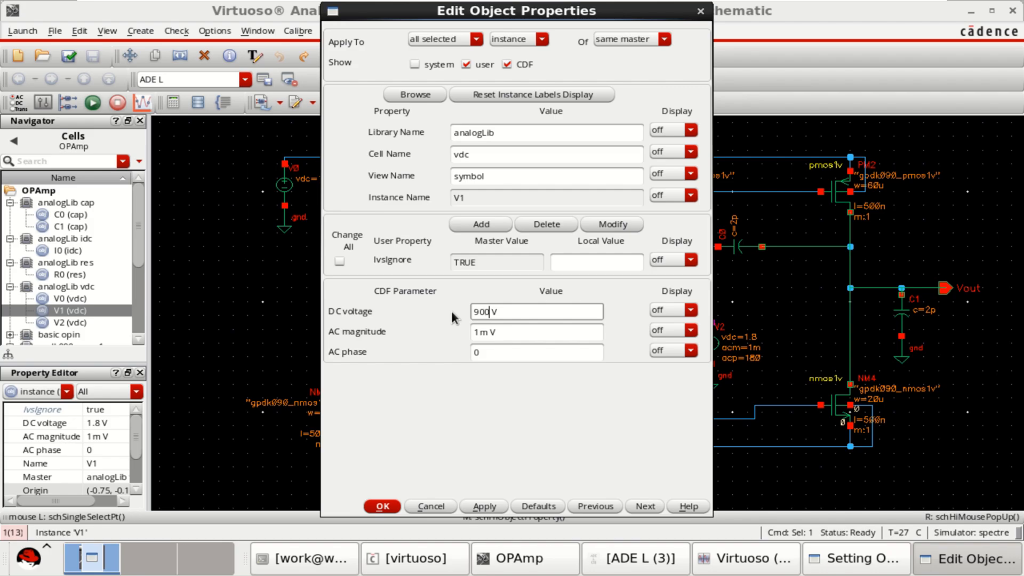
mouse_move(489, 313)
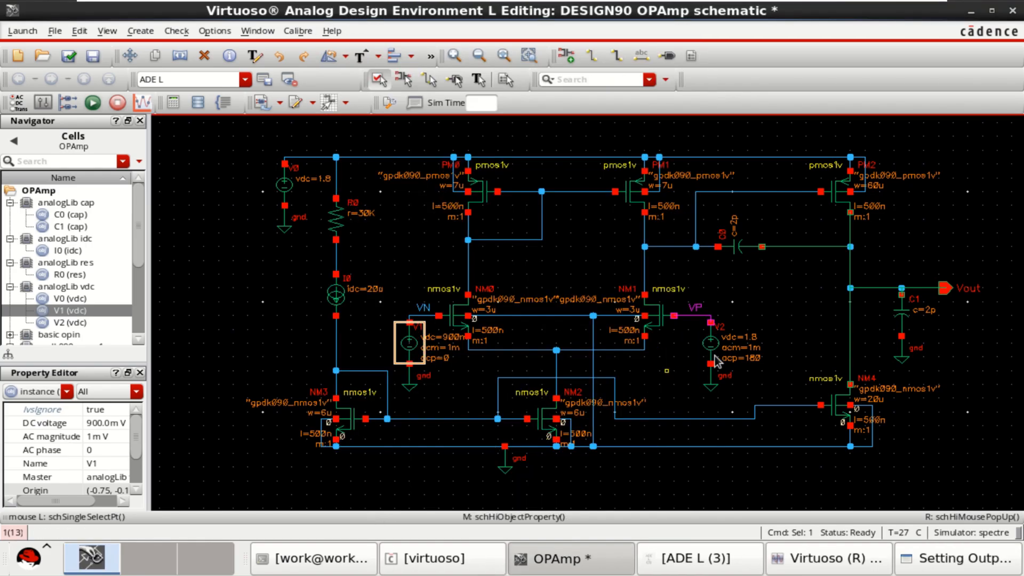
double_click(716, 343)
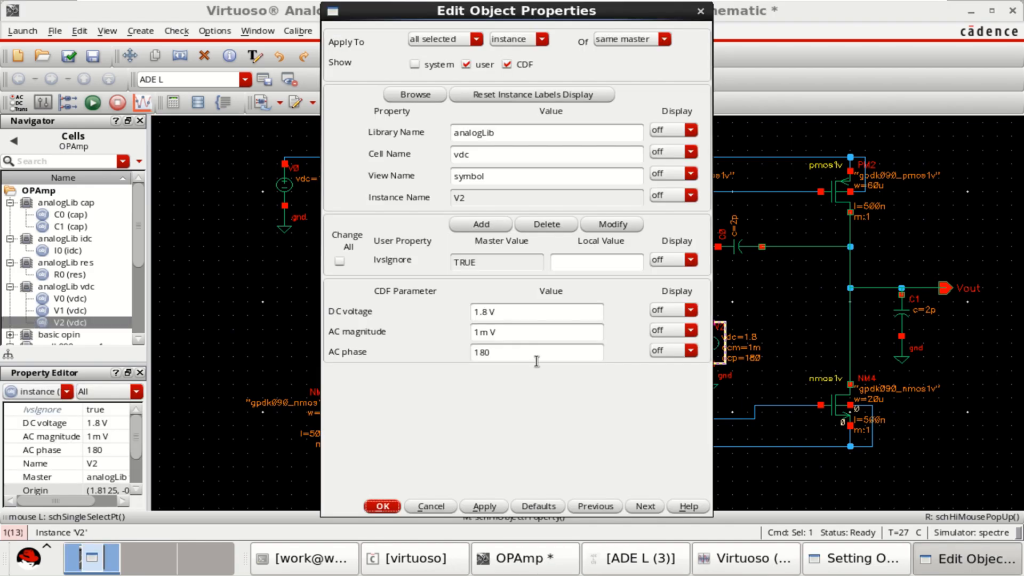
click(536, 311)
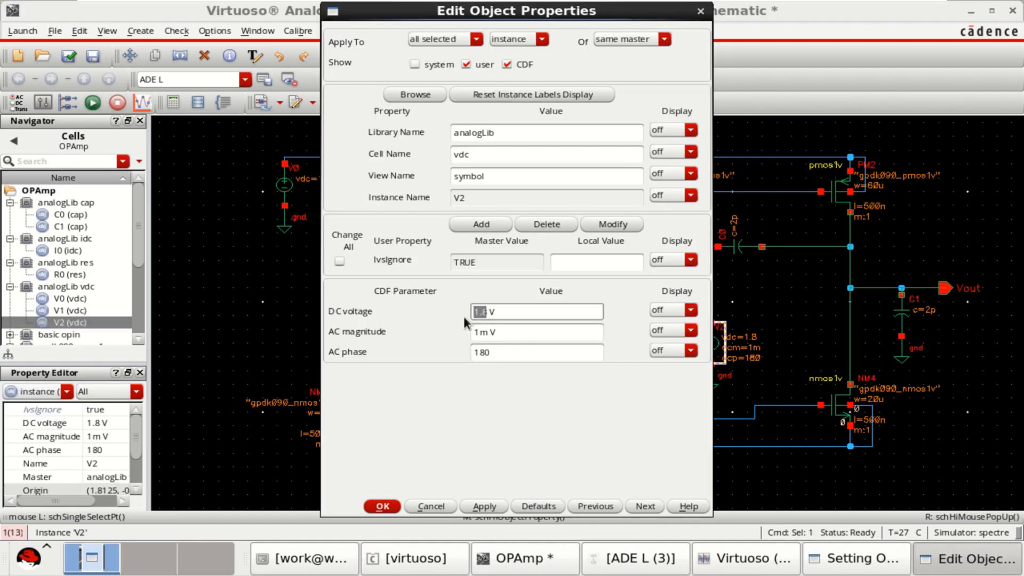
text(0.9 V)
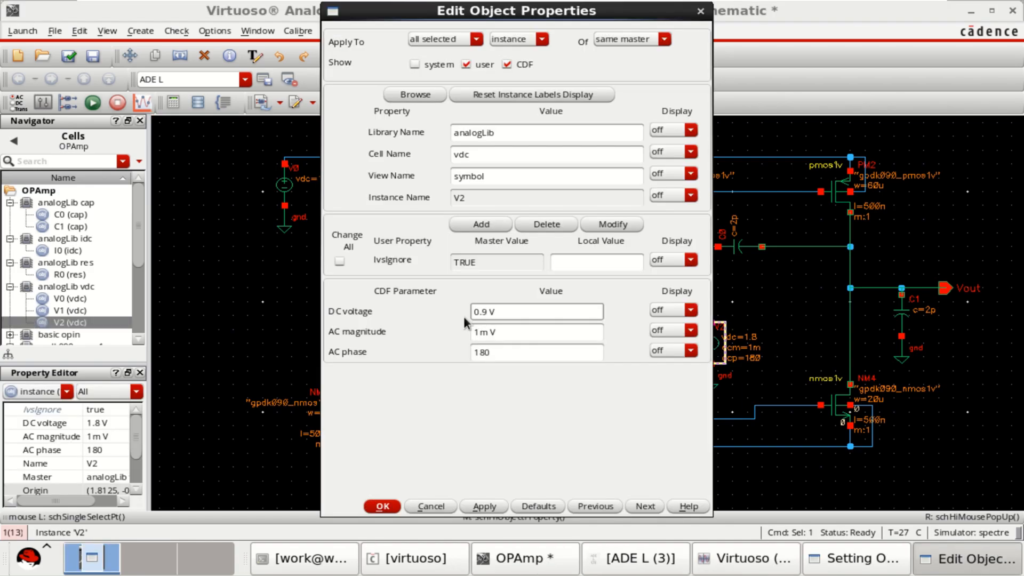
click(535, 332)
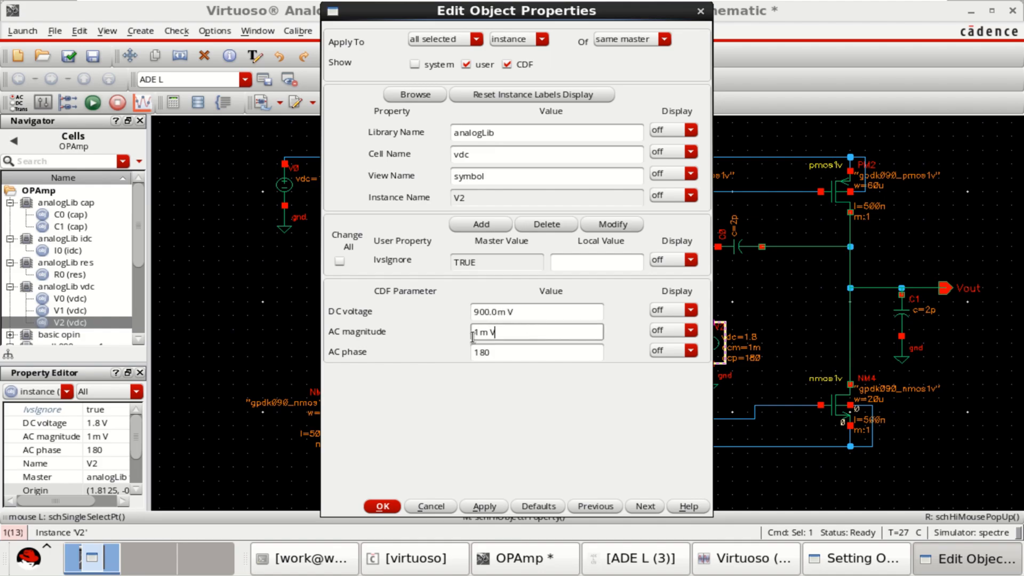
click(381, 506)
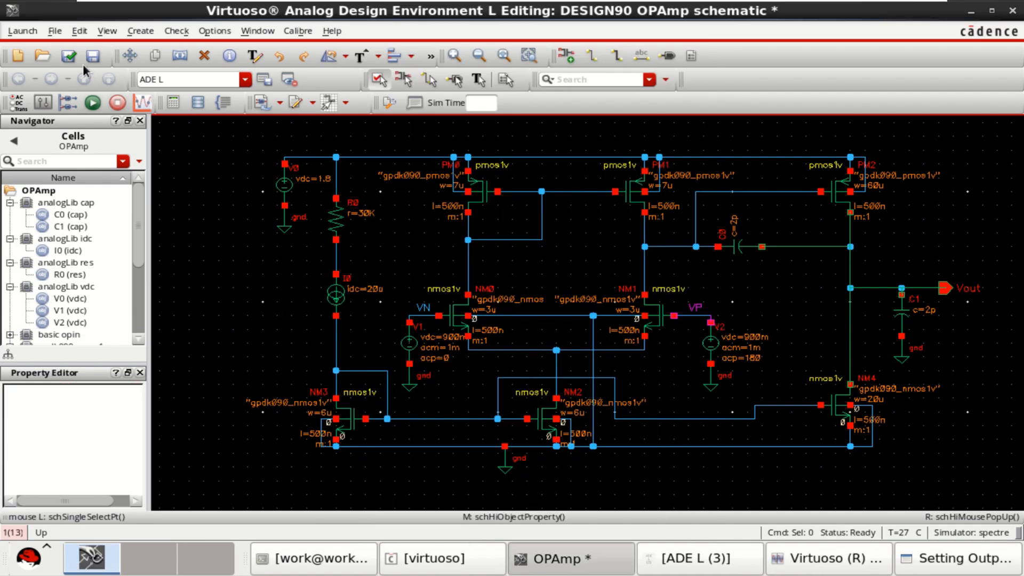
click(68, 56)
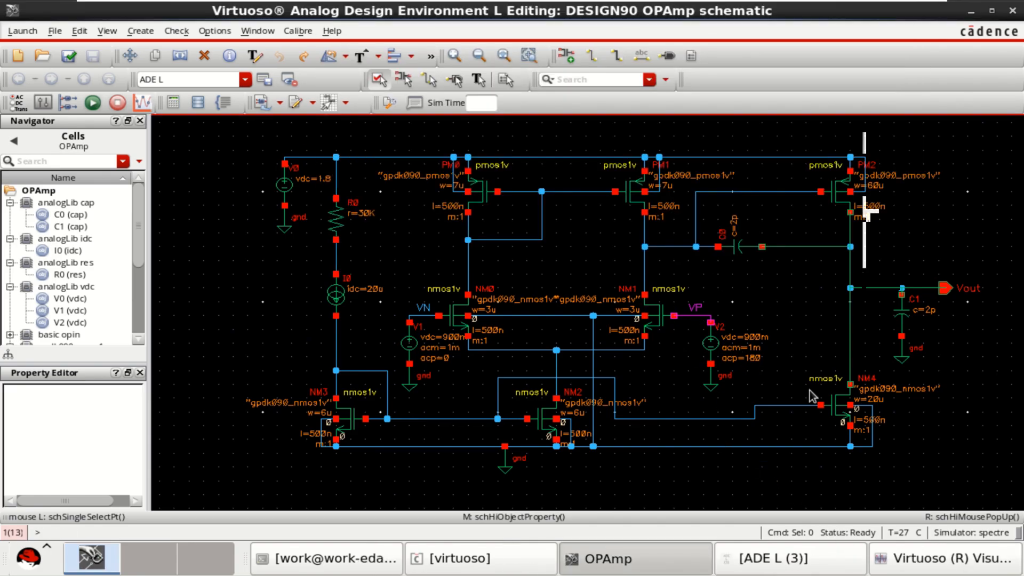
Return to ADE L and rerun, getting 61.6732 dB gain and 58.0794 phase margin.
click(783, 558)
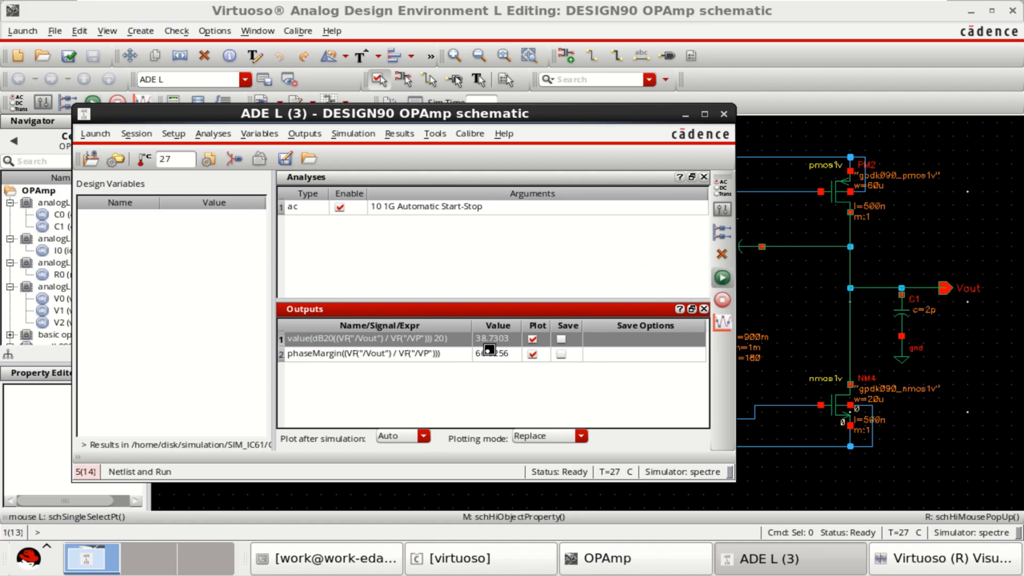
click(722, 277)
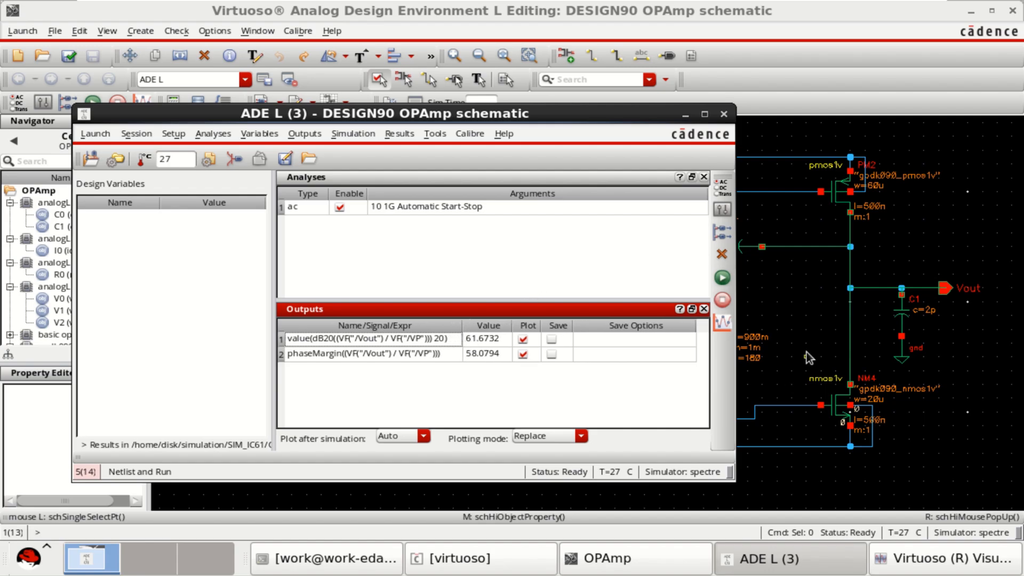
mouse_move(405, 137)
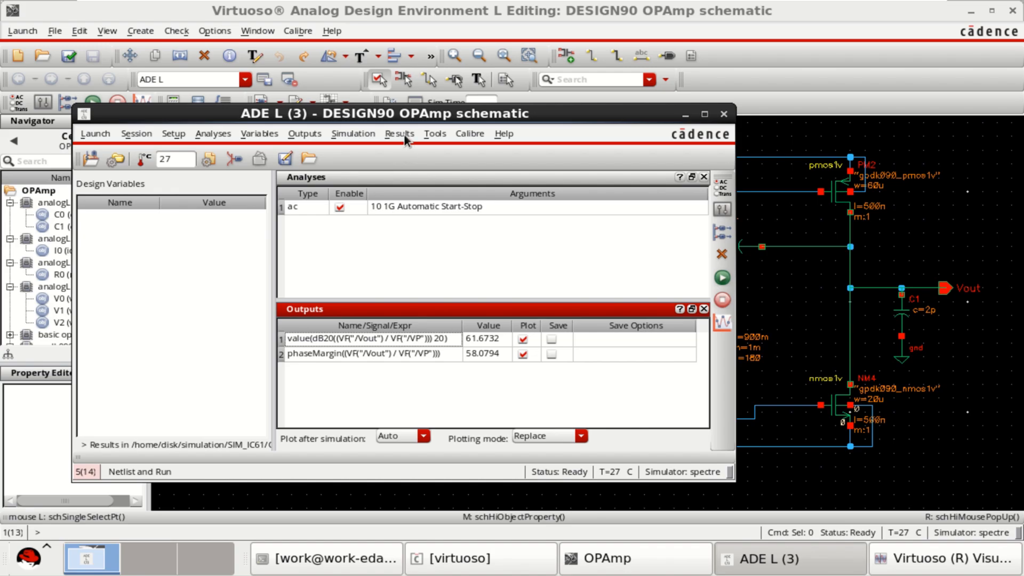
Direct-plot AC Magnitude & Phase to show the new Vout/VP Bode plot.
click(399, 134)
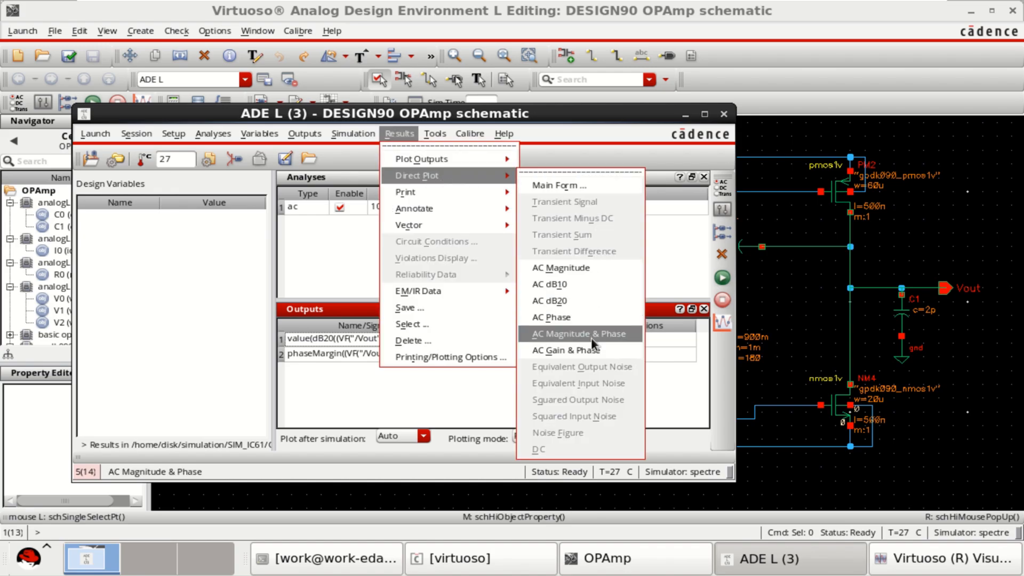
click(578, 334)
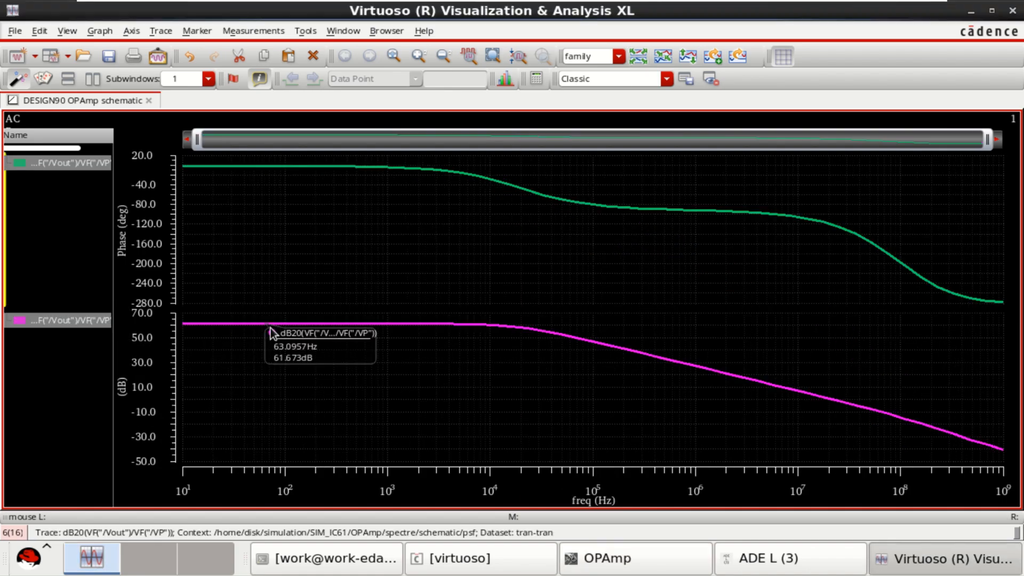
mouse_move(282, 333)
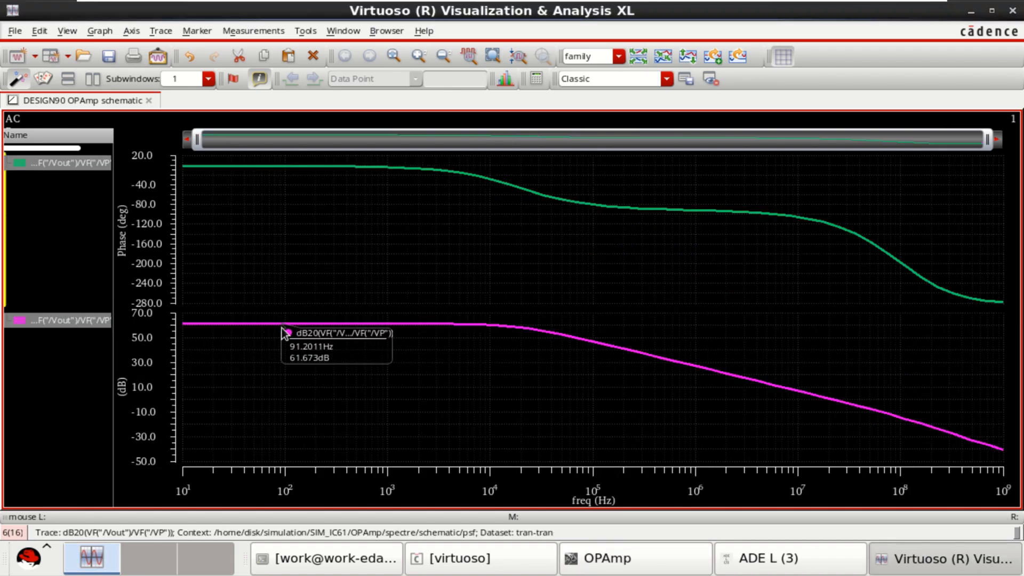